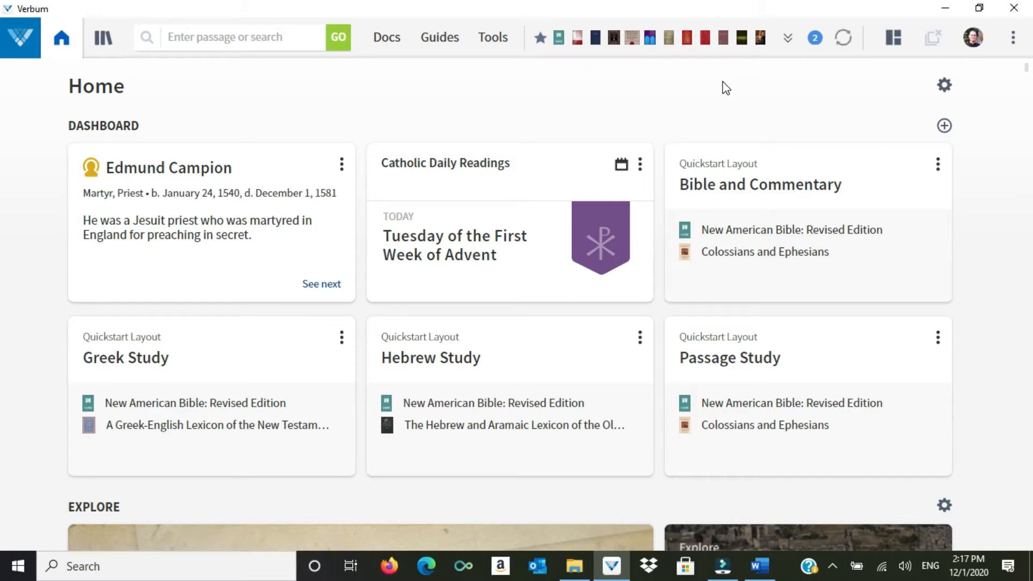
mouse_move(445, 167)
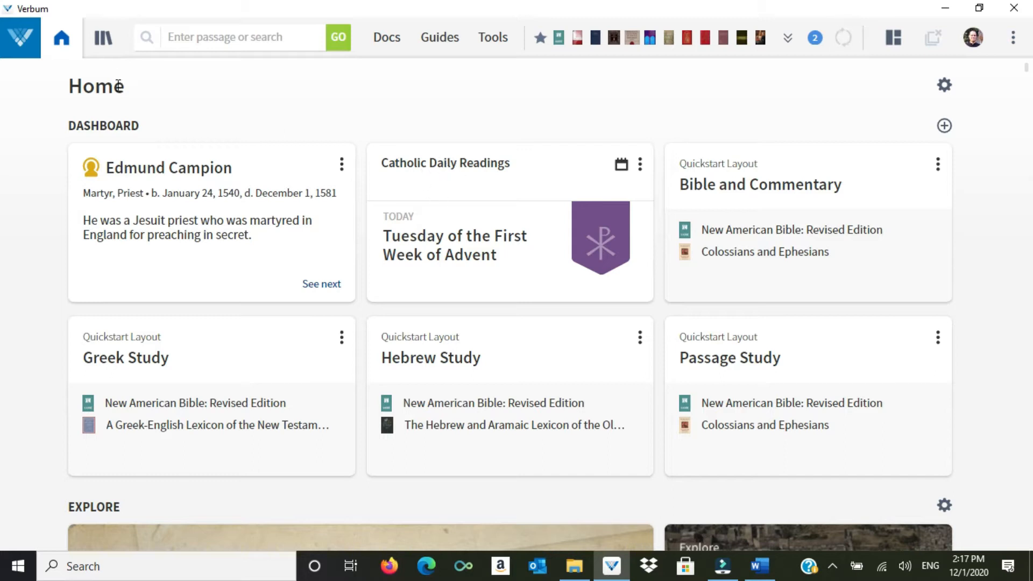
mouse_move(61, 36)
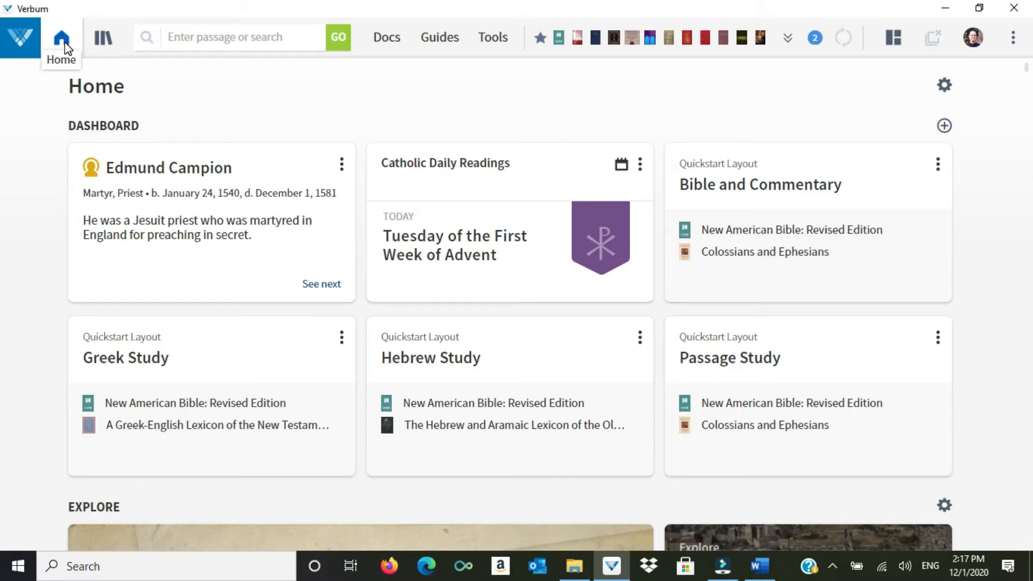
Step: Search the Library for 'catholic daily readings' to open the Second Sunday of Advent readings
left_click(61, 38)
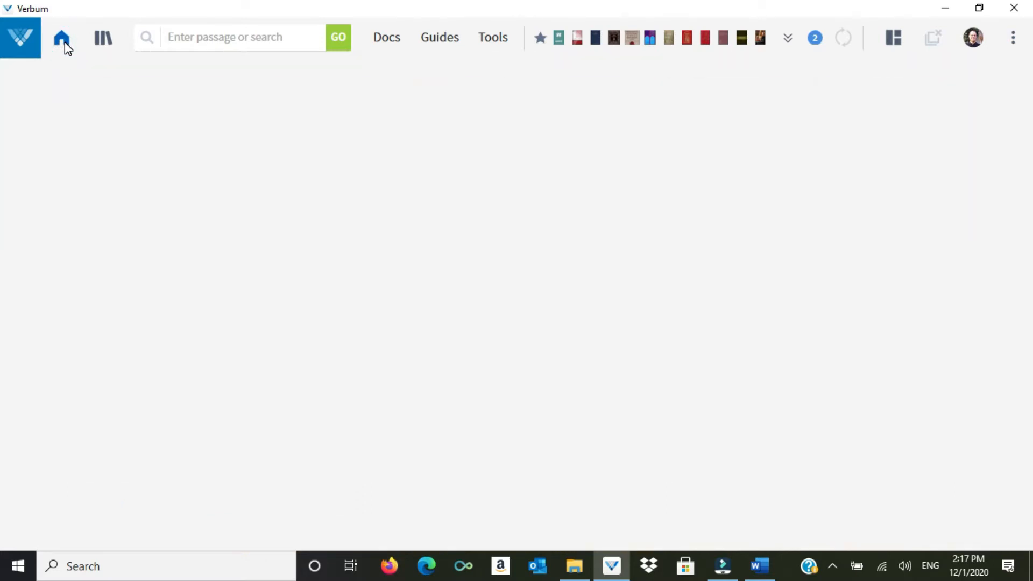
mouse_move(102, 37)
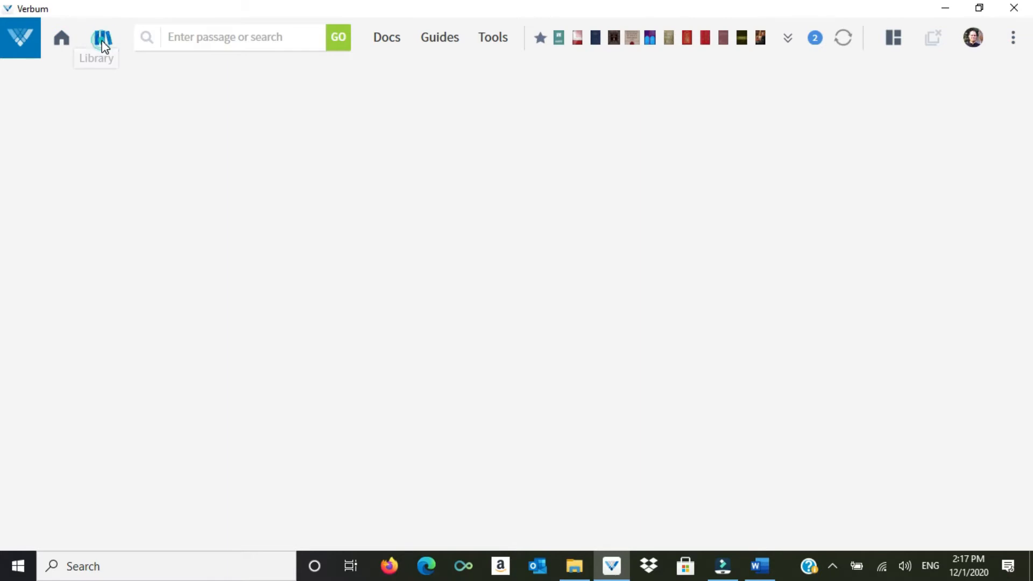
left_click(102, 37)
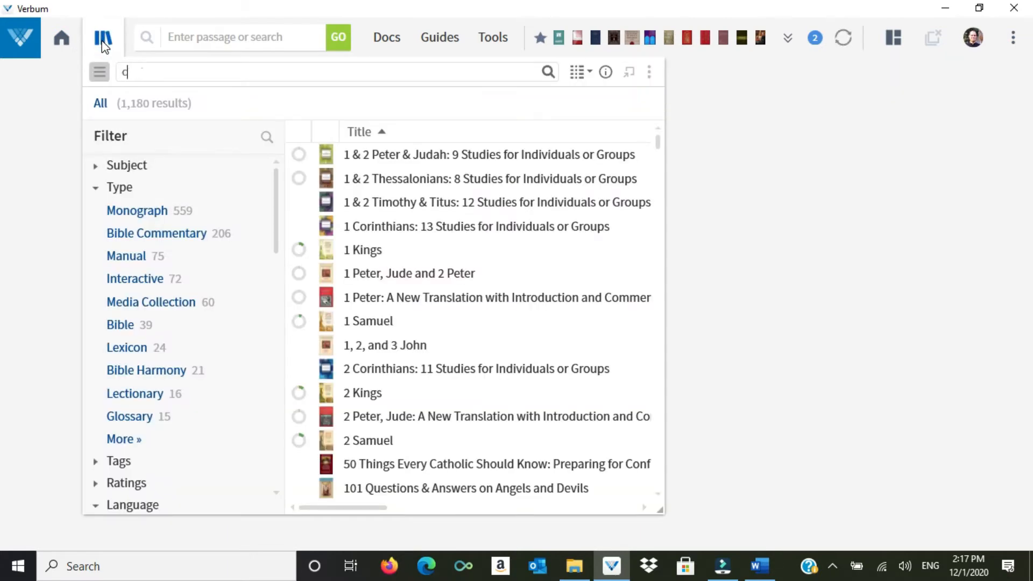
type("atholic")
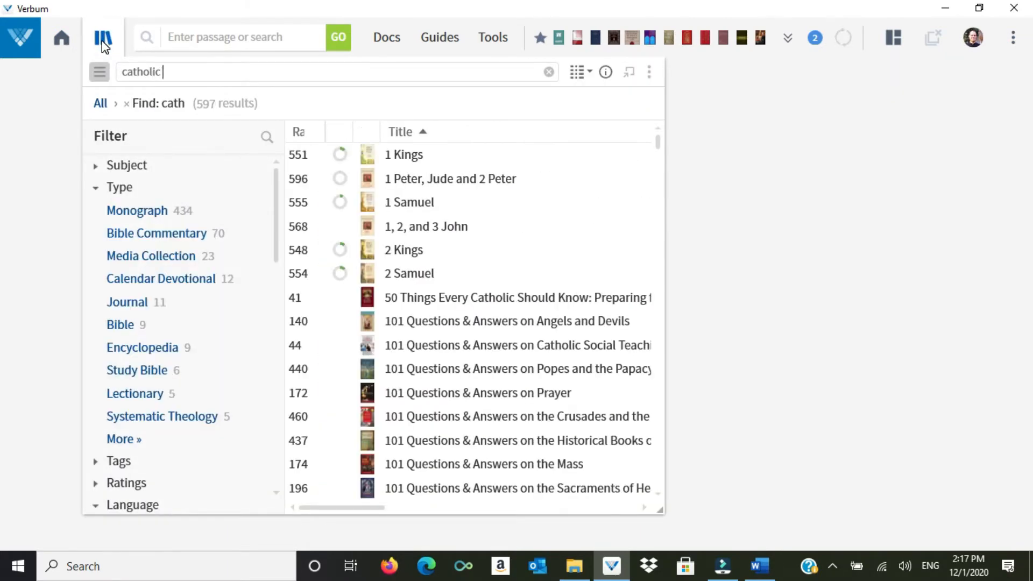
type("daily readings")
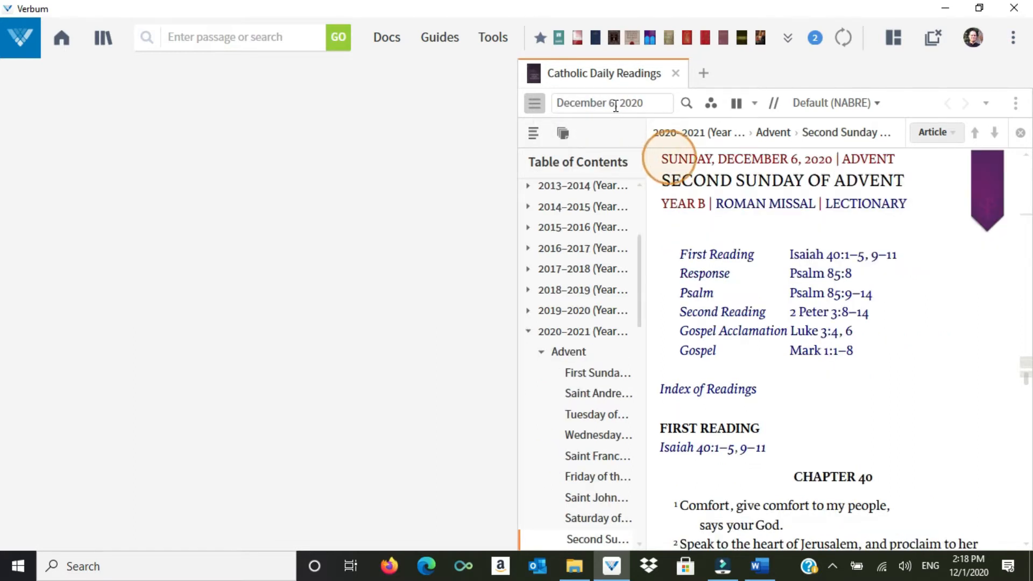
mouse_move(810, 242)
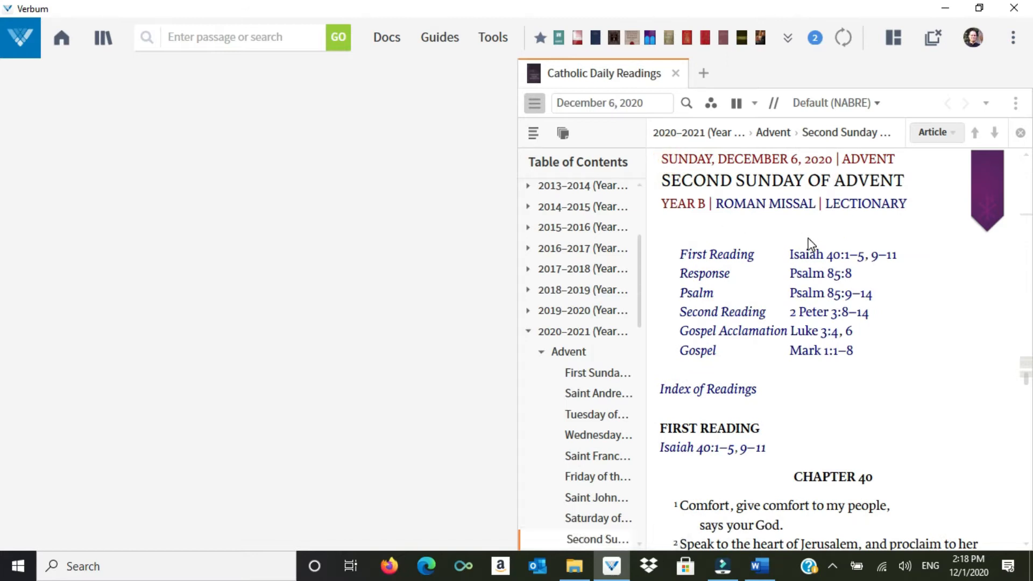
mouse_move(822, 349)
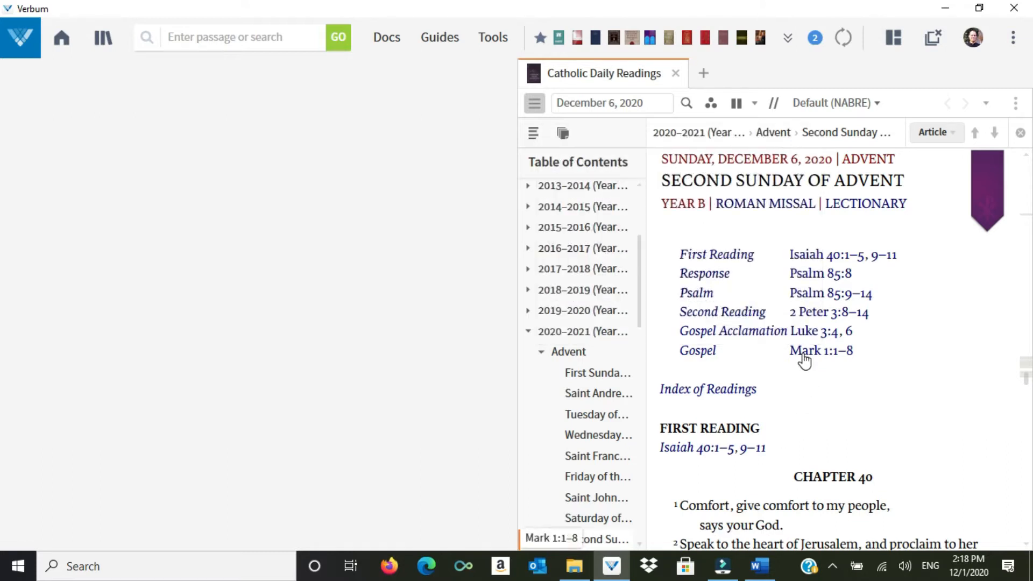
mouse_move(821, 350)
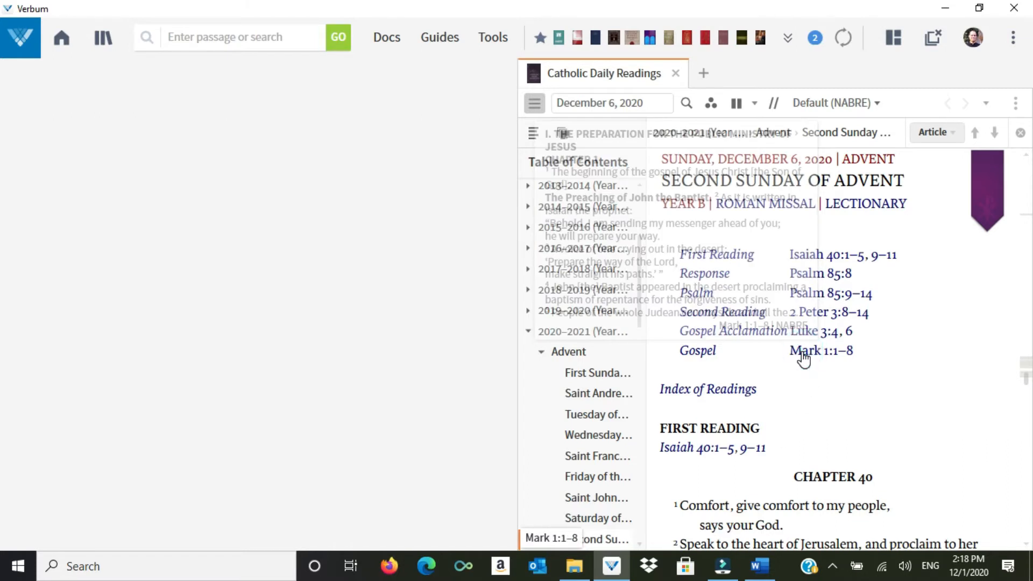
Step: Open the Gospel reading Mark 1:1–8 in the New American Bible: Revised Edition panel
left_click(820, 350)
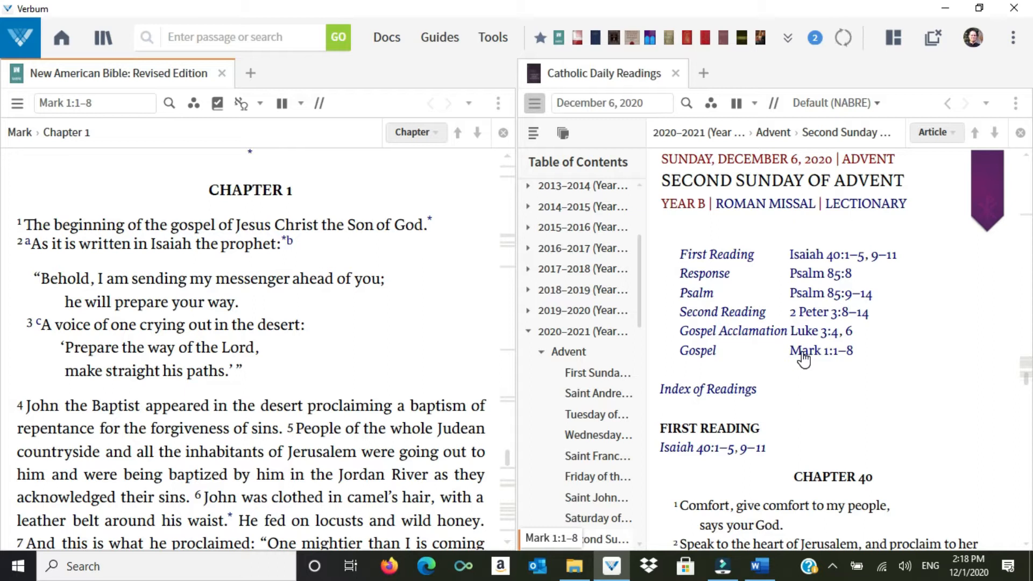
mouse_move(780, 259)
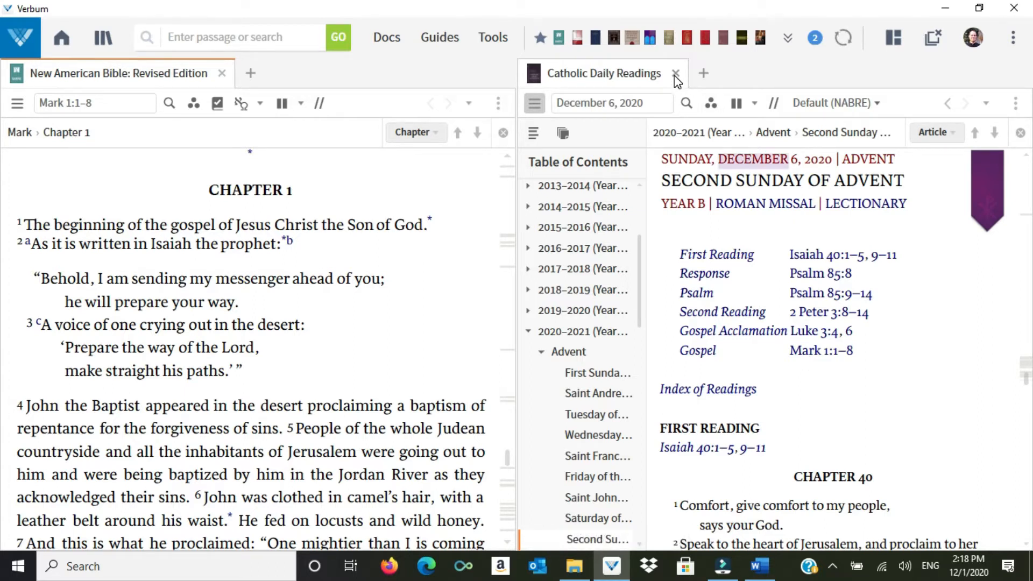
Step: Close Catholic Daily Readings and open the Notes tool beside Mark 1:1–8
left_click(675, 73)
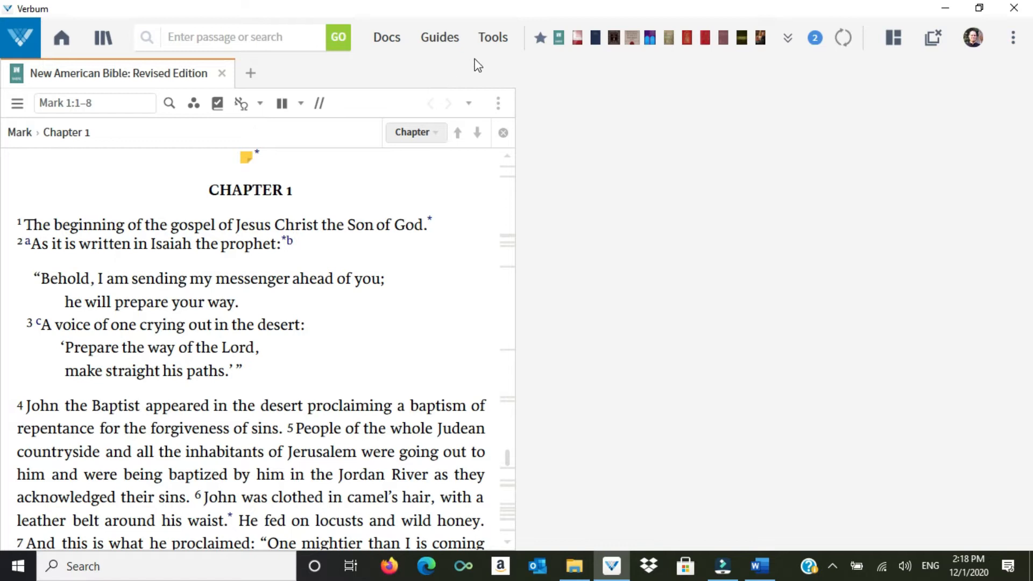
mouse_move(493, 37)
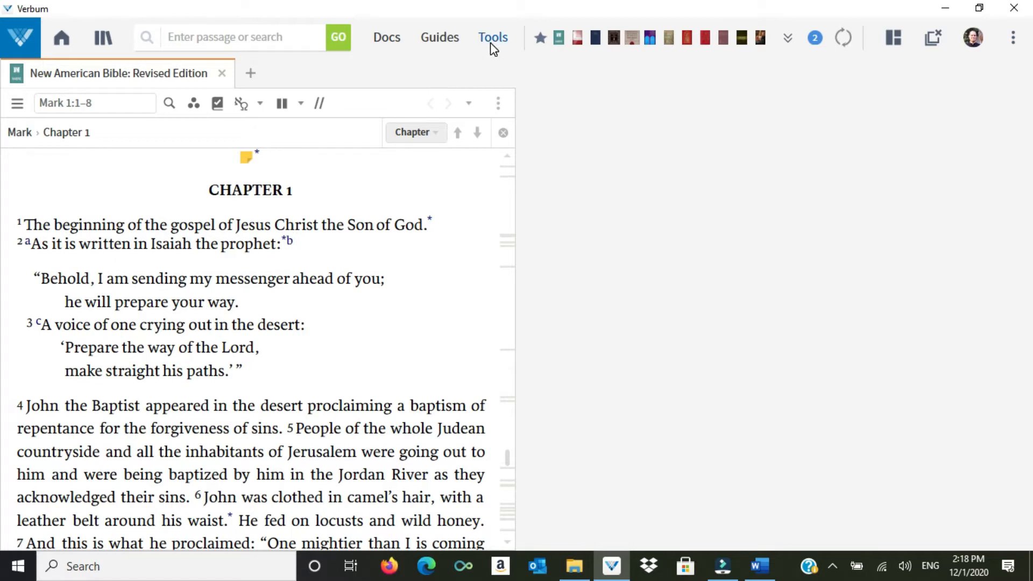
left_click(492, 37)
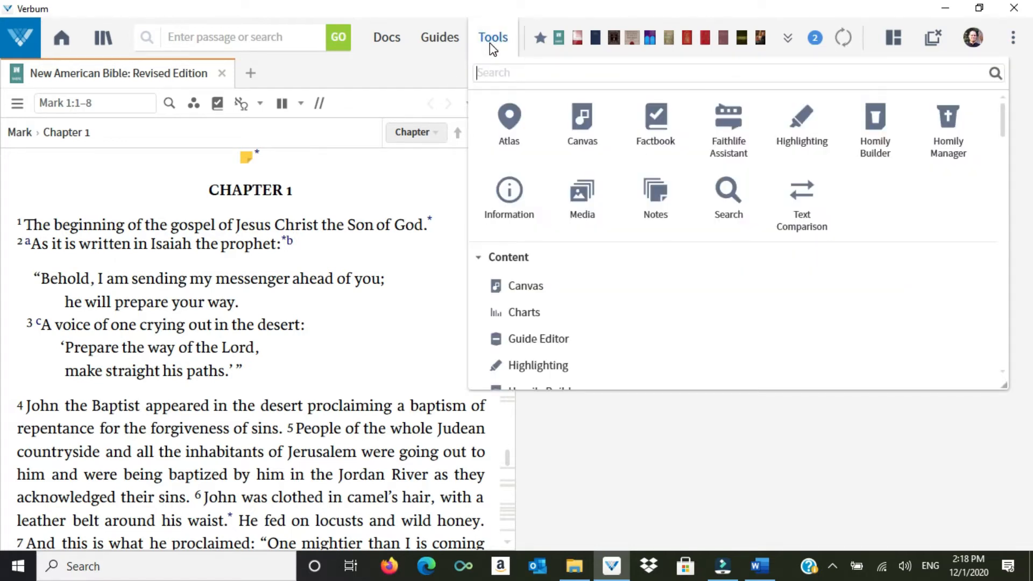
mouse_move(654, 198)
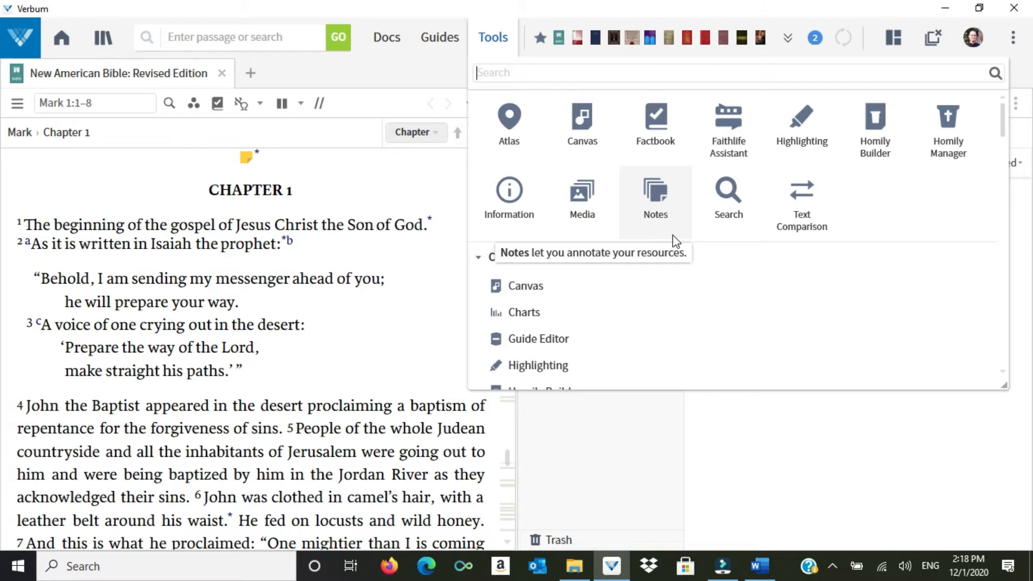
type("n")
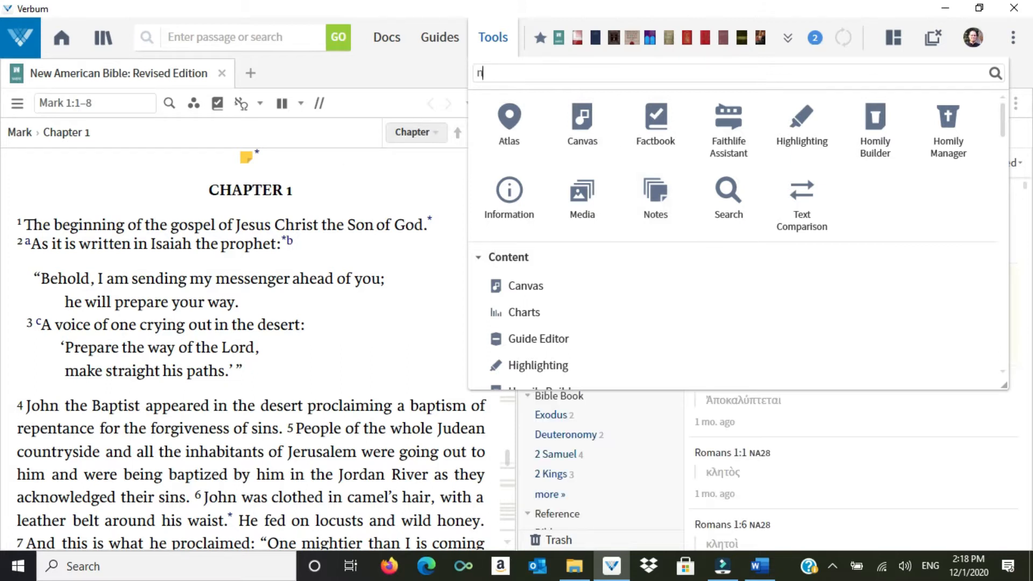
type("otes")
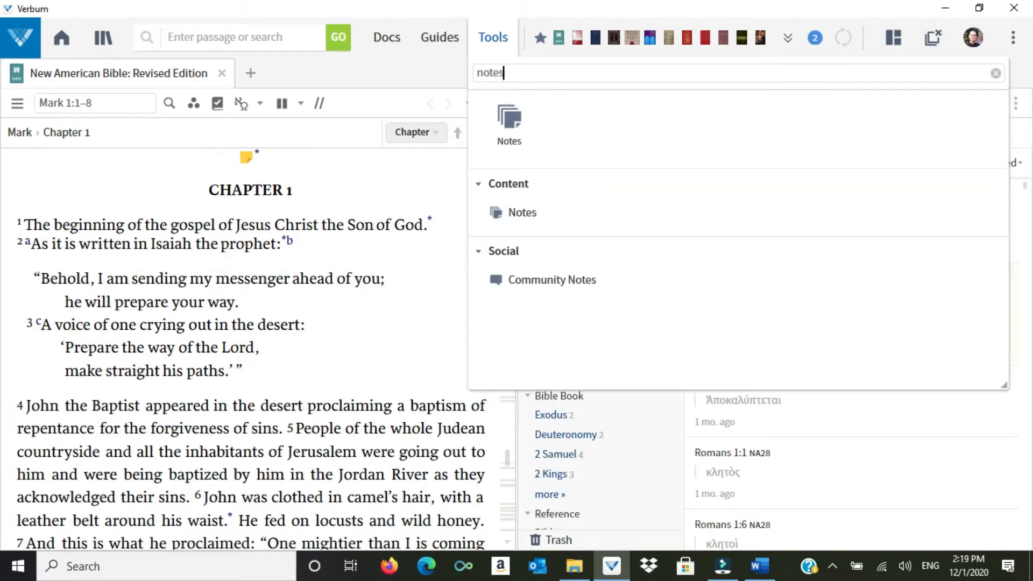
left_click(995, 73)
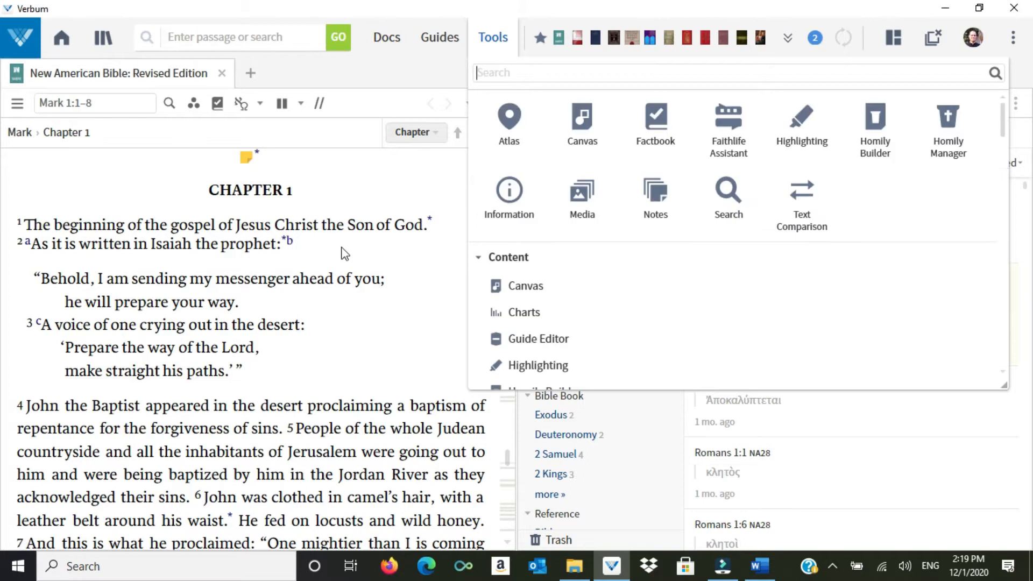
Step: Dismiss the tool list and show the Notes panel's list of notebooks
left_click(654, 197)
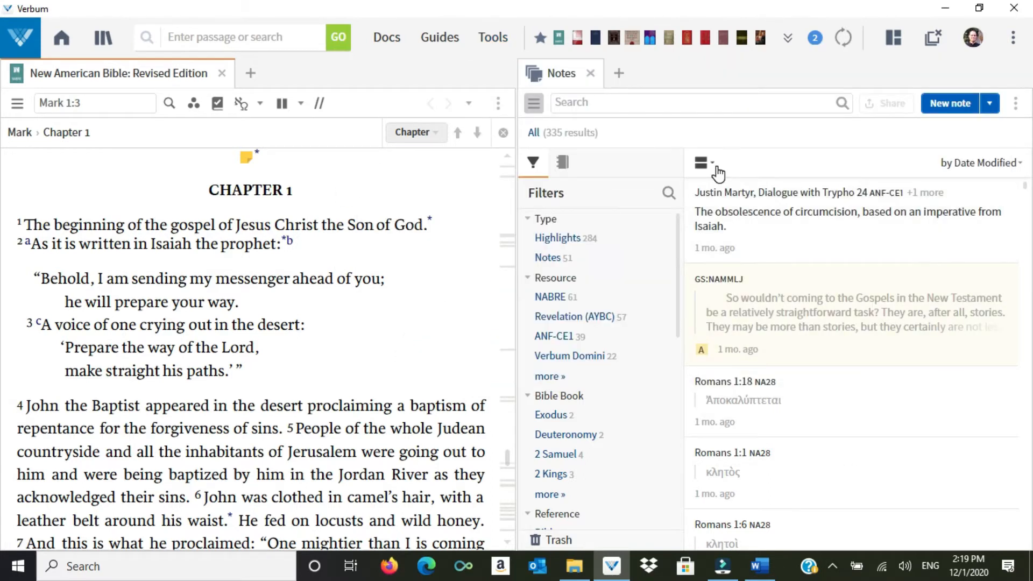
mouse_move(681, 253)
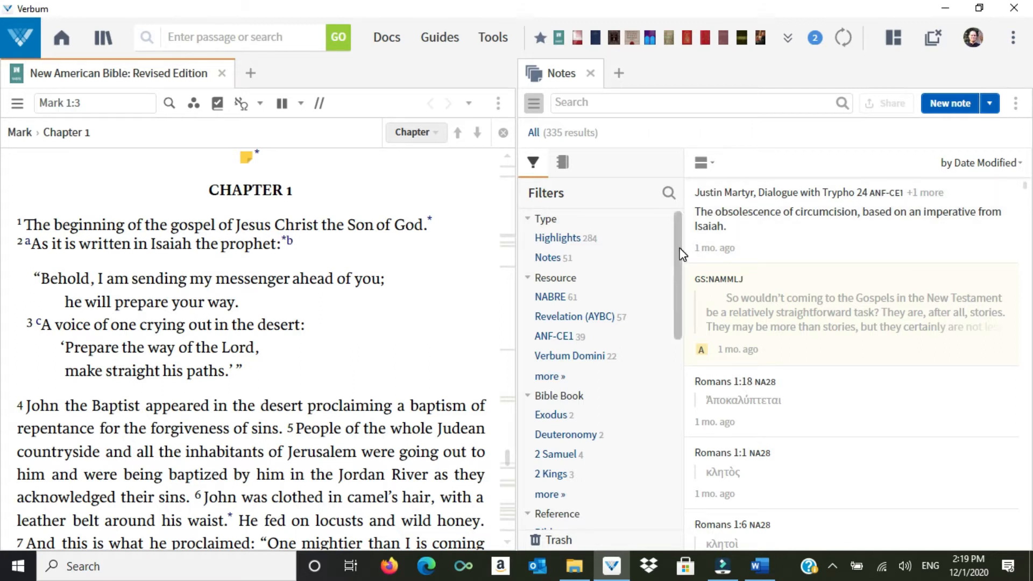
mouse_move(680, 249)
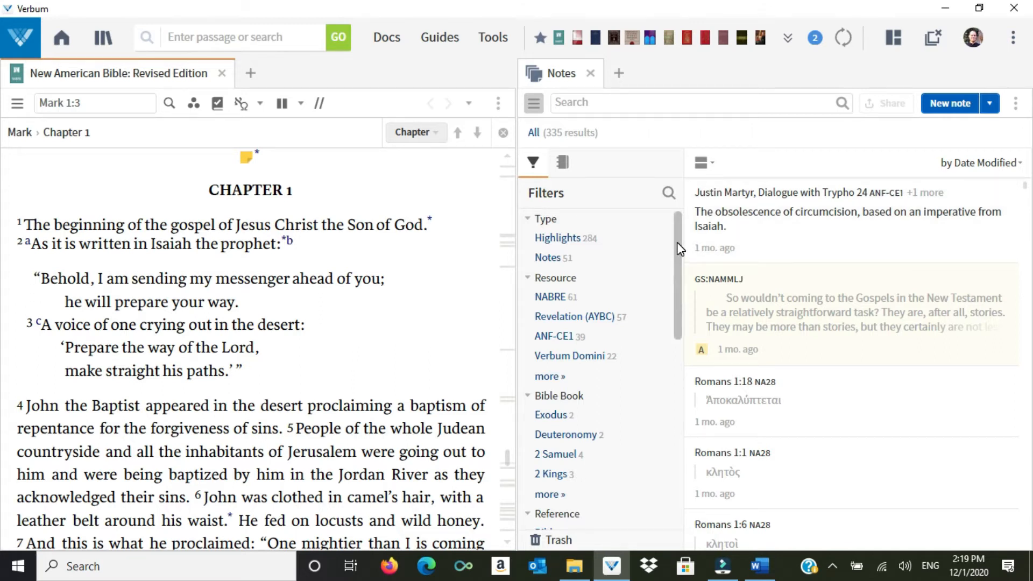
mouse_move(561, 162)
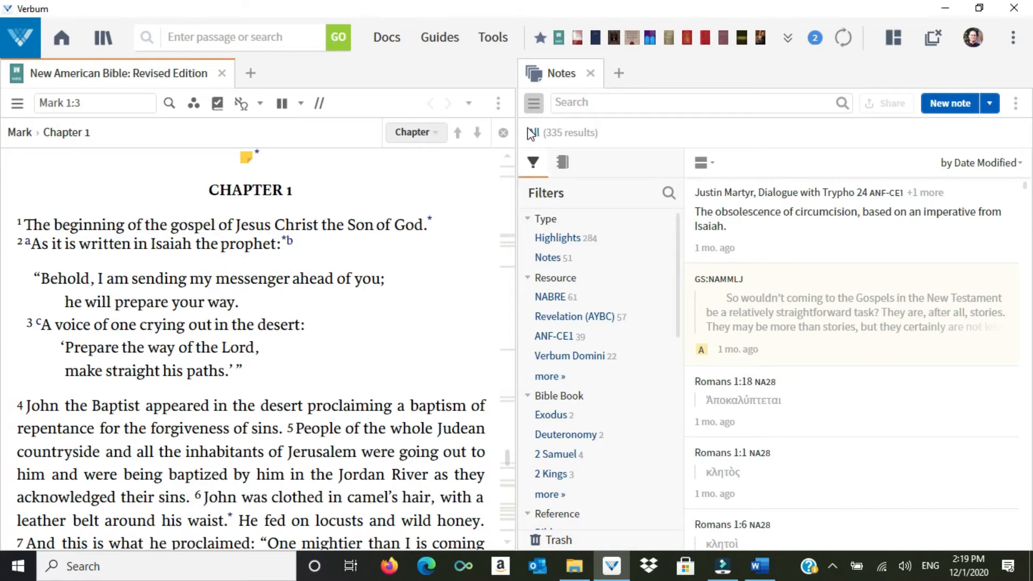
mouse_move(533, 104)
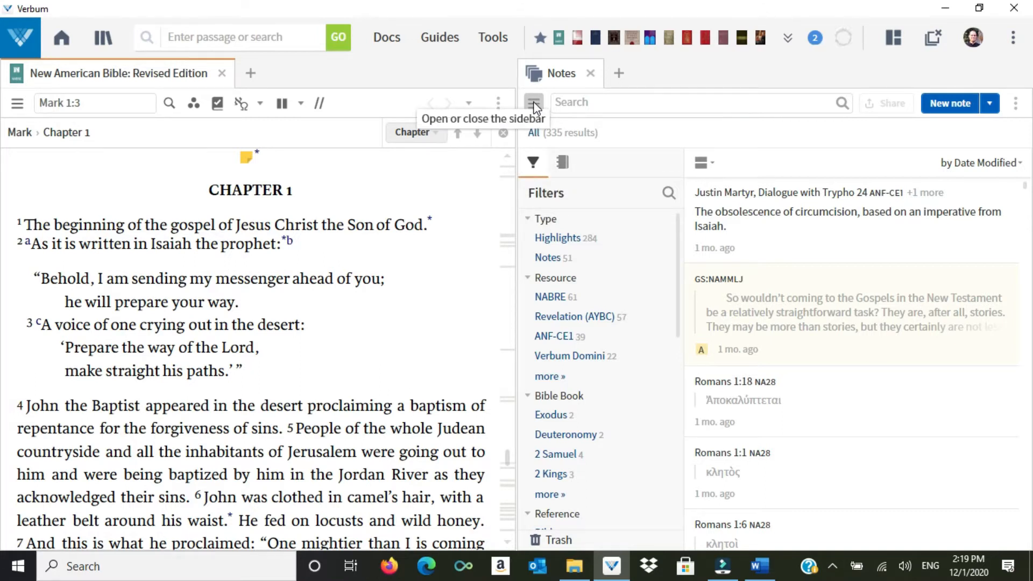
left_click(533, 103)
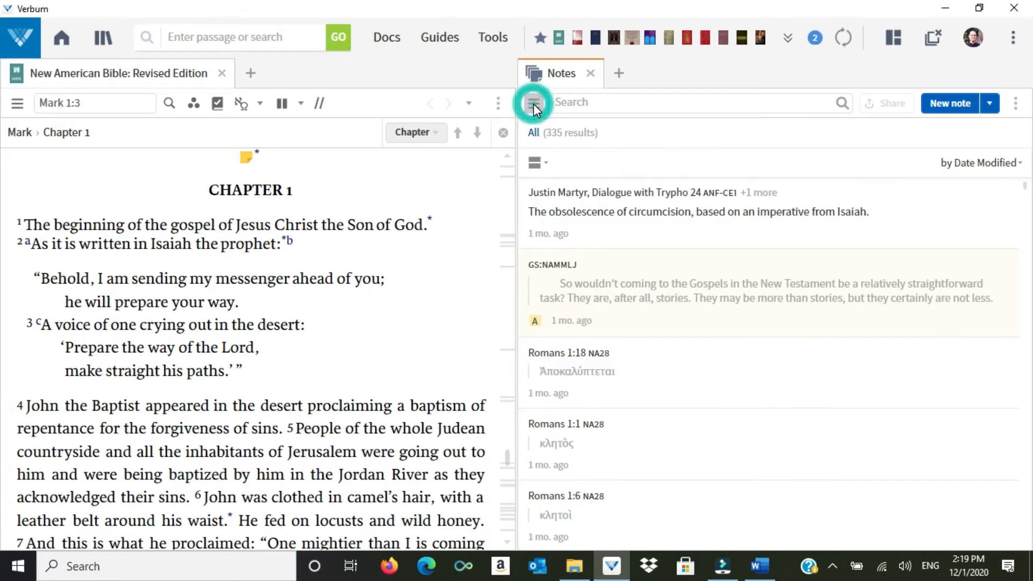
left_click(533, 103)
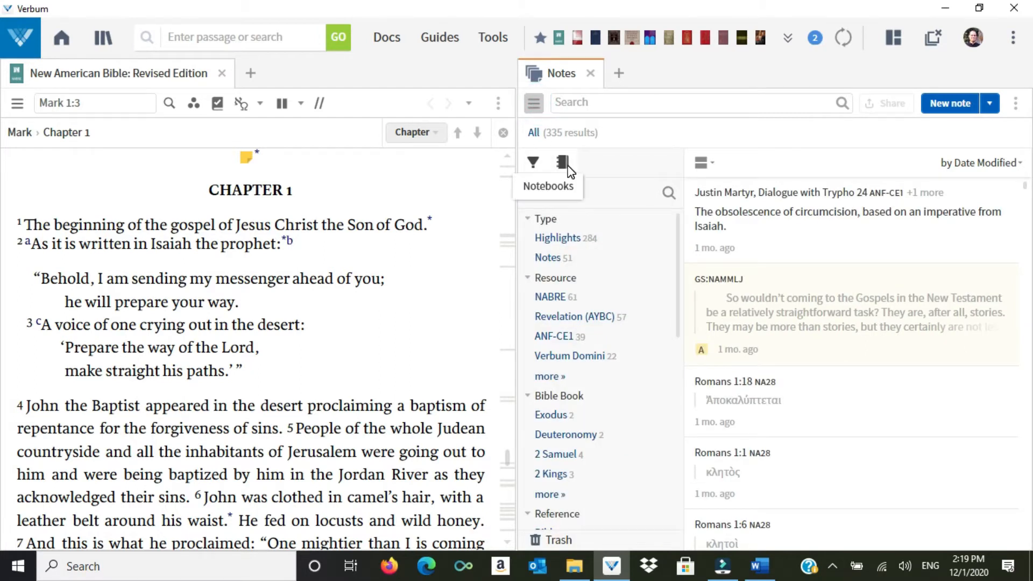
left_click(563, 163)
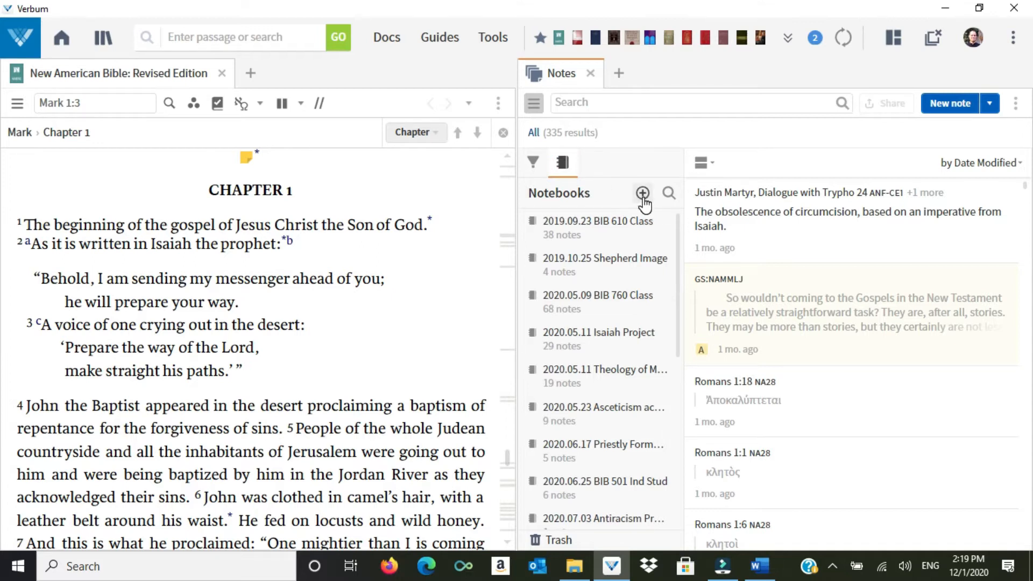
mouse_move(678, 267)
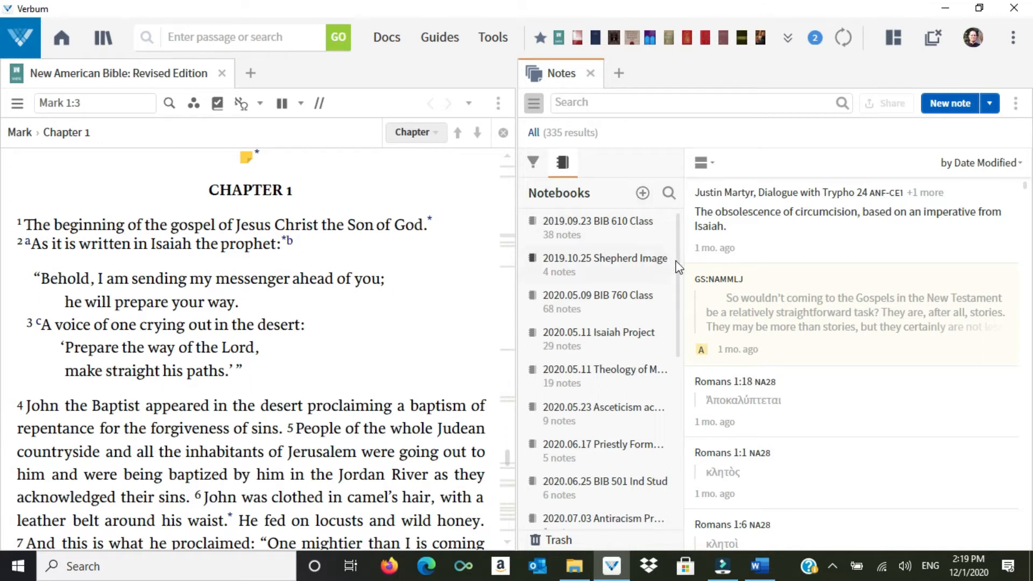
mouse_move(651, 245)
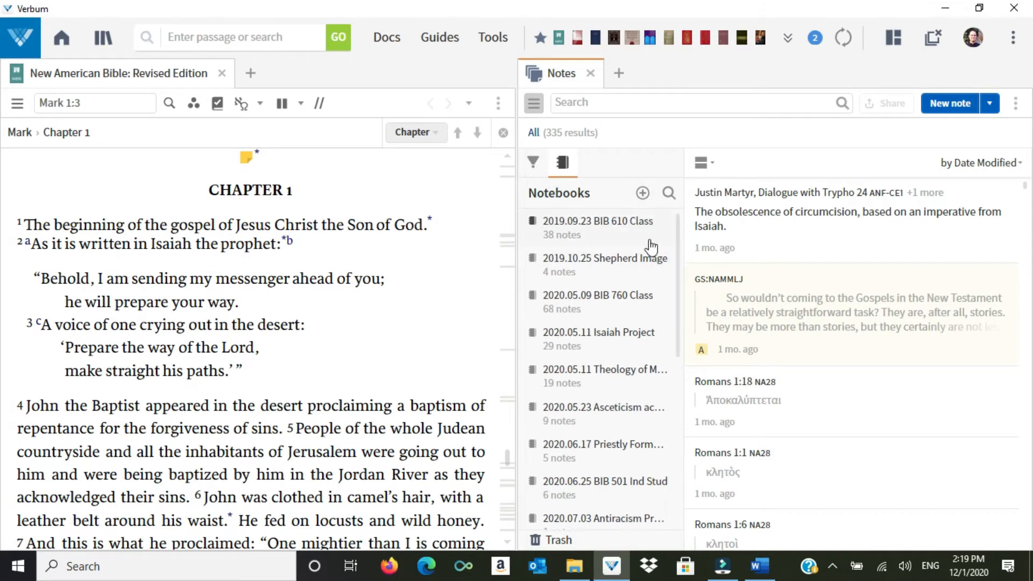
mouse_move(642, 193)
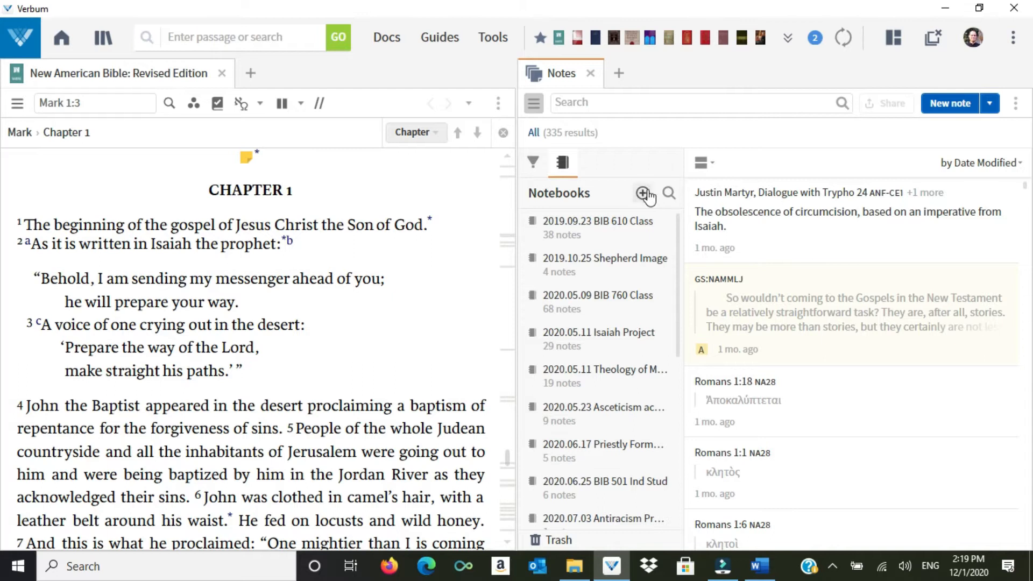
Step: Create a notebook named '2020.12.01 2nd Advent (B)'
left_click(643, 193)
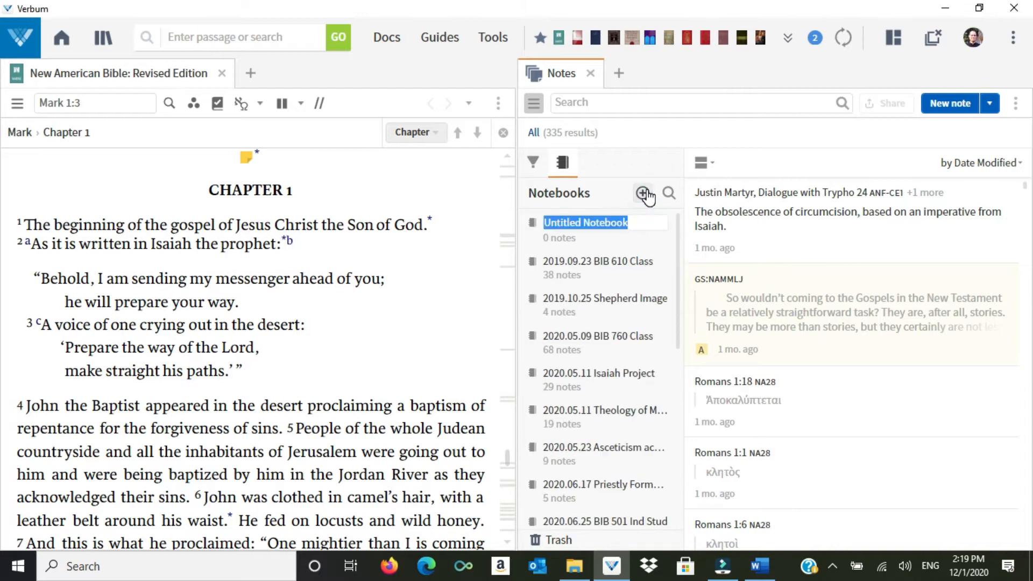
type("2020.12.01")
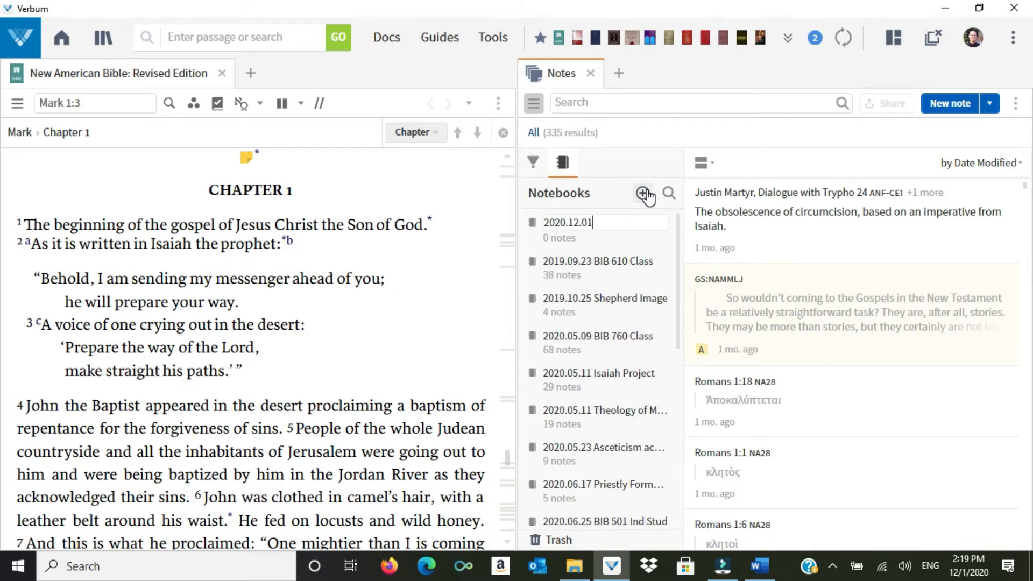
type("2nd")
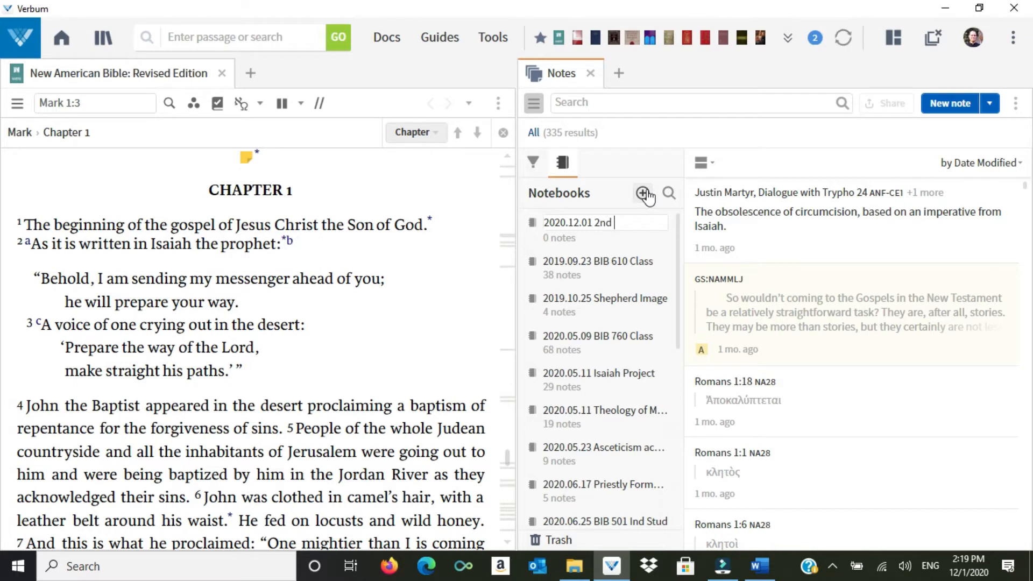
type("Advent (B")
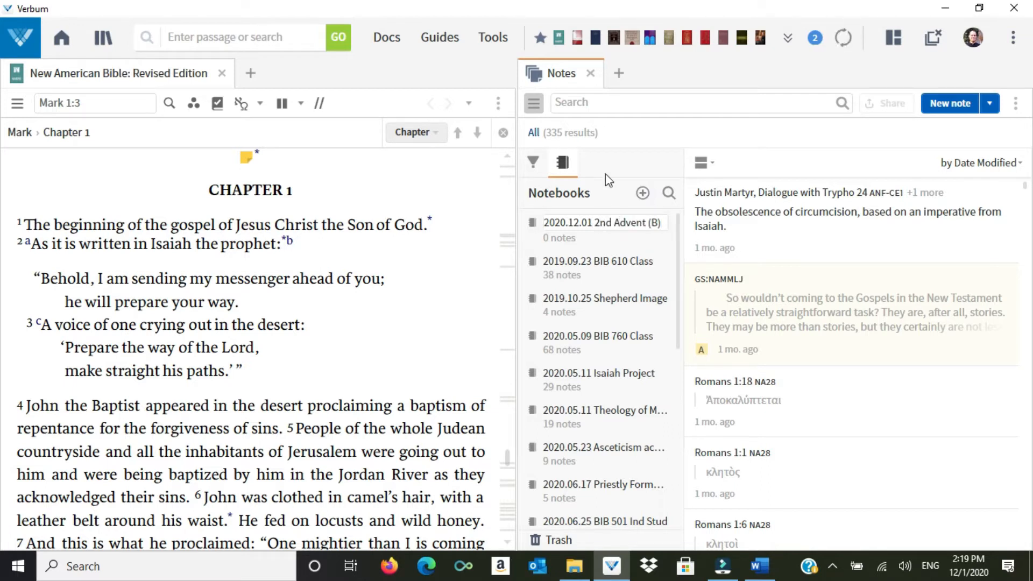
scroll("down", 3)
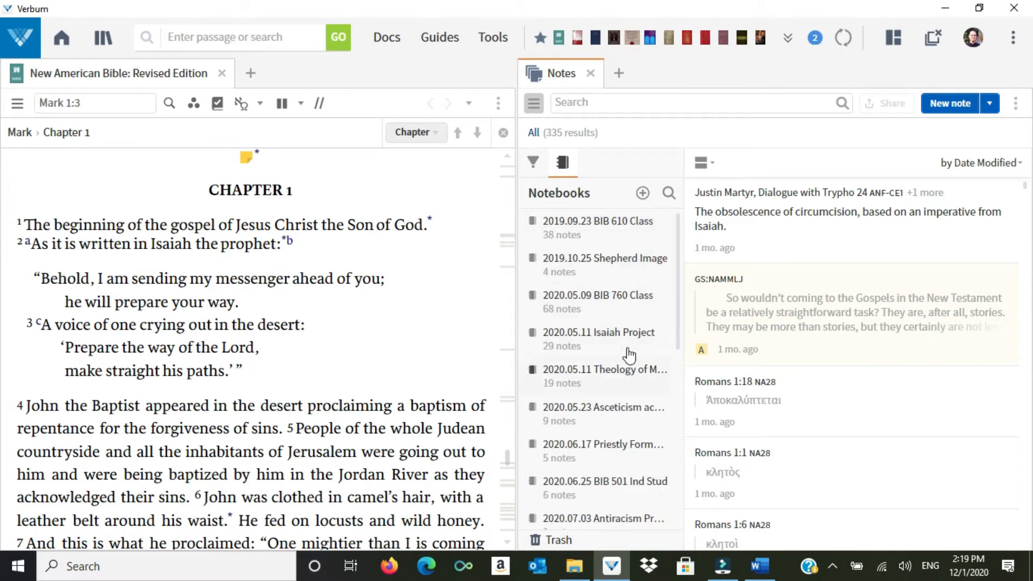
mouse_move(606, 141)
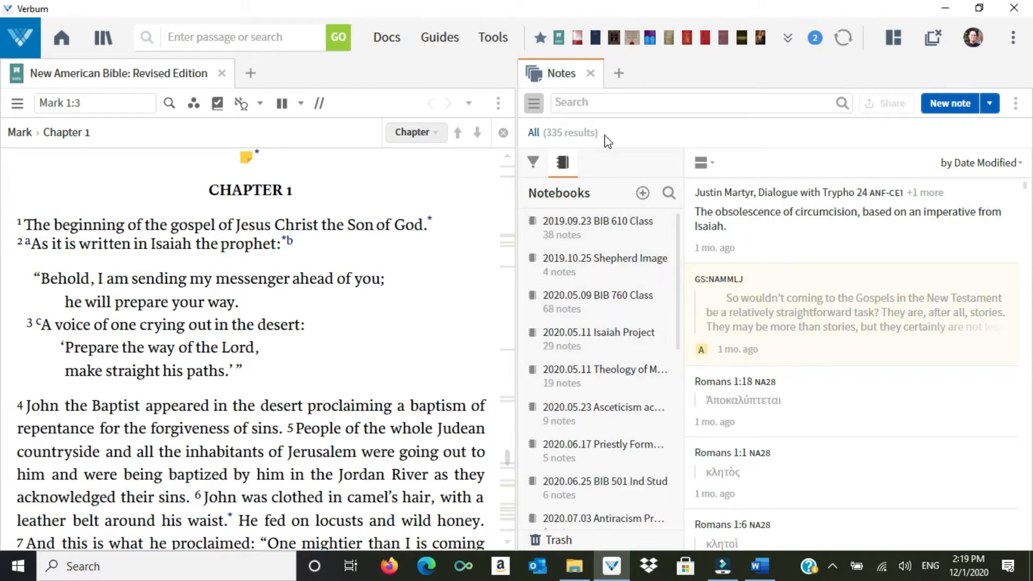
mouse_move(402, 207)
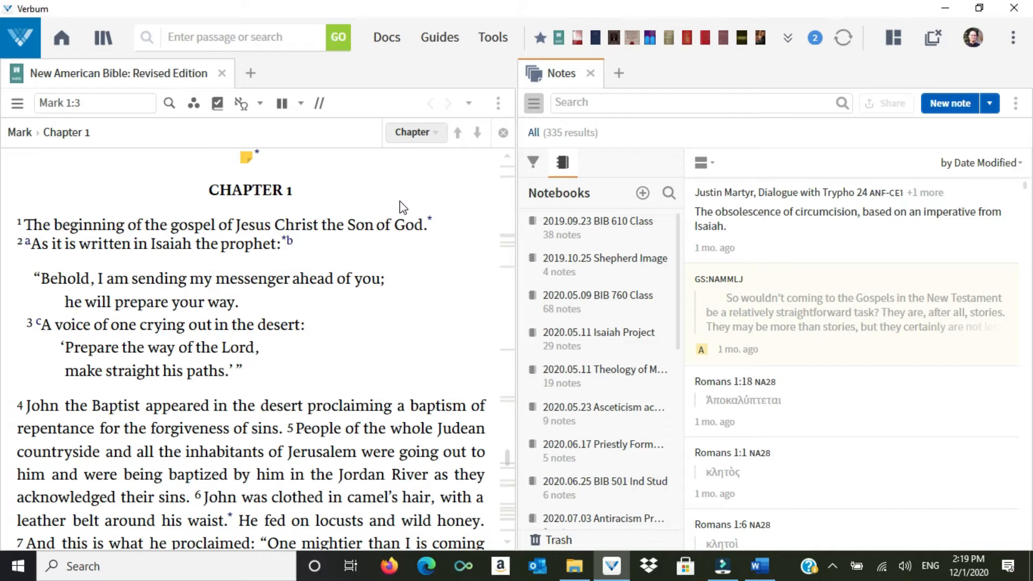
mouse_move(507, 550)
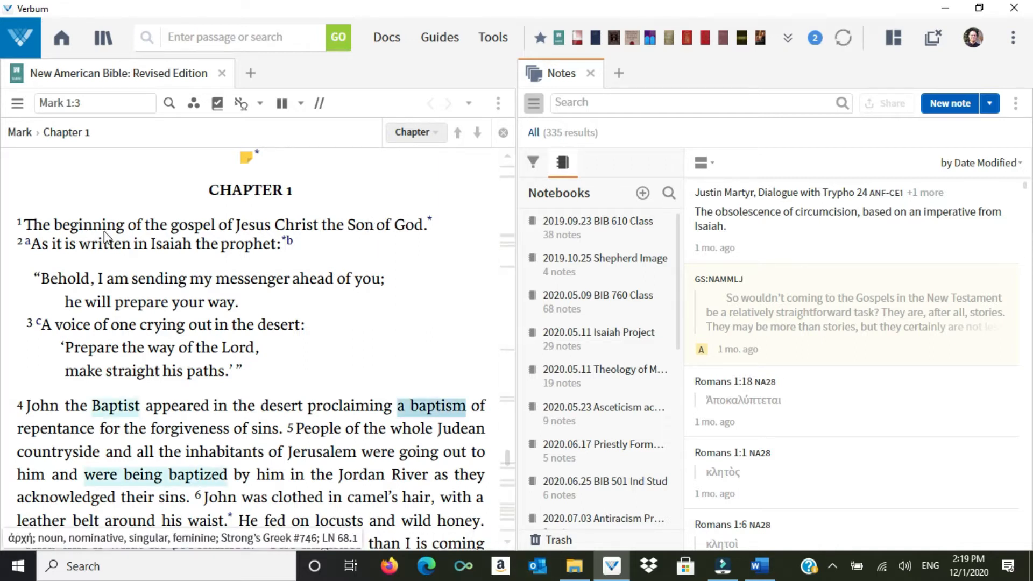
mouse_move(431, 247)
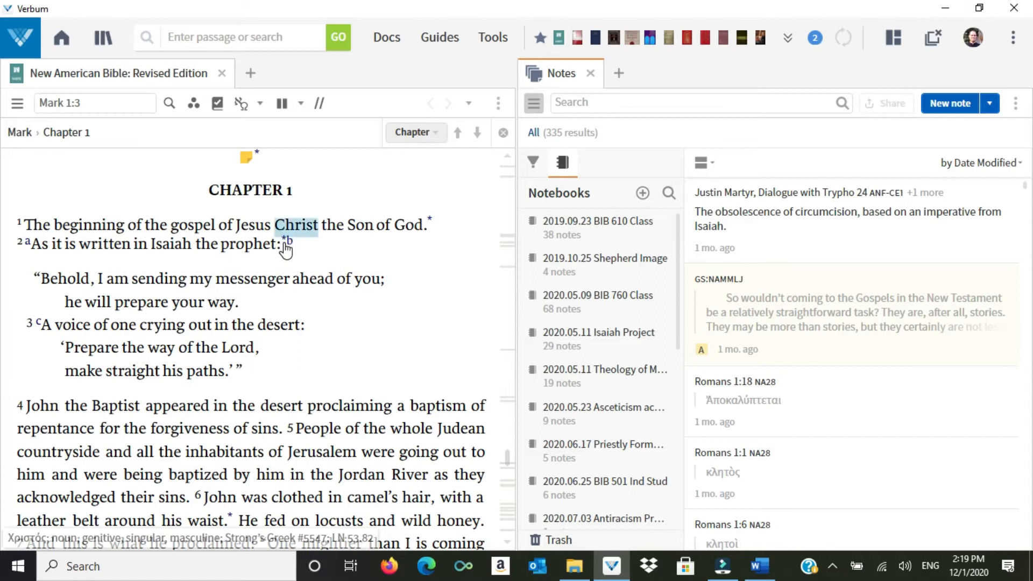
left_click(286, 243)
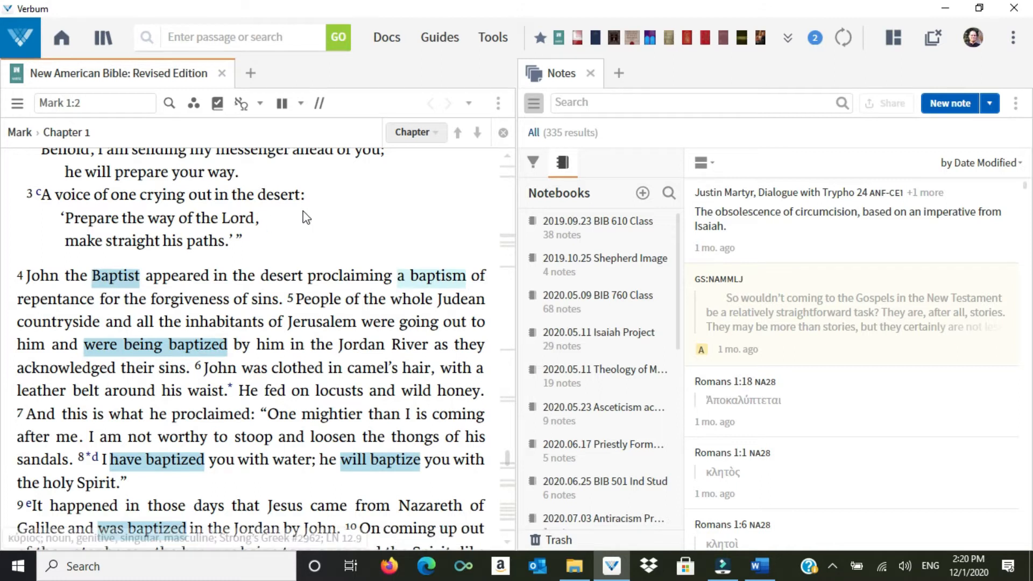
Step: Turn on the Factbook visual filter and look up 'were being baptized' in Mark 1:5
left_click(218, 104)
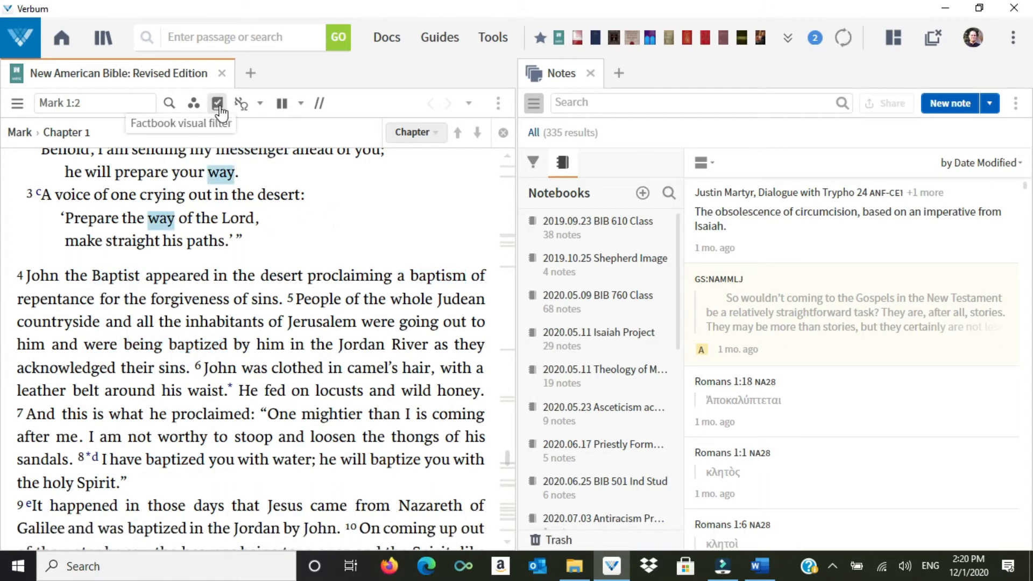
left_click(217, 103)
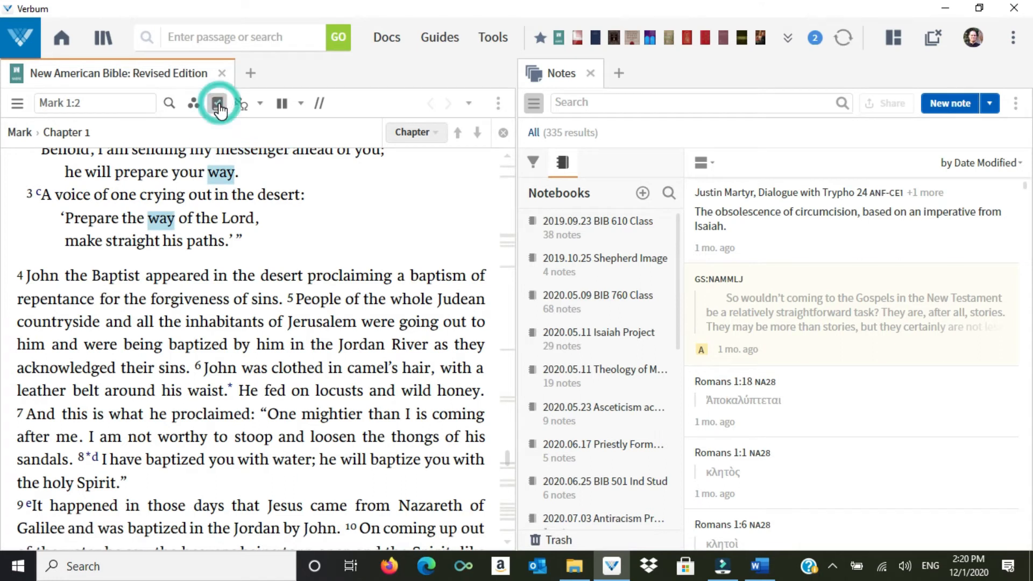
left_click(217, 103)
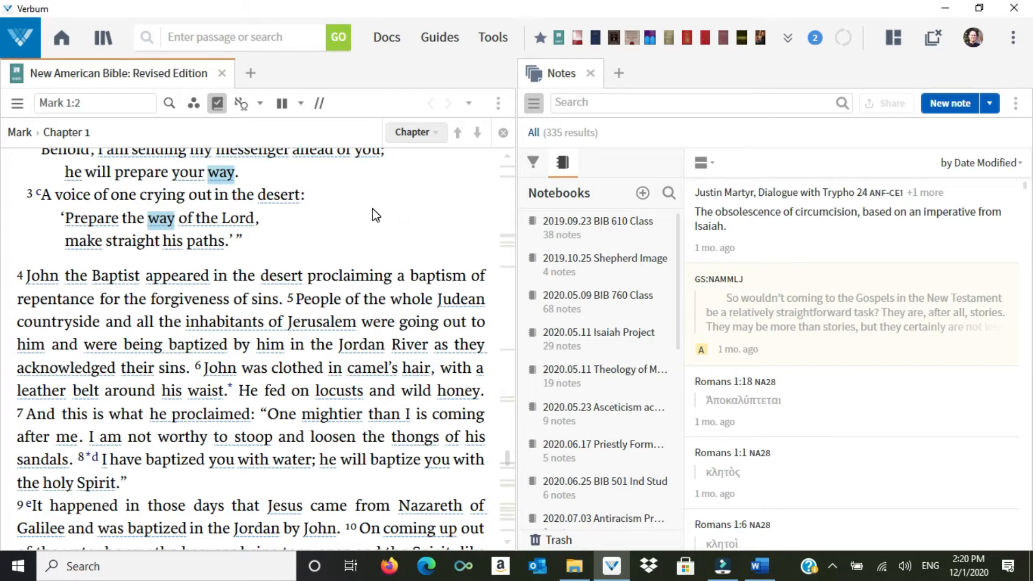
mouse_move(41, 275)
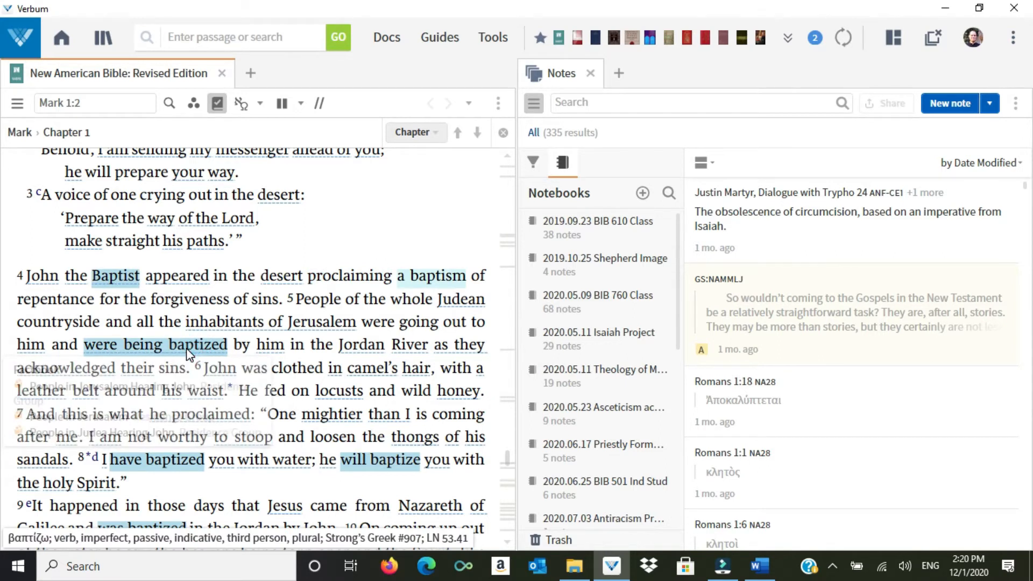
left_click(197, 344)
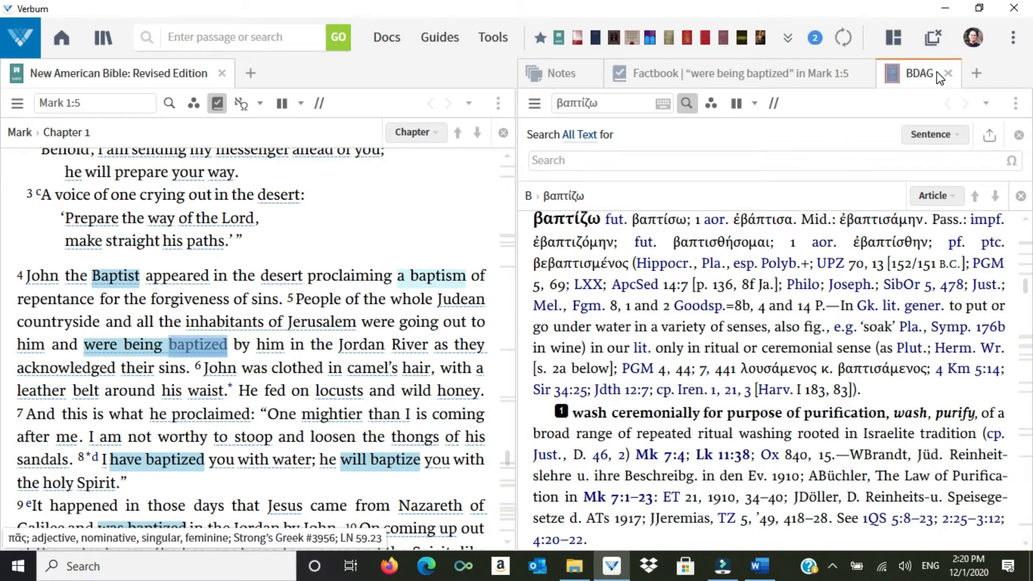
mouse_move(918, 73)
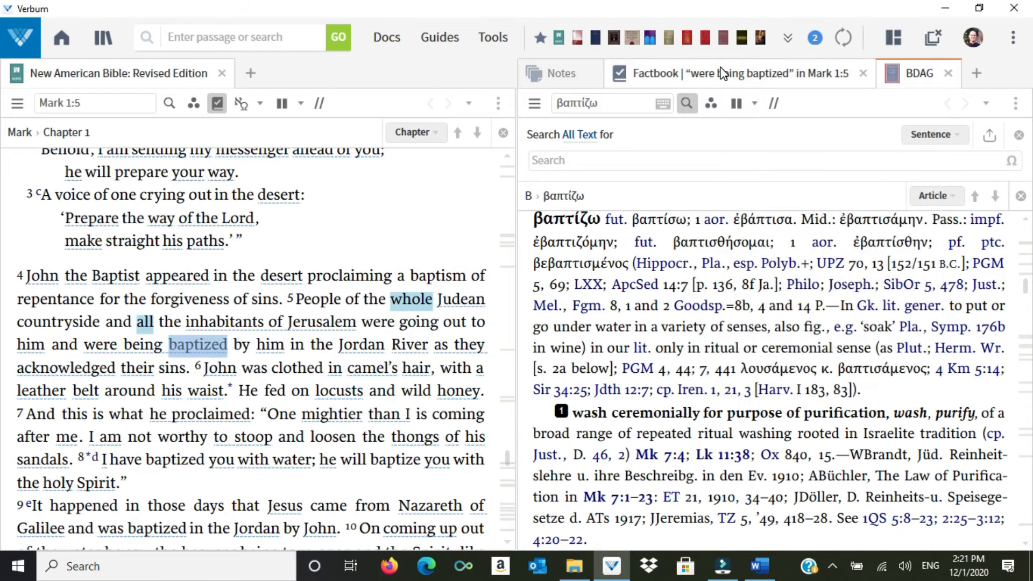
Step: Open the Factbook entry People in Judea Hearing John and browse its page
left_click(724, 73)
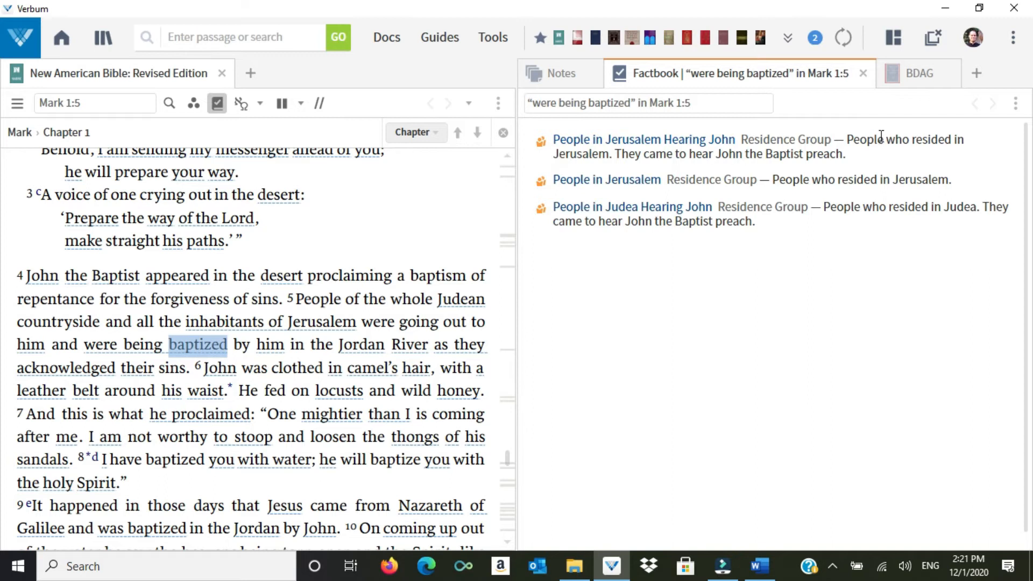
mouse_move(627, 152)
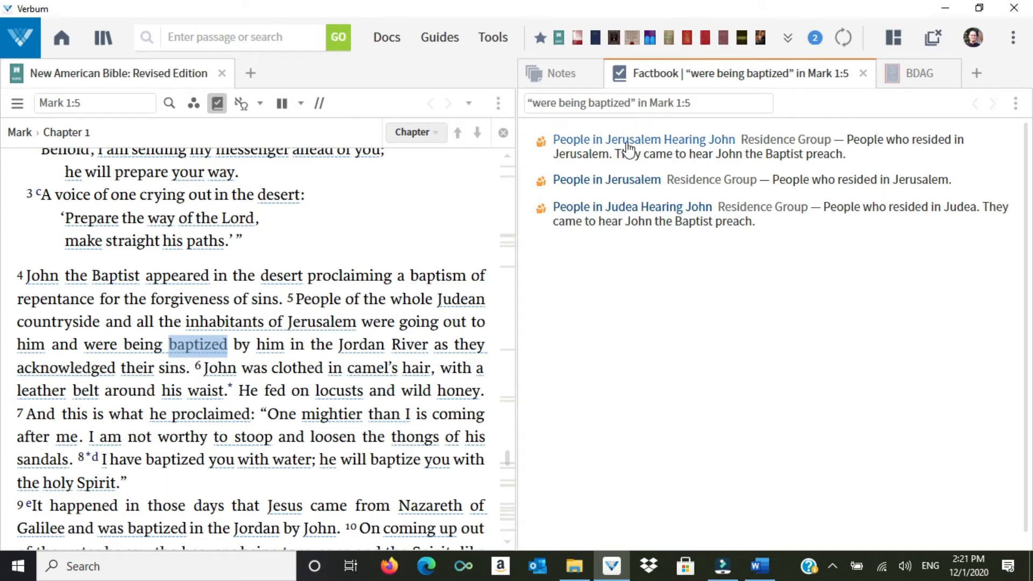
mouse_move(612, 182)
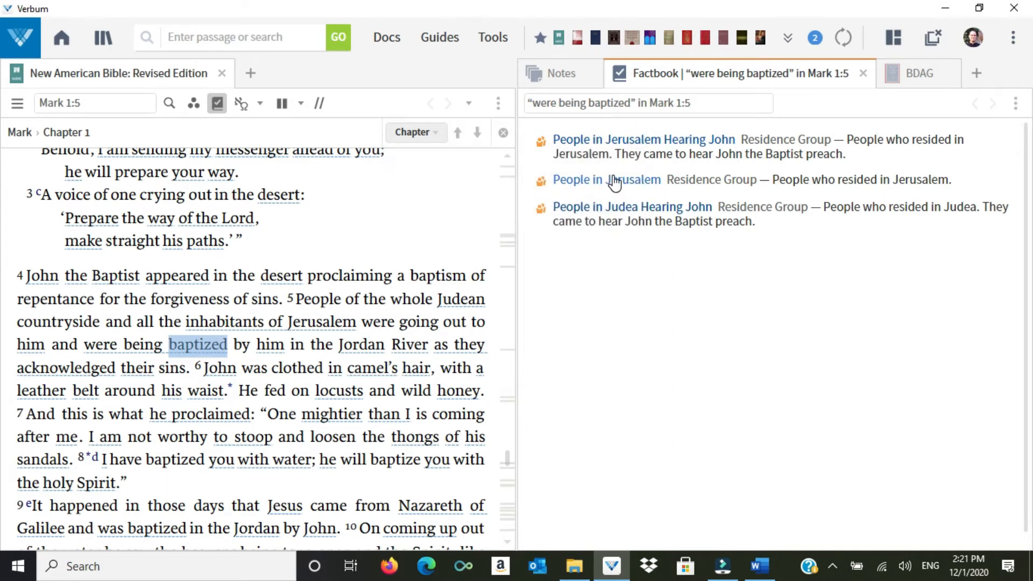
mouse_move(675, 211)
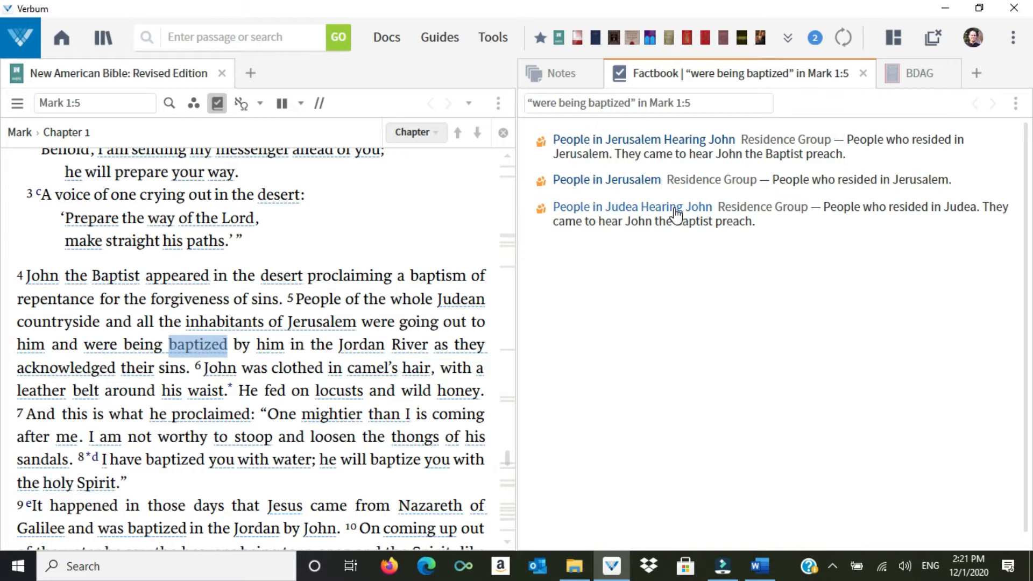
mouse_move(655, 217)
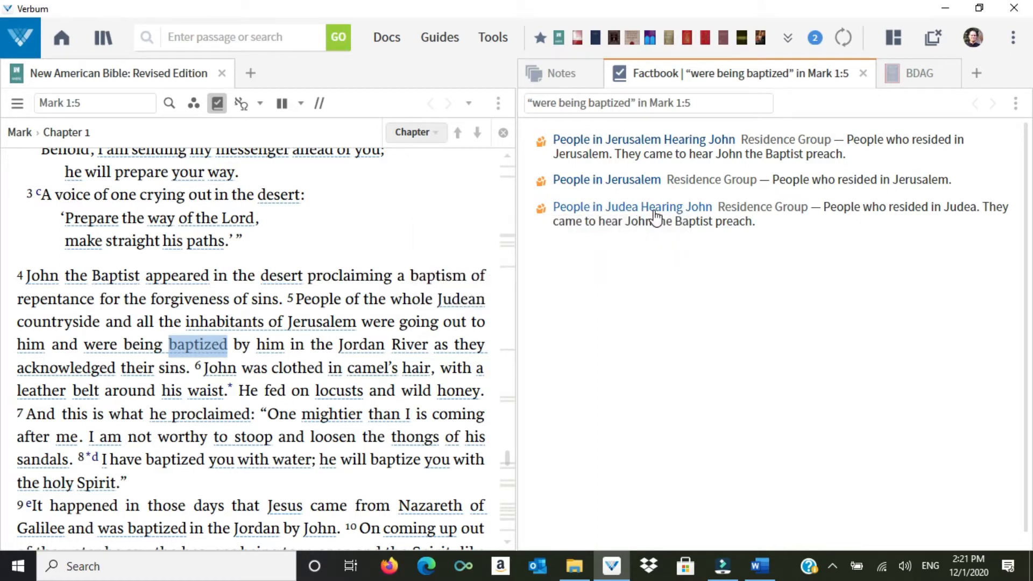
left_click(631, 207)
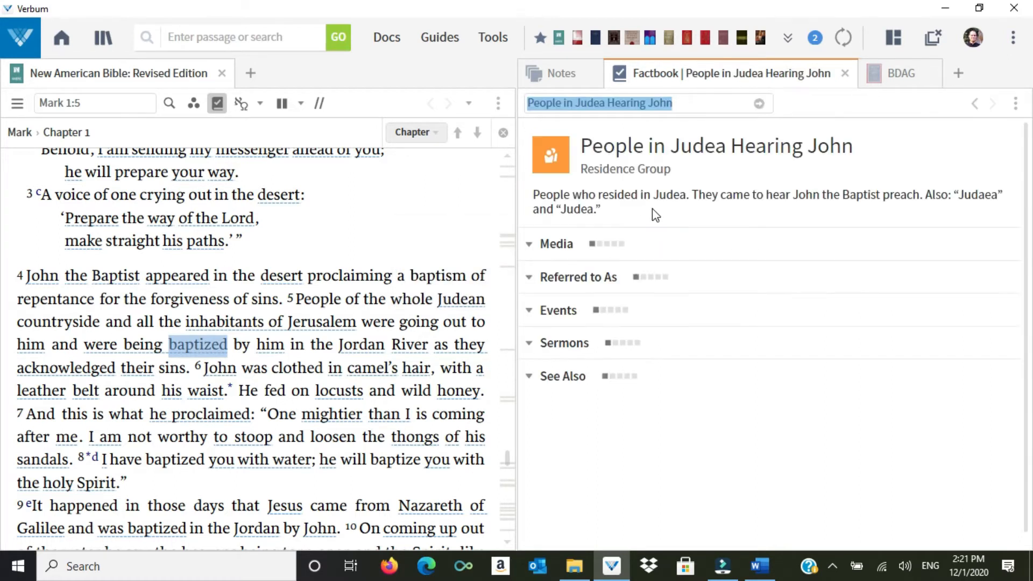
left_click(578, 276)
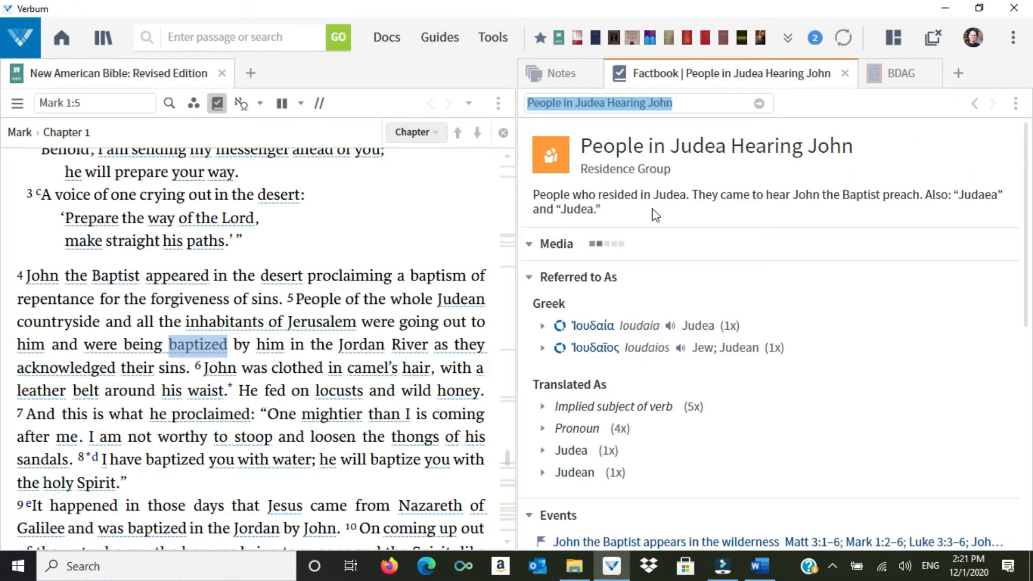
left_click(555, 244)
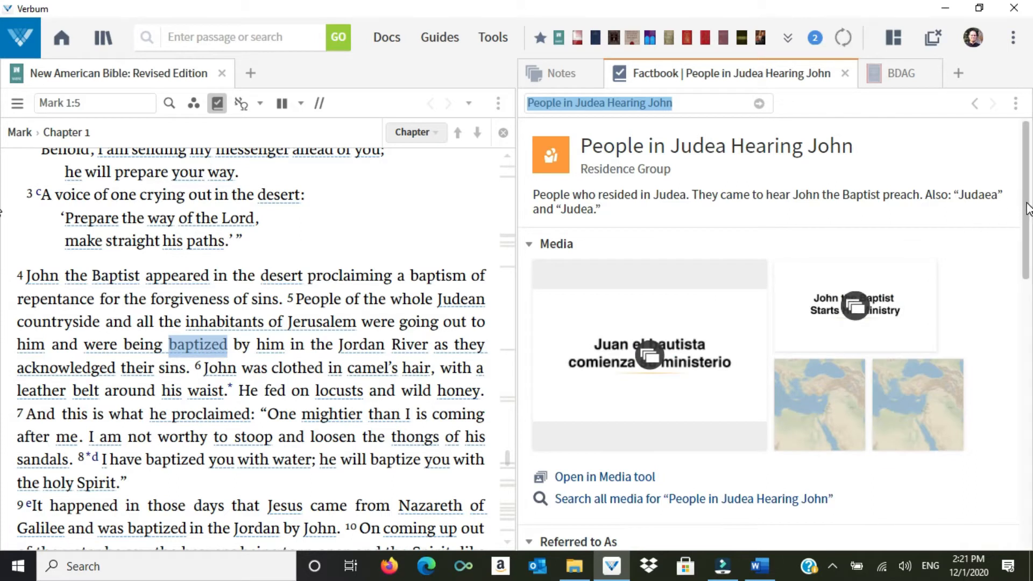
scroll("down", 3)
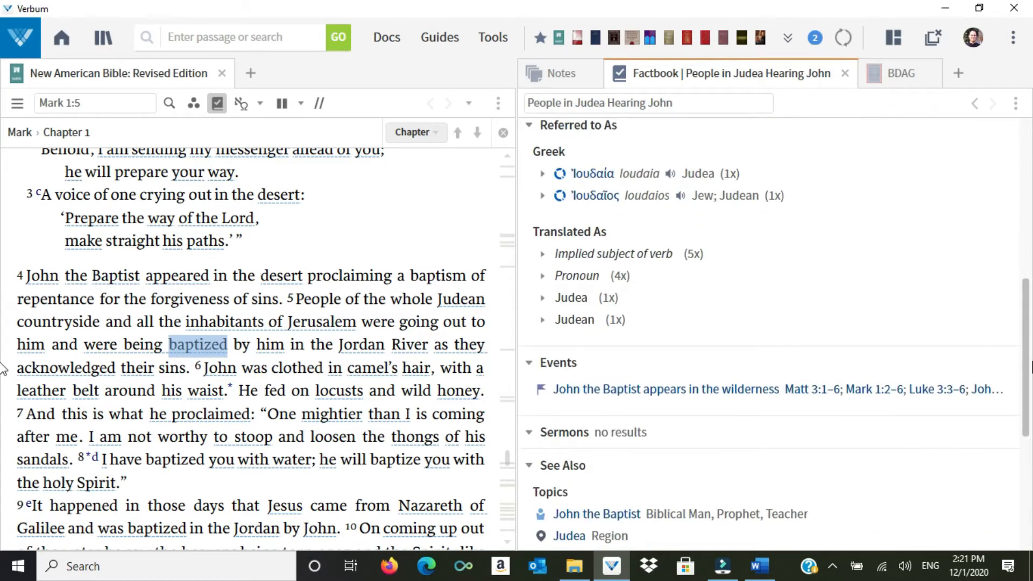
scroll("down", 3)
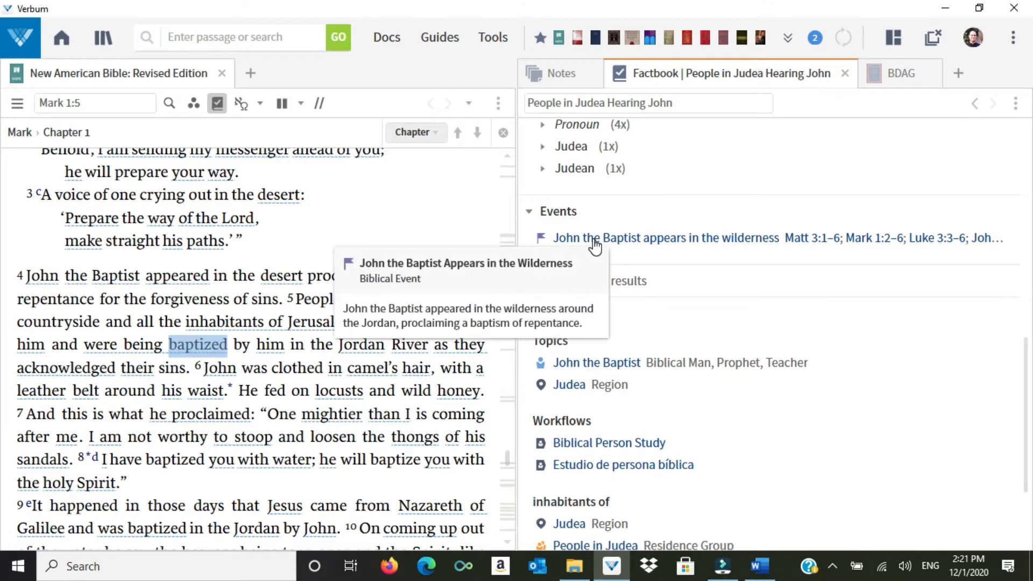
mouse_move(622, 250)
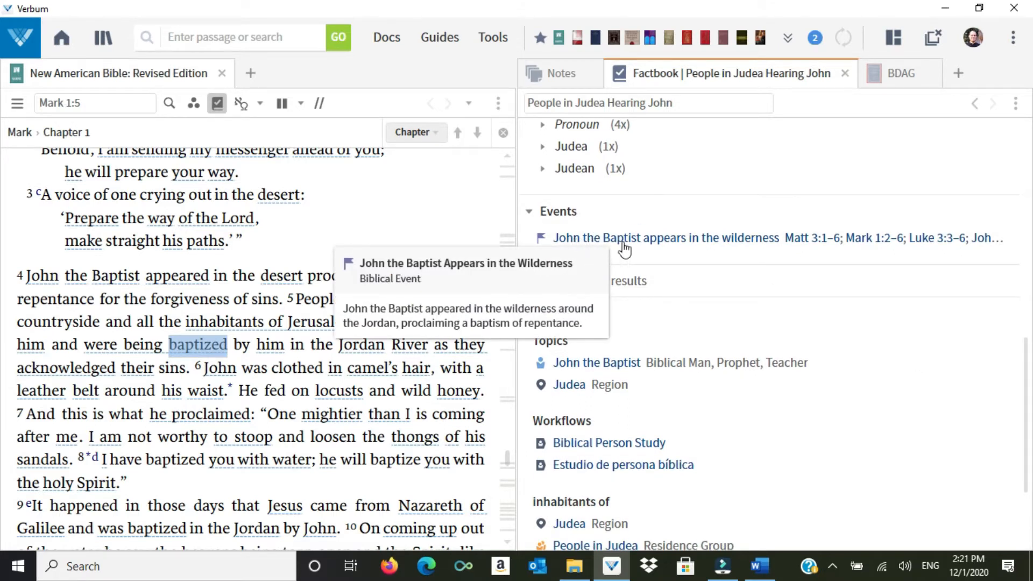
mouse_move(853, 247)
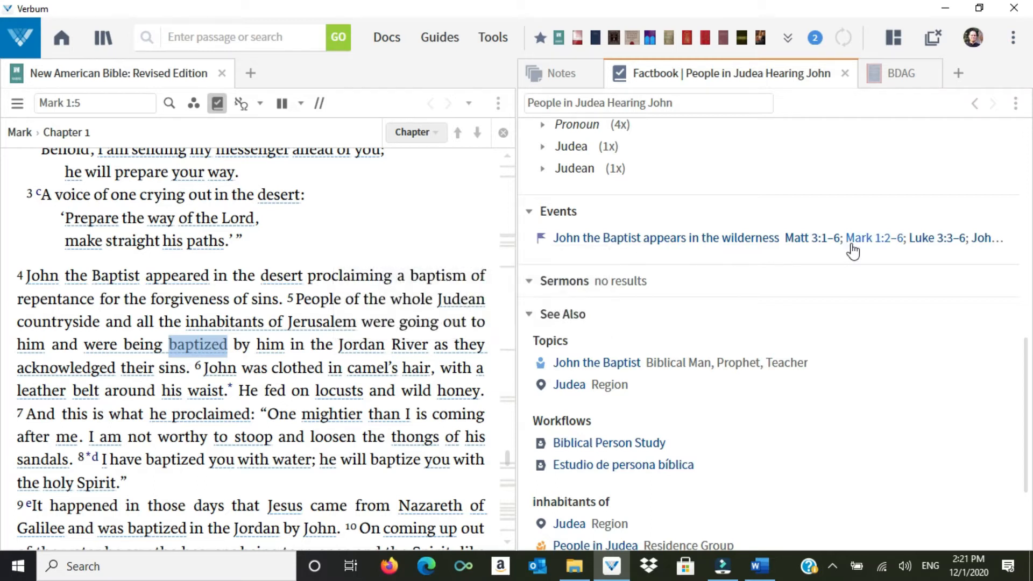
mouse_move(815, 237)
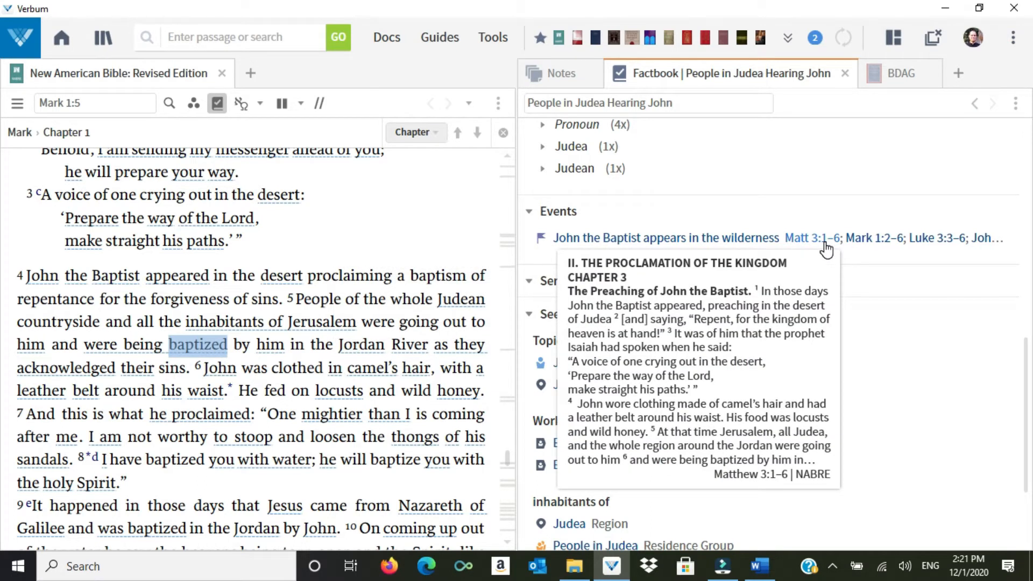
mouse_move(991, 238)
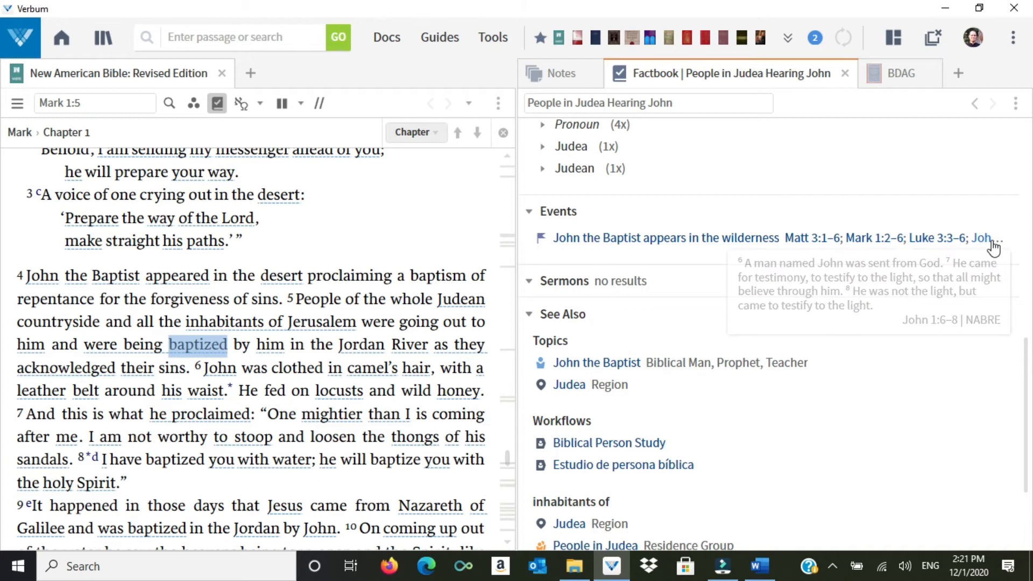
mouse_move(658, 238)
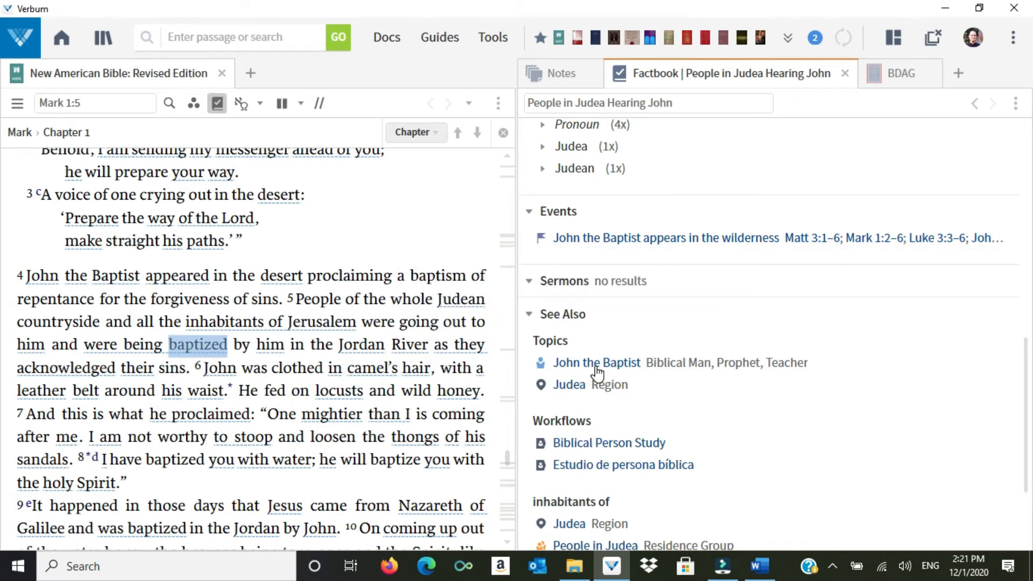
Step: Open the AYBD John the Baptist article at section '2. Mark' from the Key Article outline
left_click(596, 362)
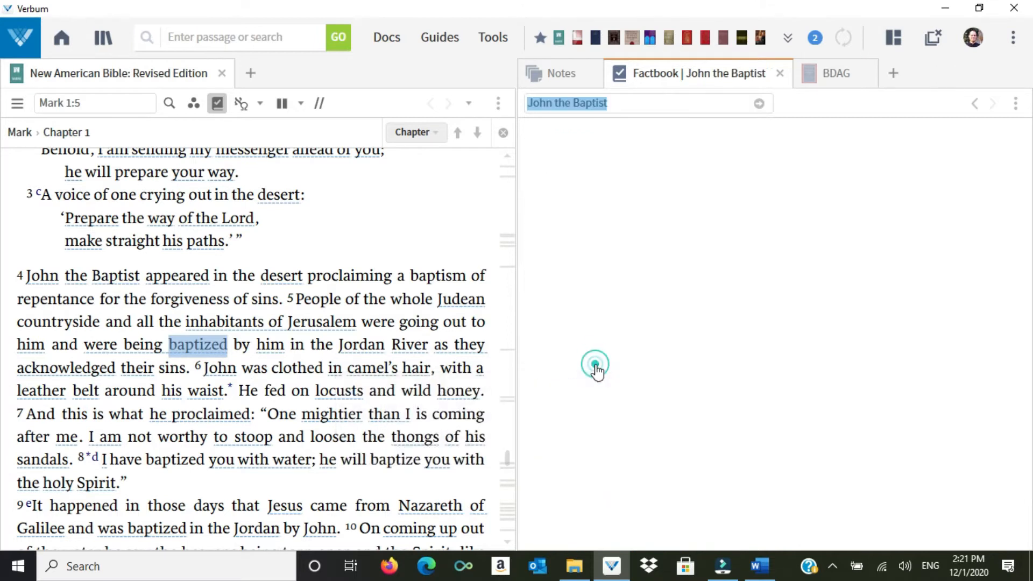
left_click(594, 366)
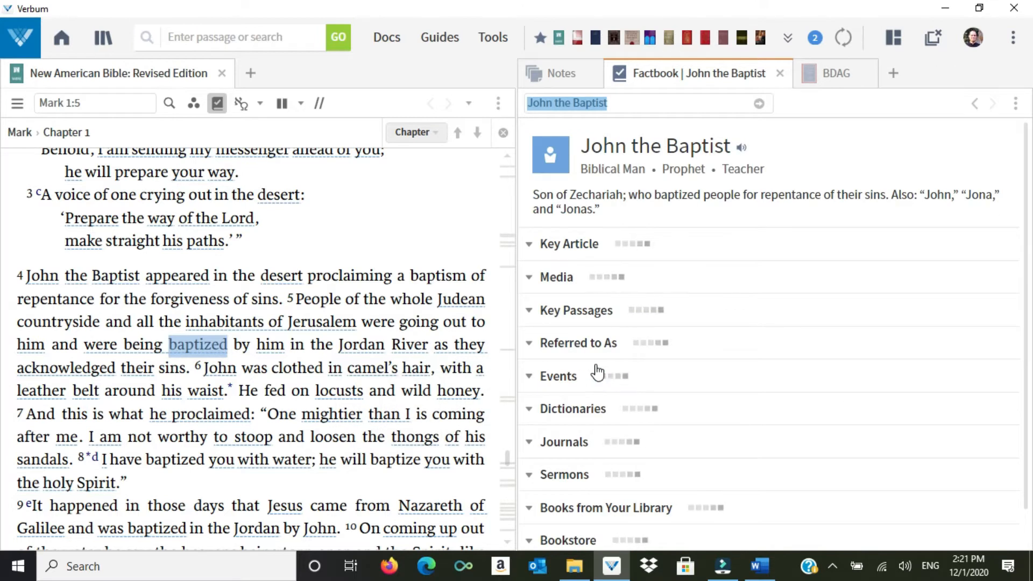
left_click(569, 243)
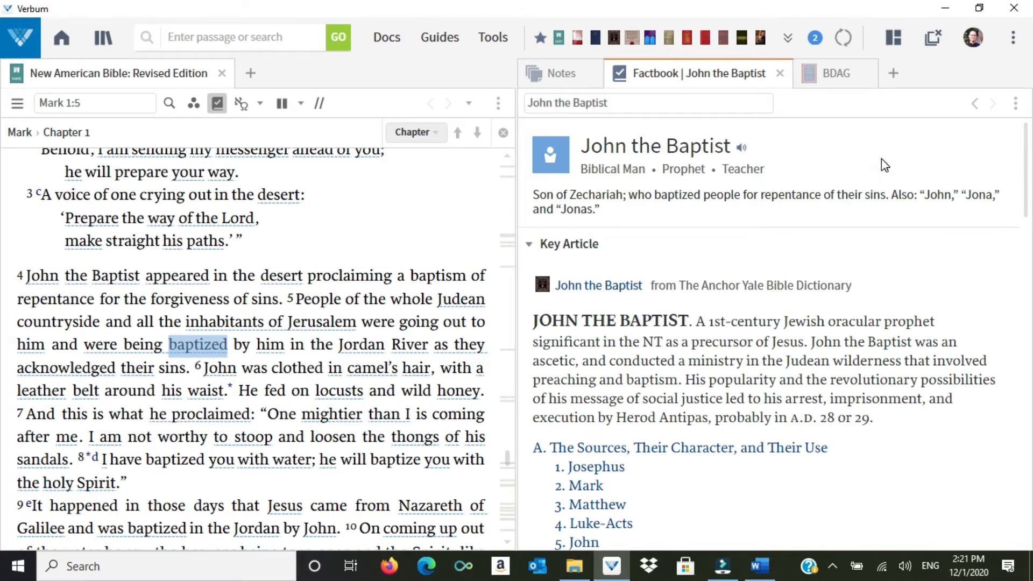
scroll("down", 3)
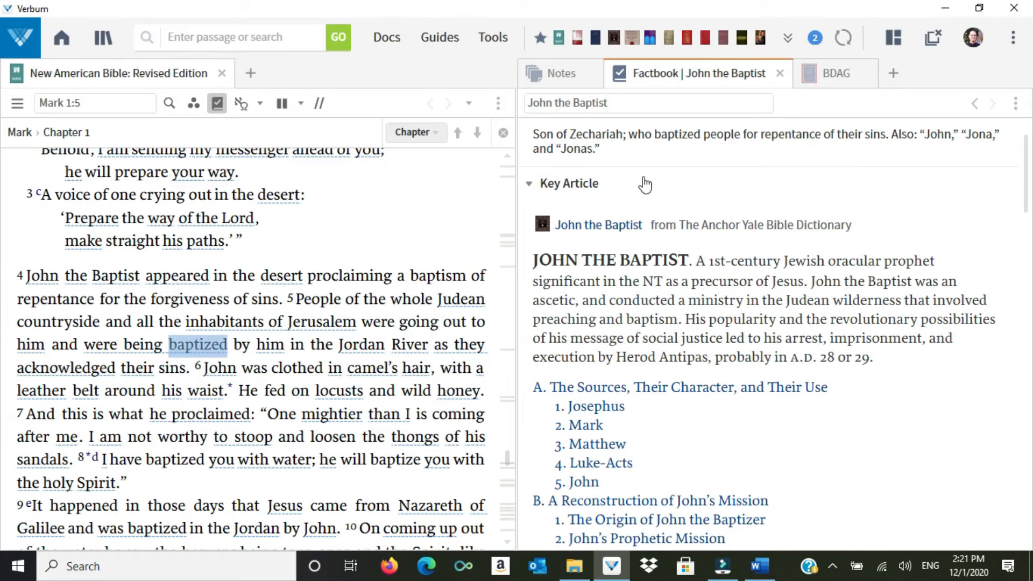
mouse_move(611, 192)
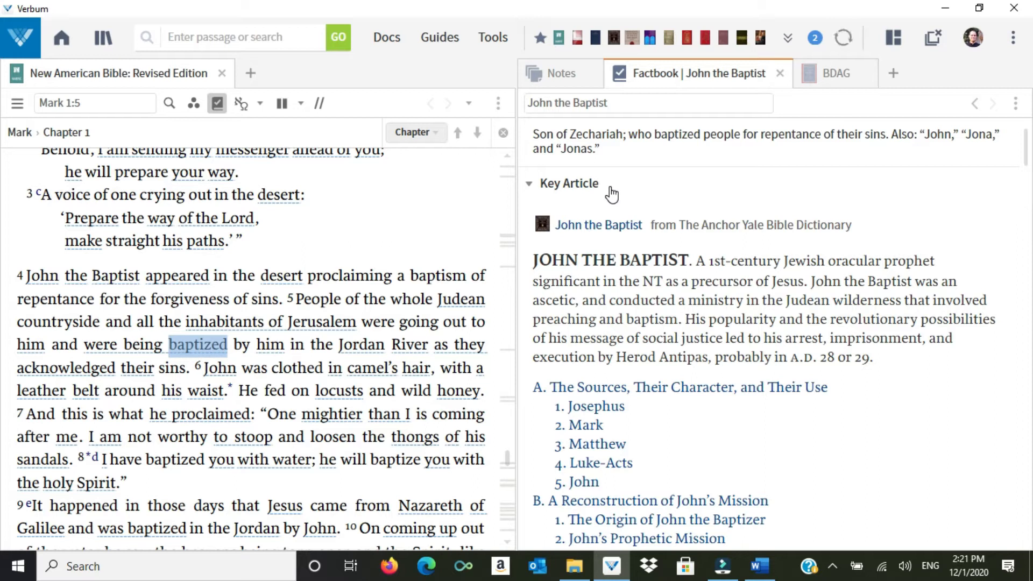
mouse_move(838, 252)
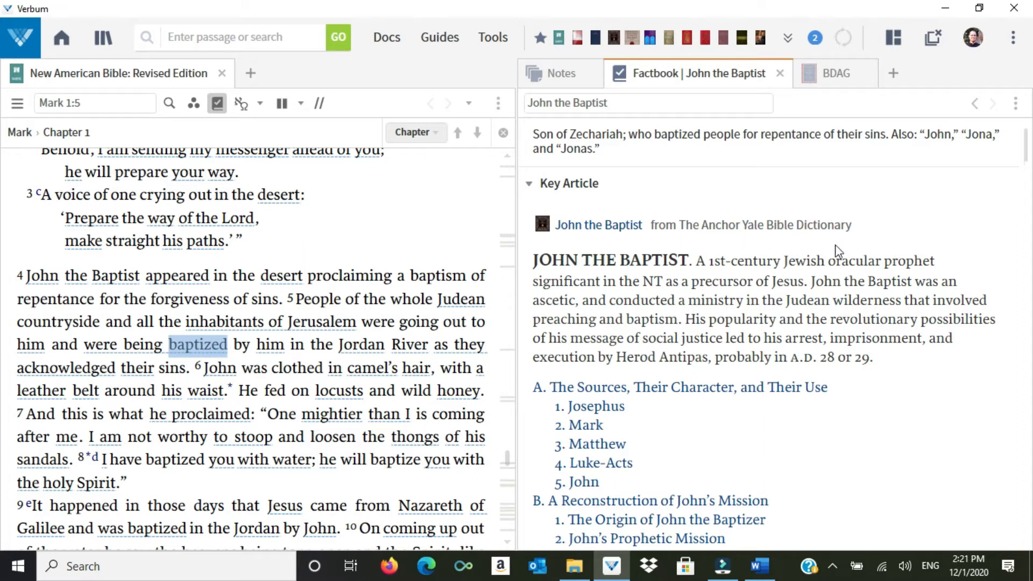
mouse_move(836, 256)
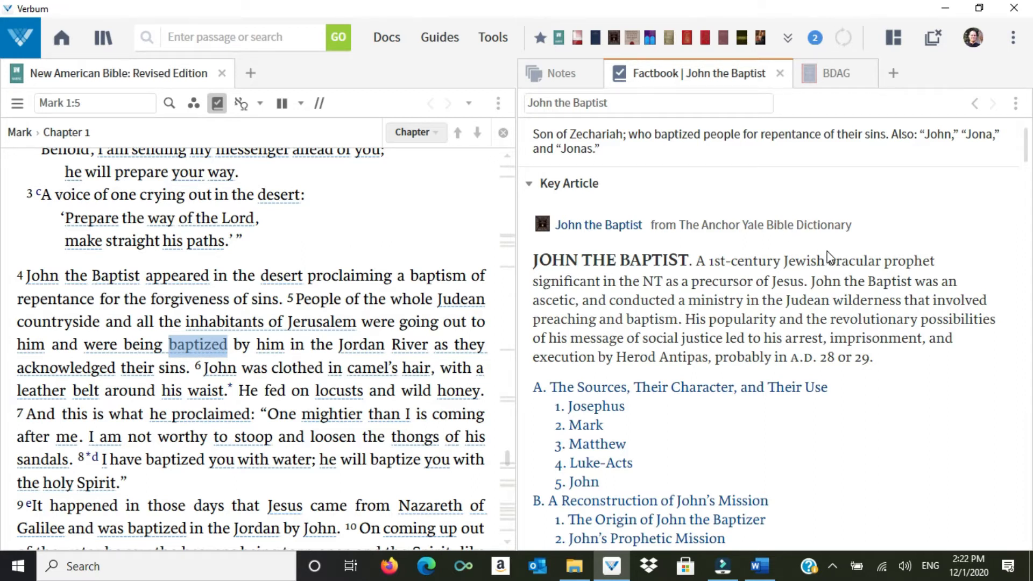
mouse_move(979, 214)
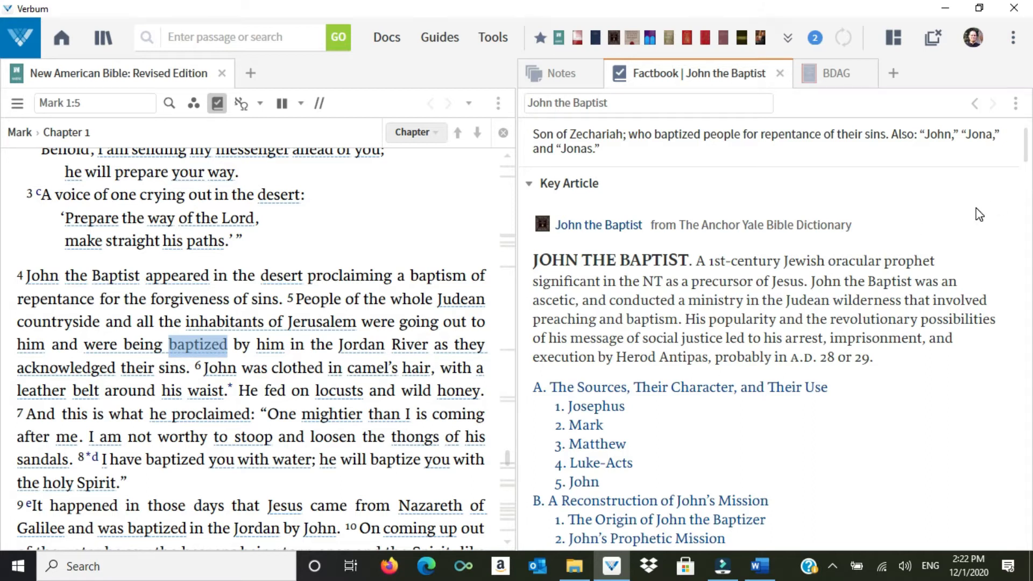
mouse_move(1024, 149)
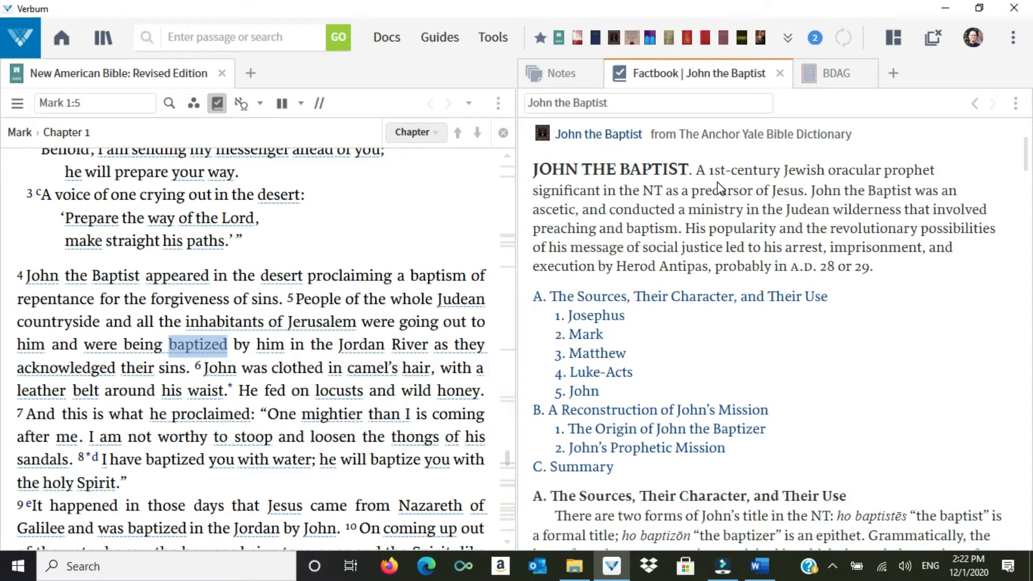
scroll("up", 3)
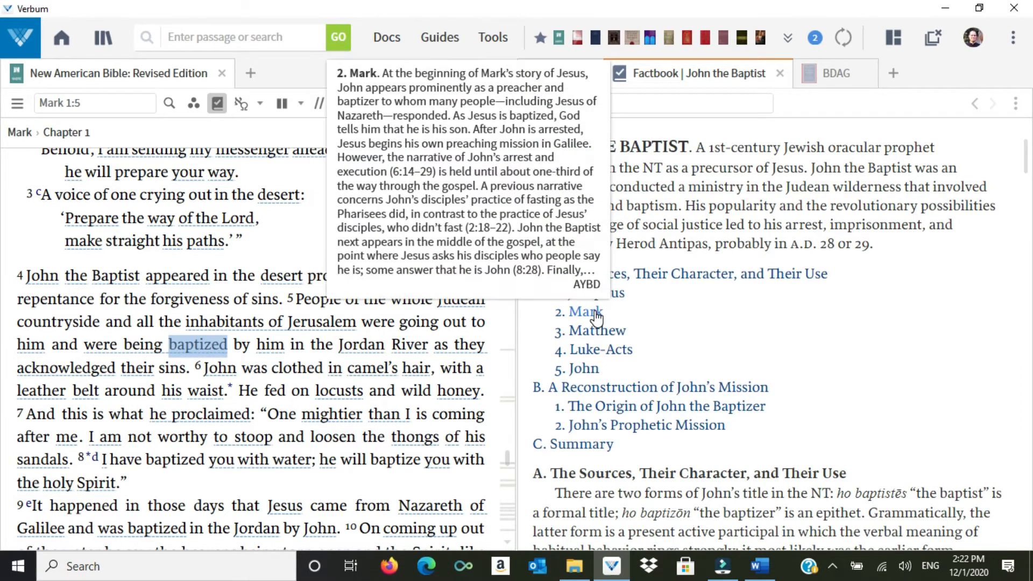
left_click(582, 312)
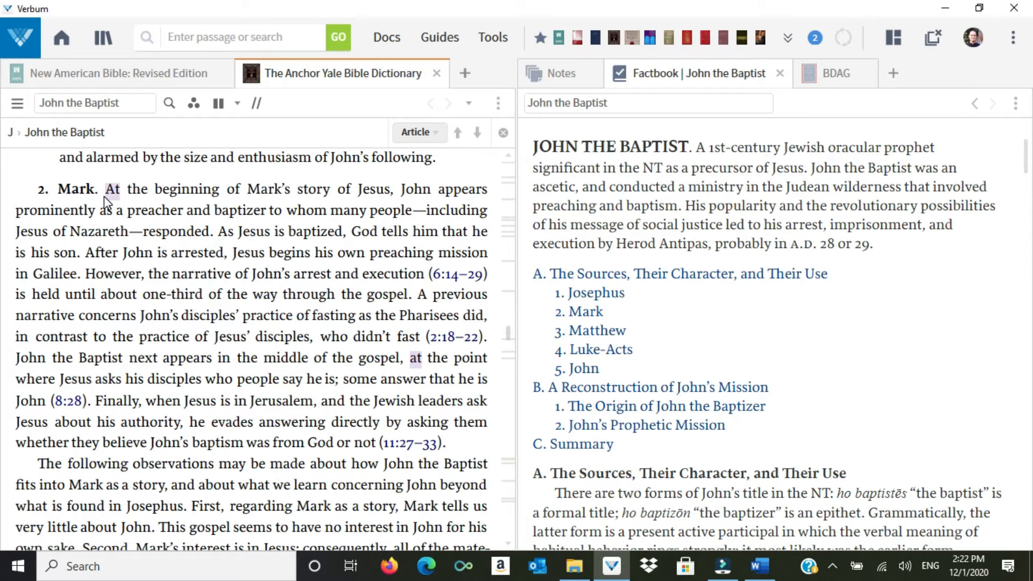
Step: Start a note on the Mark section text from 'At the beginning' to 'in Galilee'
left_click(843, 37)
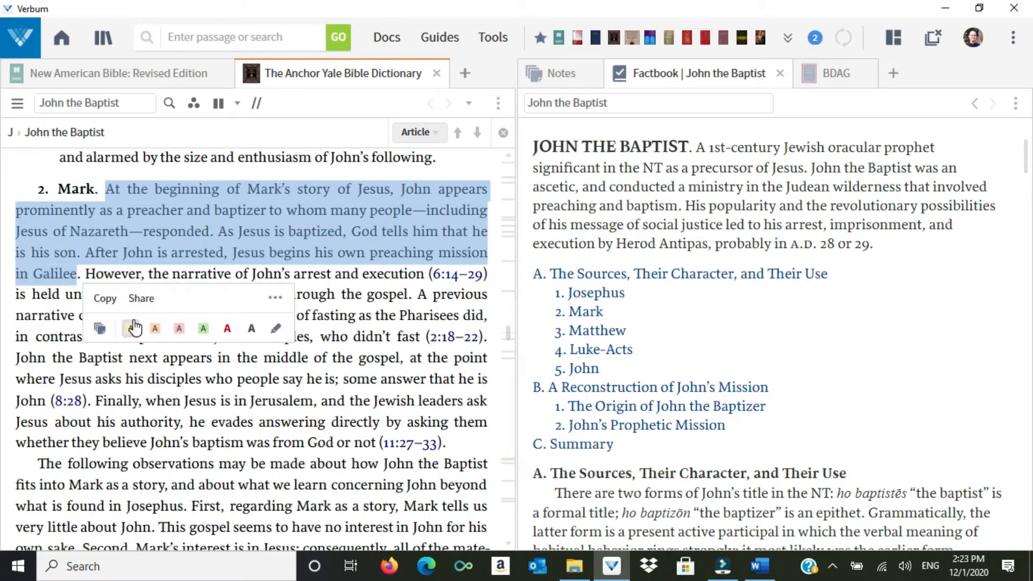
mouse_move(99, 328)
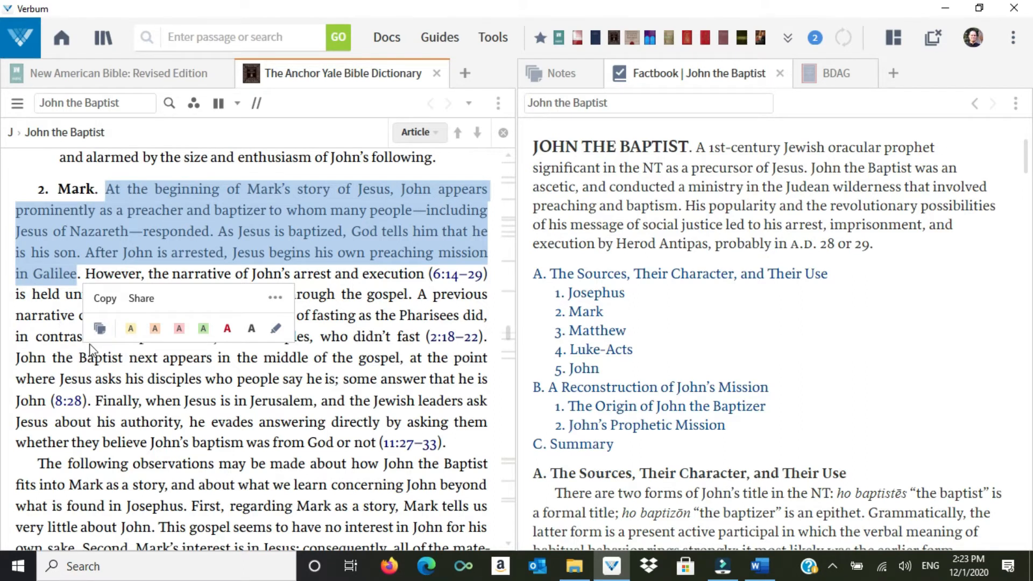
left_click(555, 73)
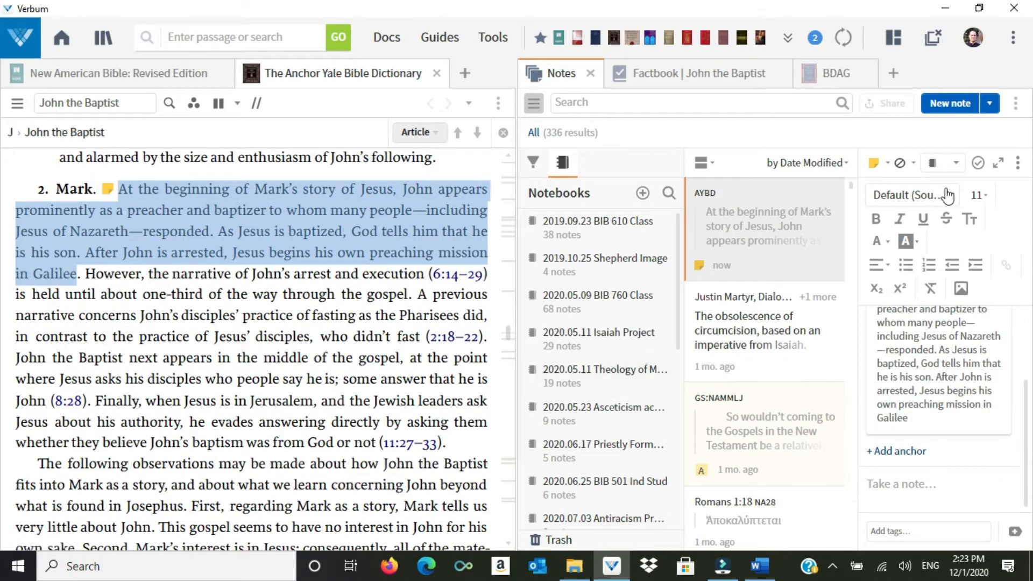
Step: Choose the 2020 notebook and comment 'Background on how Mark portrays John the Baptist.'
left_click(931, 162)
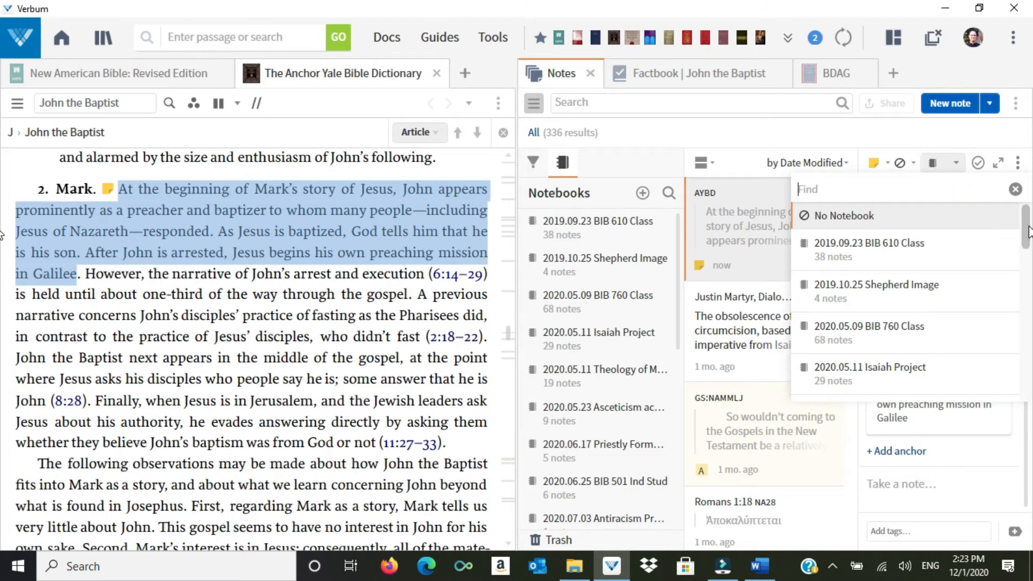
type("2020")
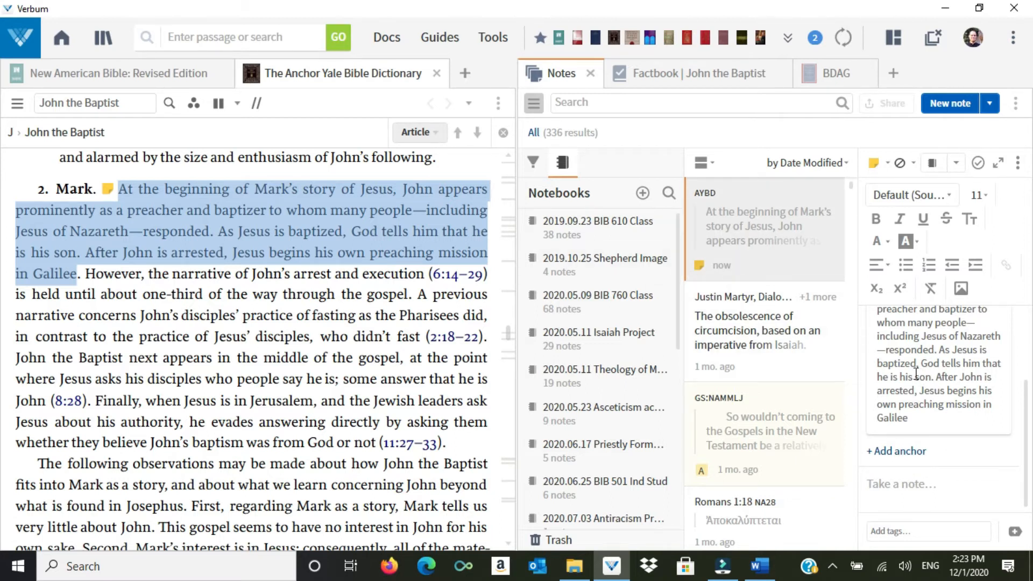
mouse_move(900, 499)
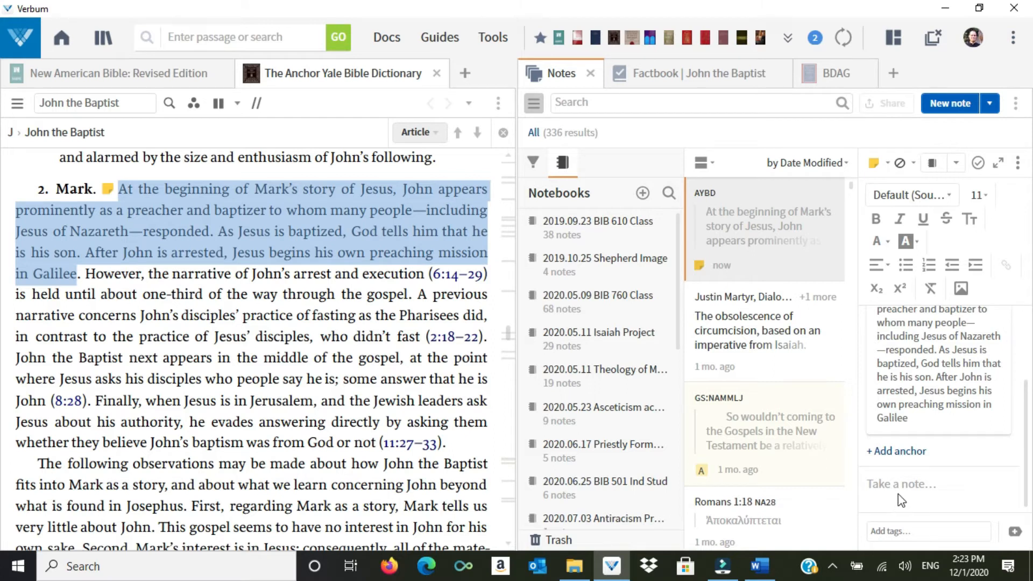
type("B")
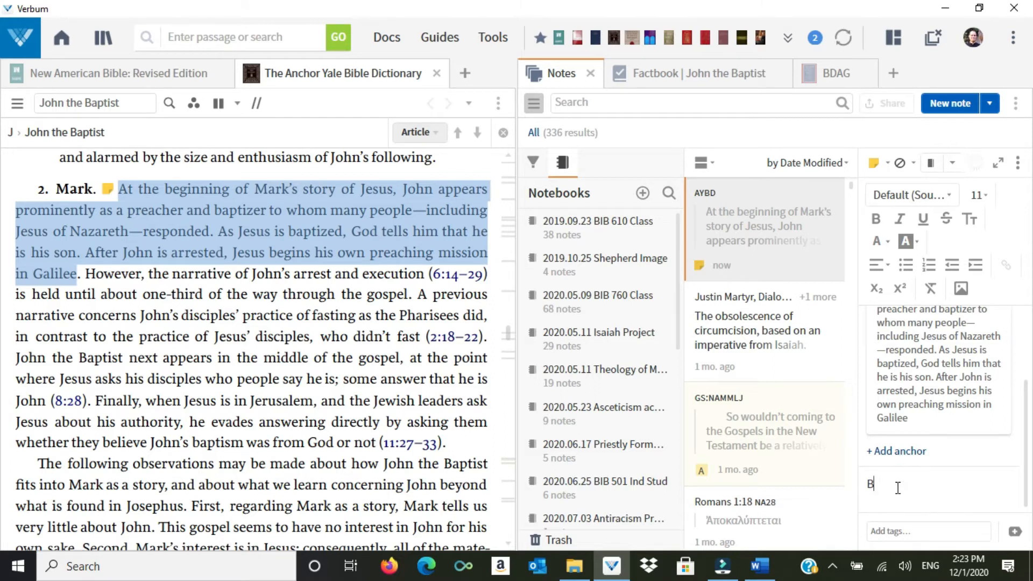
type("ackground on how")
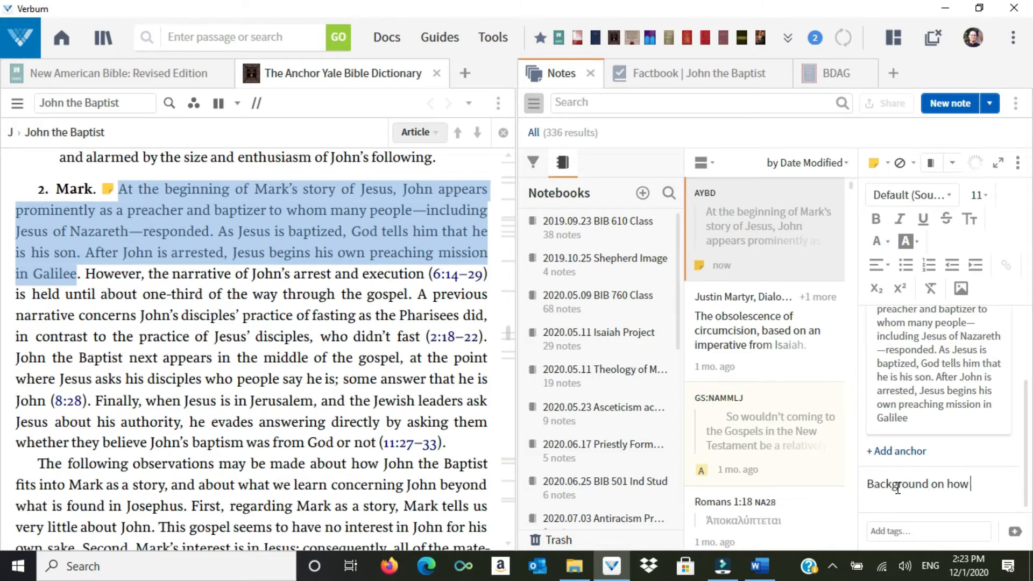
type("Mark portrays")
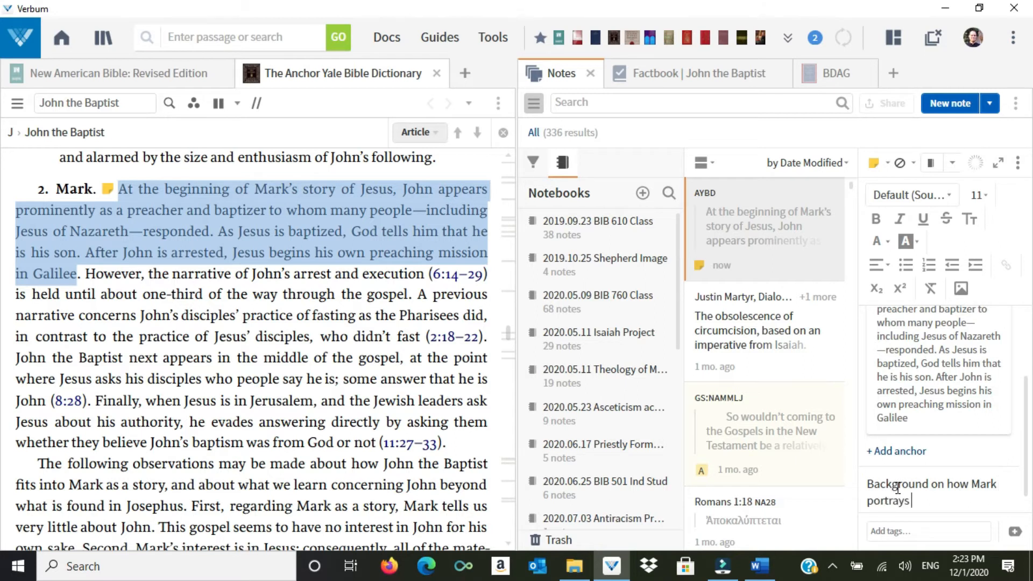
type("Jo")
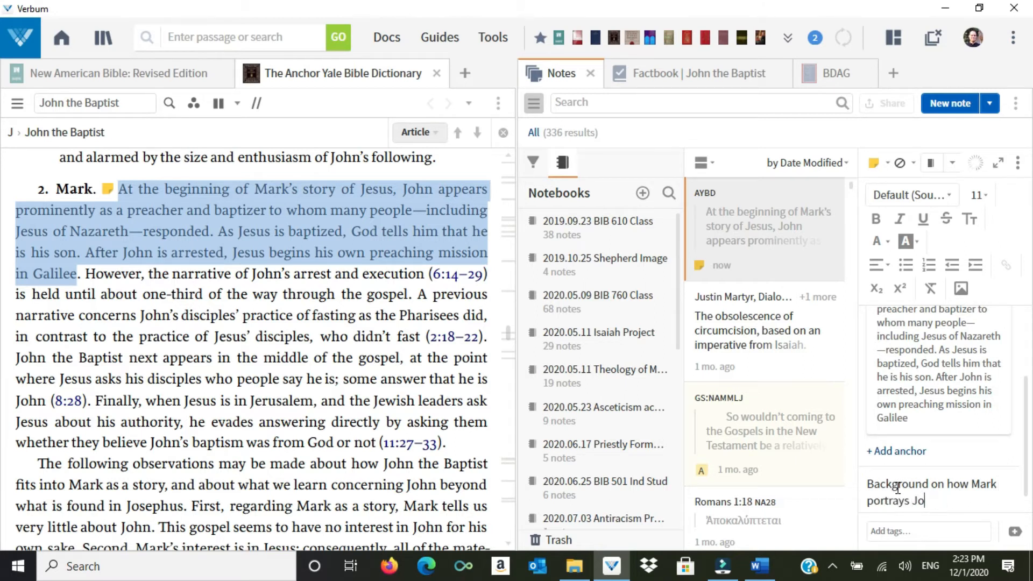
type("hn the Baptist.")
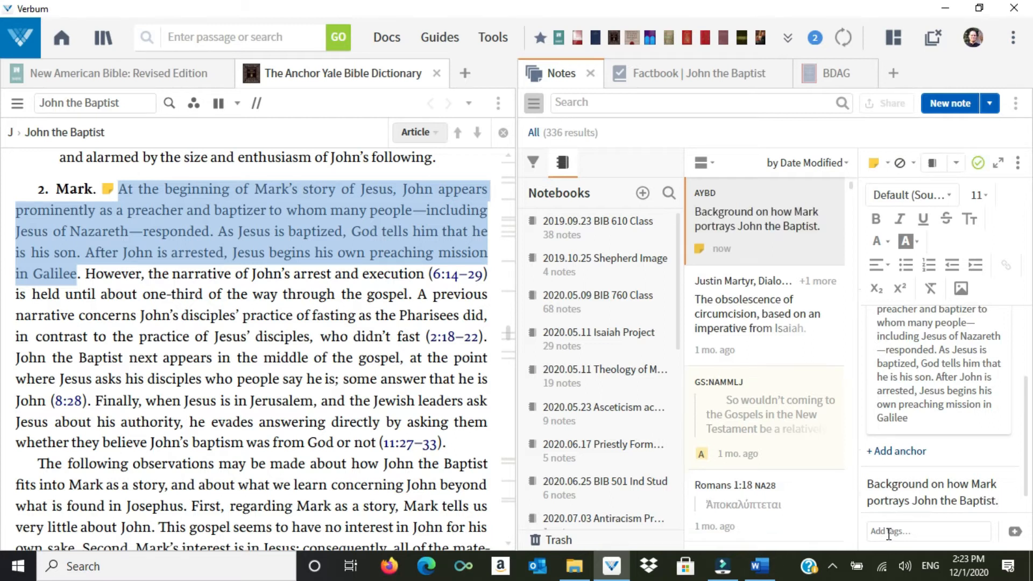
Step: Add the tags John the Baptist and Isaiah to the note
type("Jo")
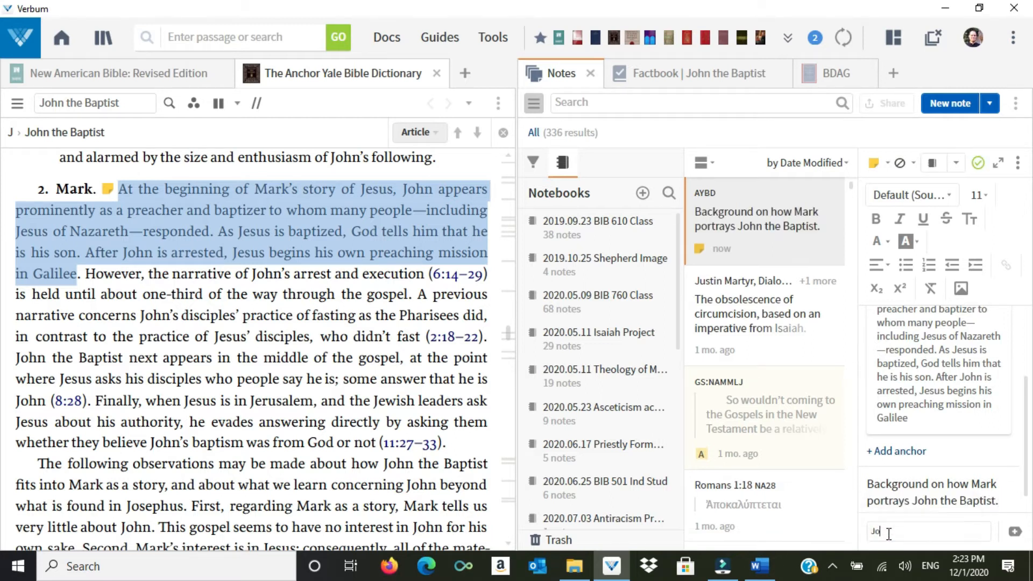
type("John the Baptist")
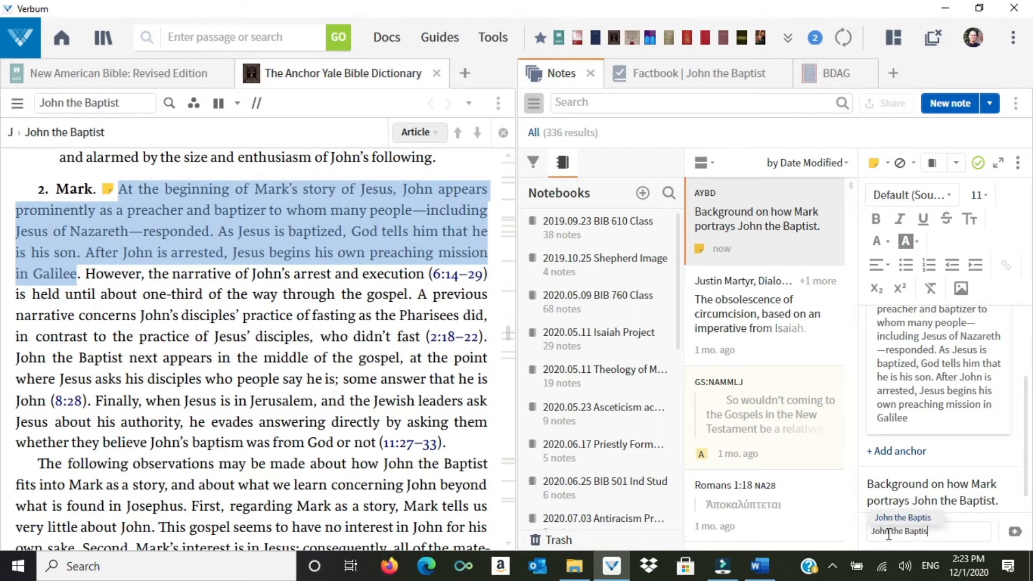
key("Return")
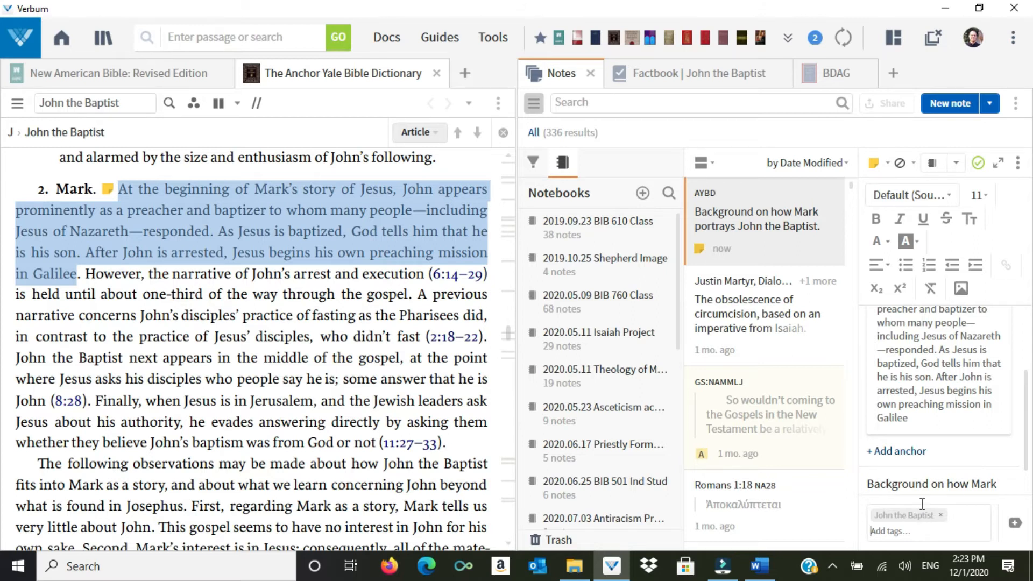
mouse_move(959, 459)
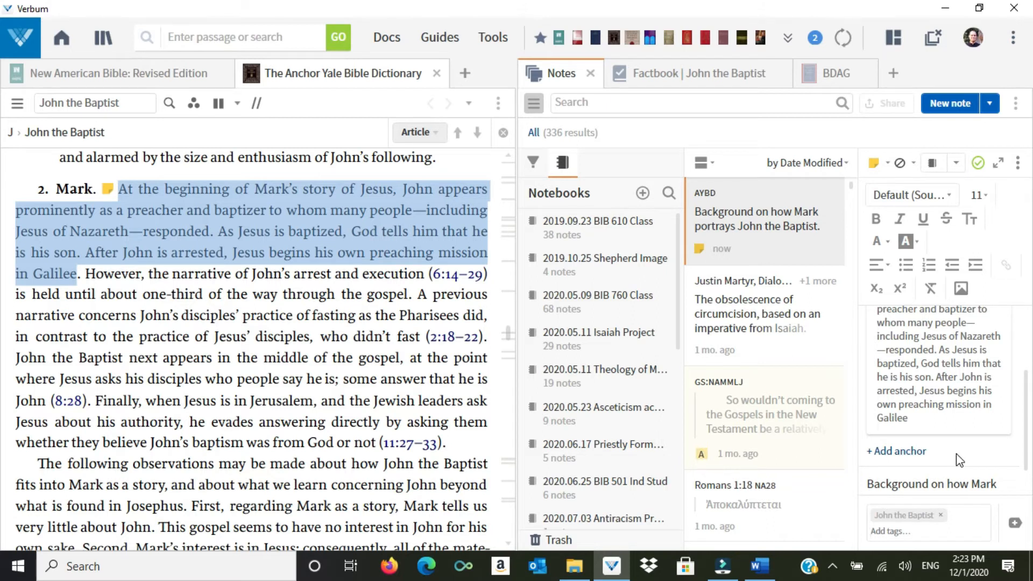
type("Isaiah")
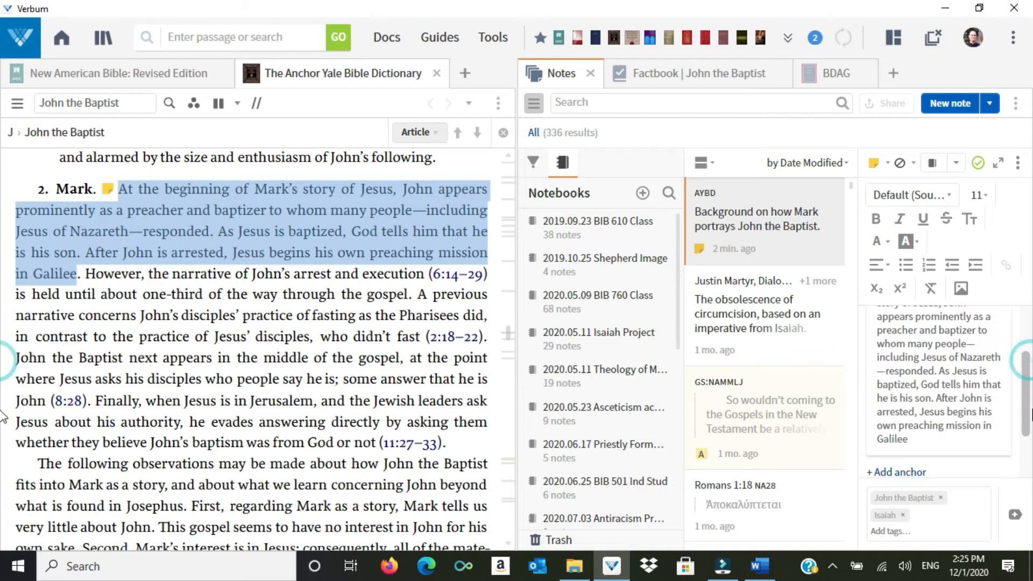
scroll("down", 3)
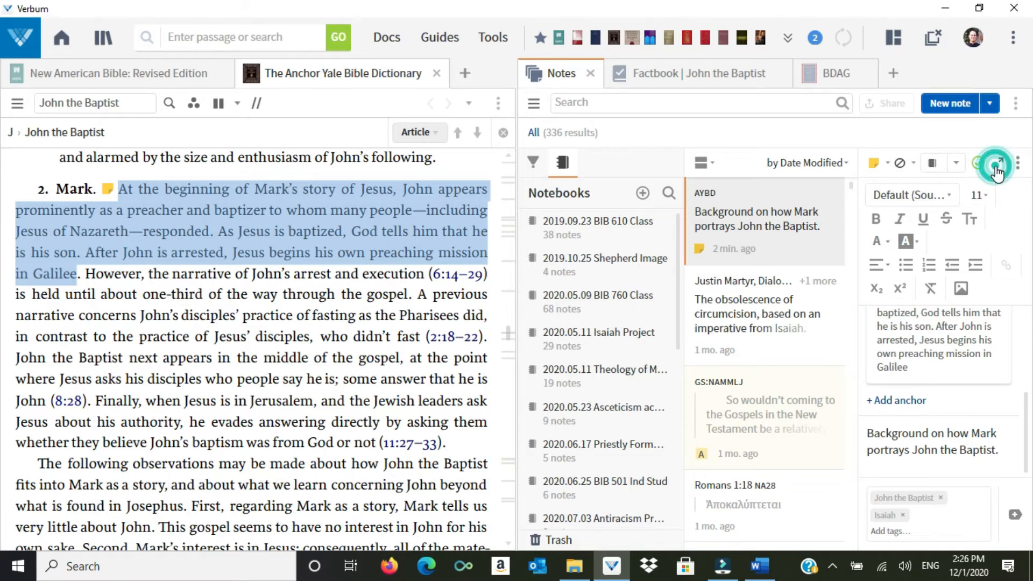
Step: Expand the tagged AYBD note to full pane, then return it to compact view
left_click(995, 163)
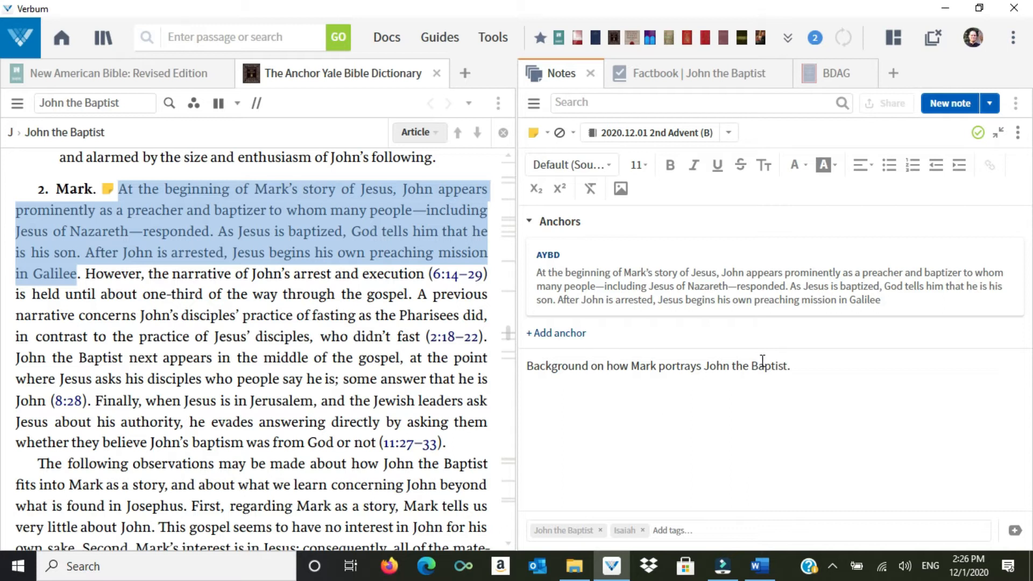
mouse_move(1020, 210)
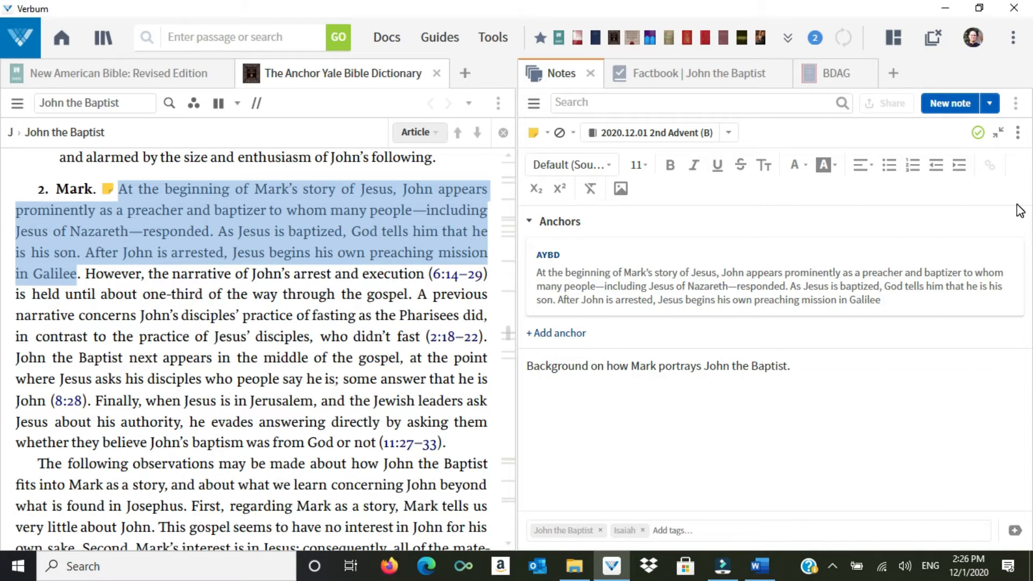
mouse_move(999, 132)
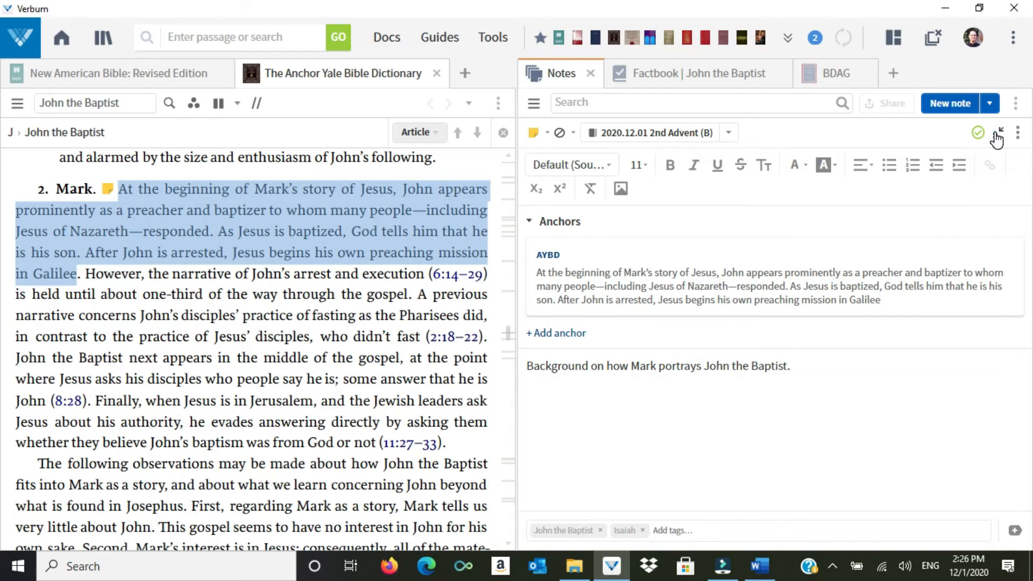
left_click(533, 103)
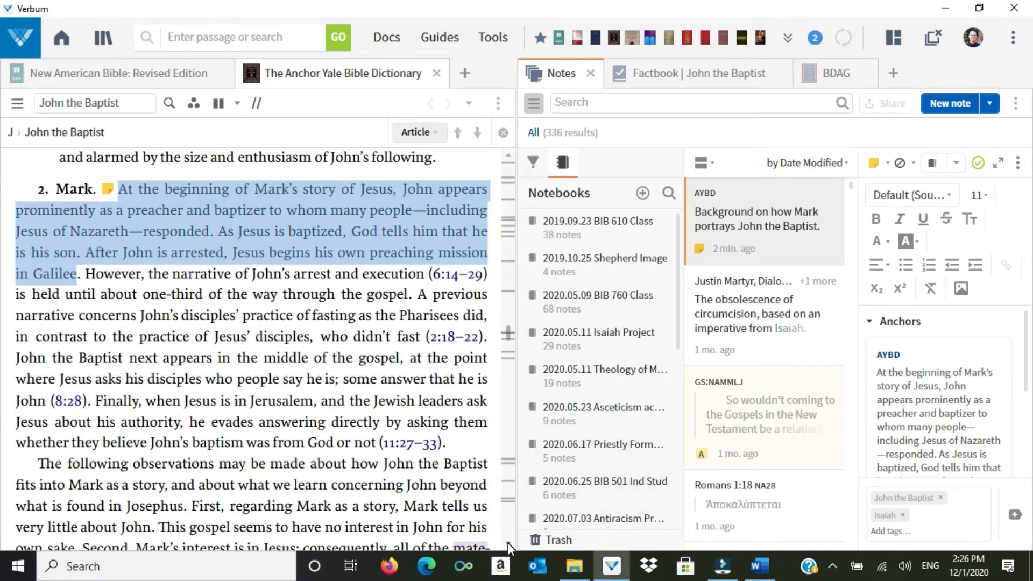
Step: Scroll to the 'The following observations…' paragraph, ending 'Jerusalem authorities', and right-click it
scroll("down", 3)
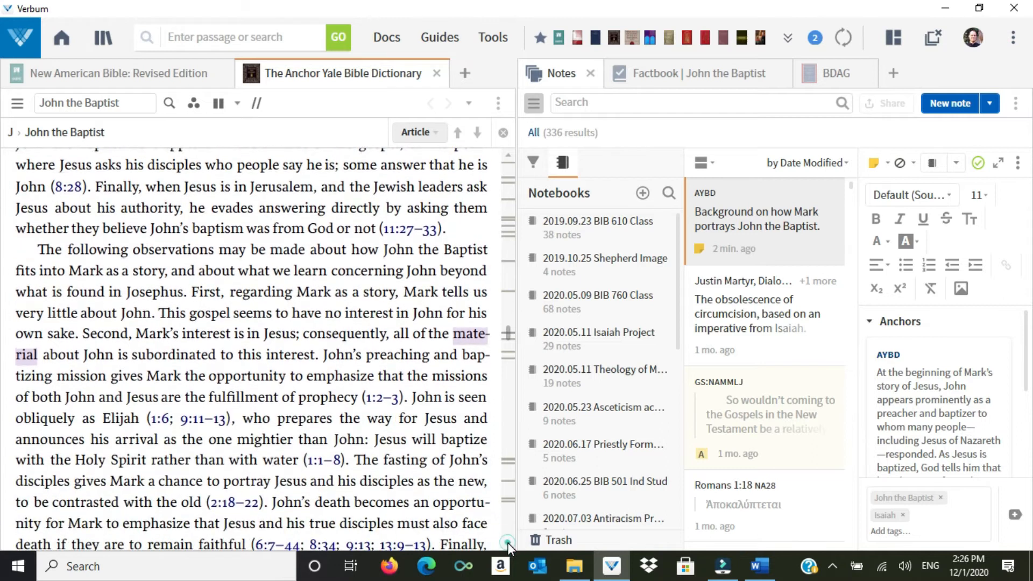
scroll("down", 3)
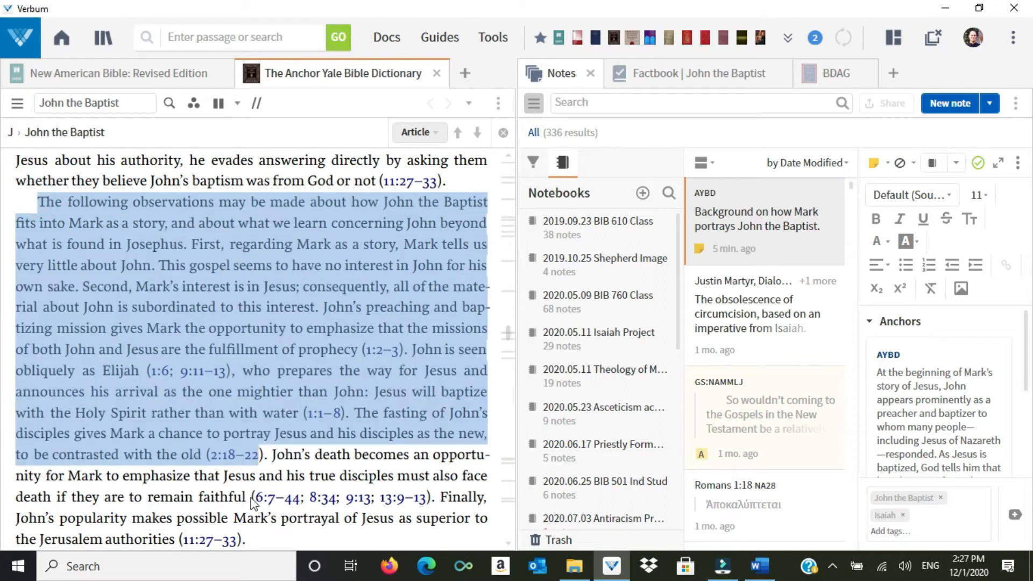
right_click(252, 501)
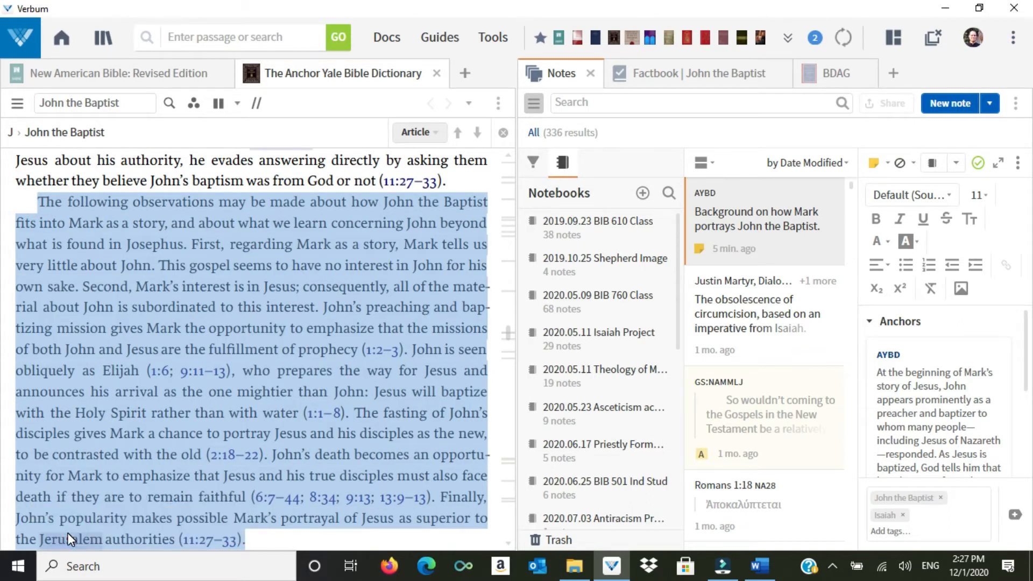
Step: Start a note on the paragraph reading 'Brief summary of how JBap is treated in Mark's Gospel.'
left_click(950, 103)
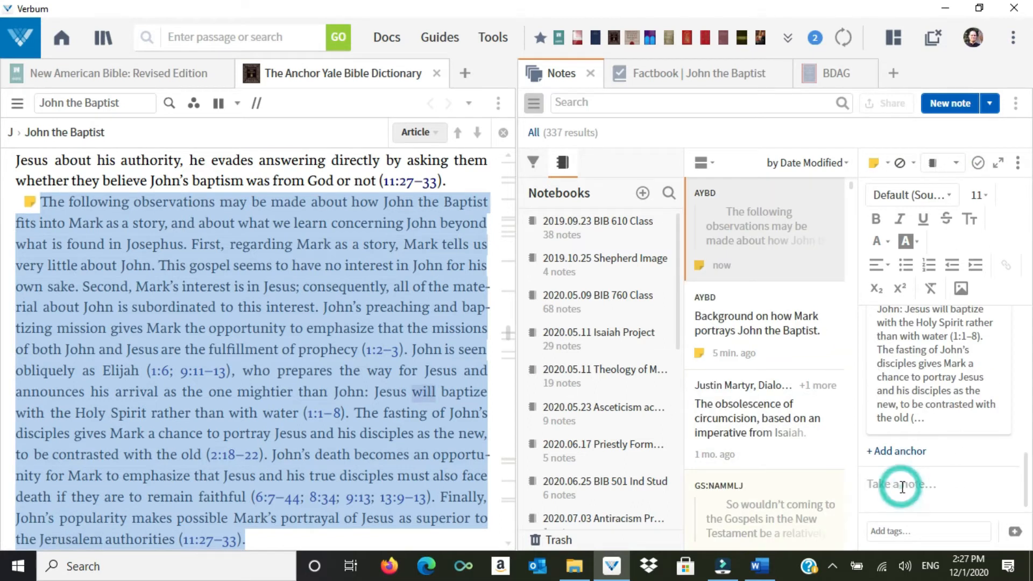
type("Brief summary of")
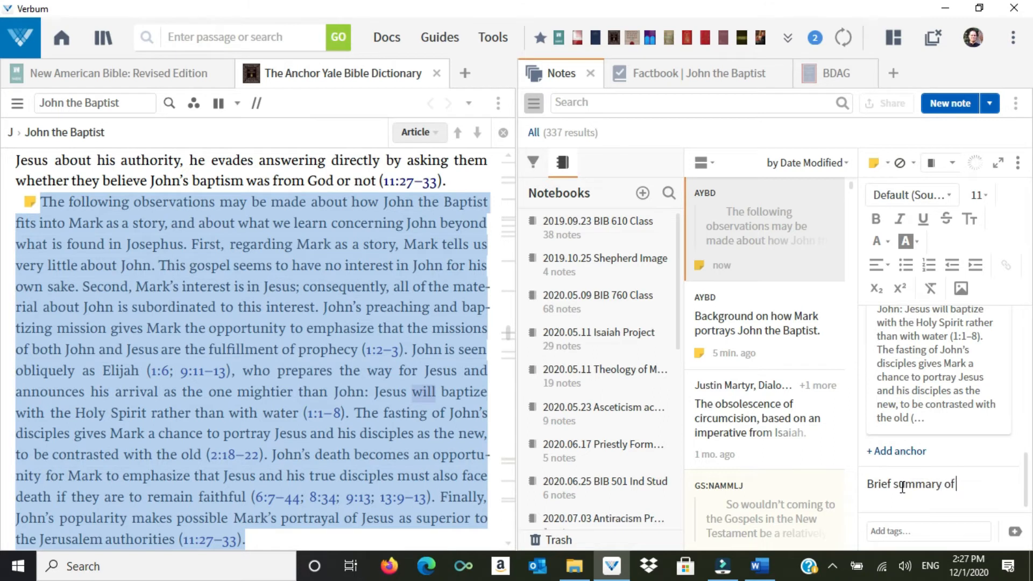
type("how J")
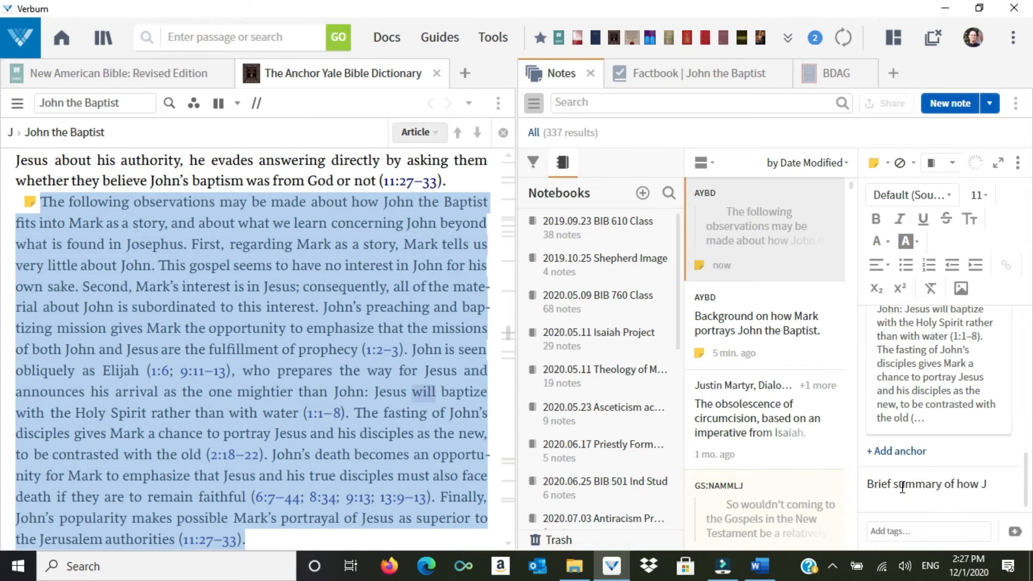
type("Bap")
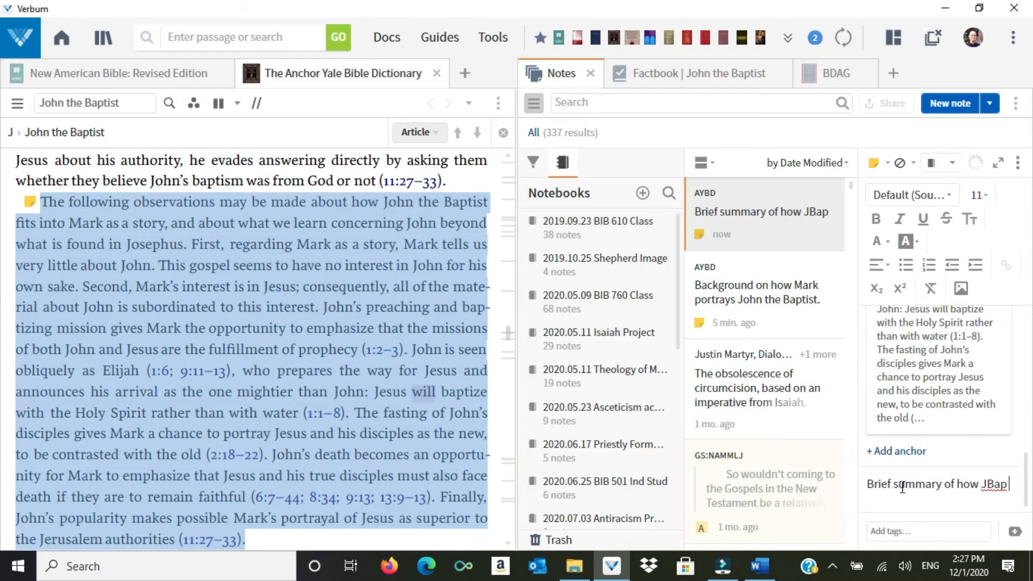
type("is treated in M")
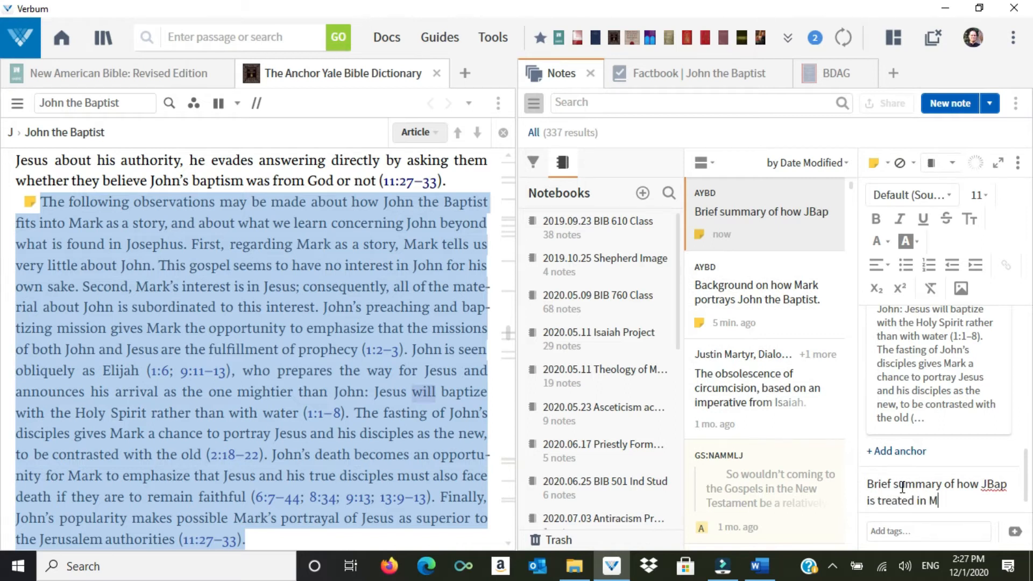
type("ark's Gospel.")
left_click(916, 531)
type("Joh")
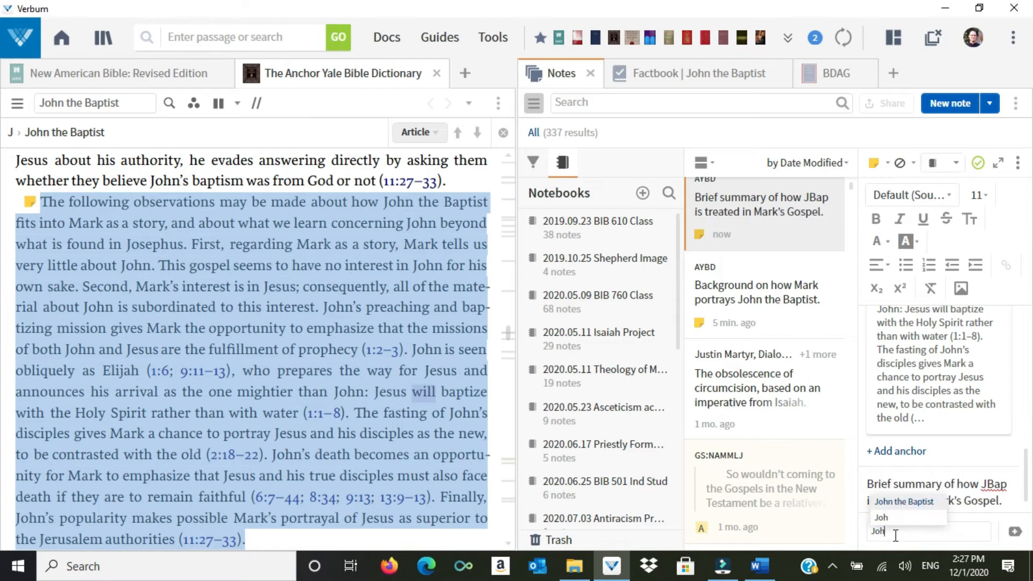
Step: Tag the note John the Baptist, Mark, Elijah, Isaiah and Prophets
left_click(904, 501)
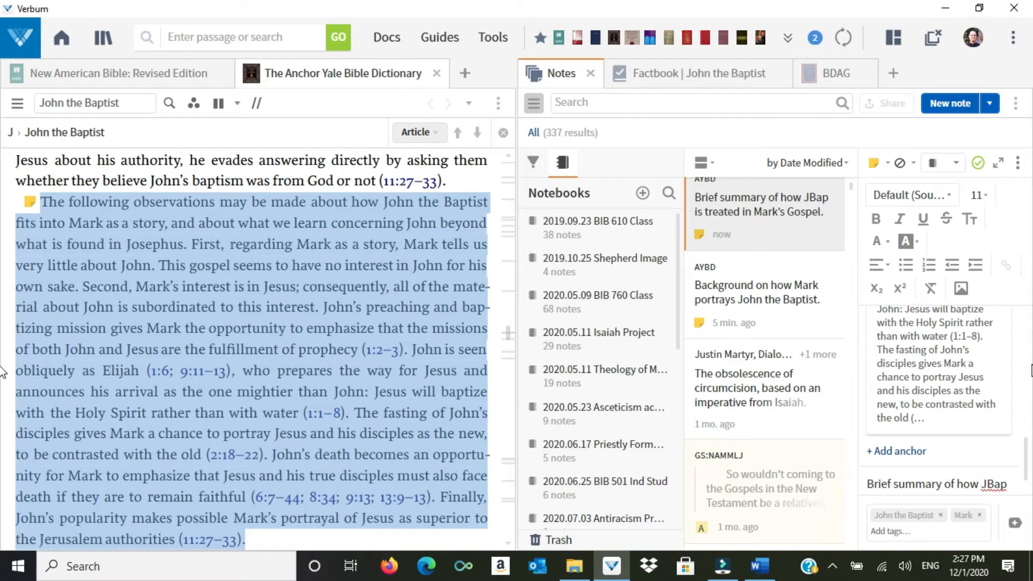
mouse_move(914, 519)
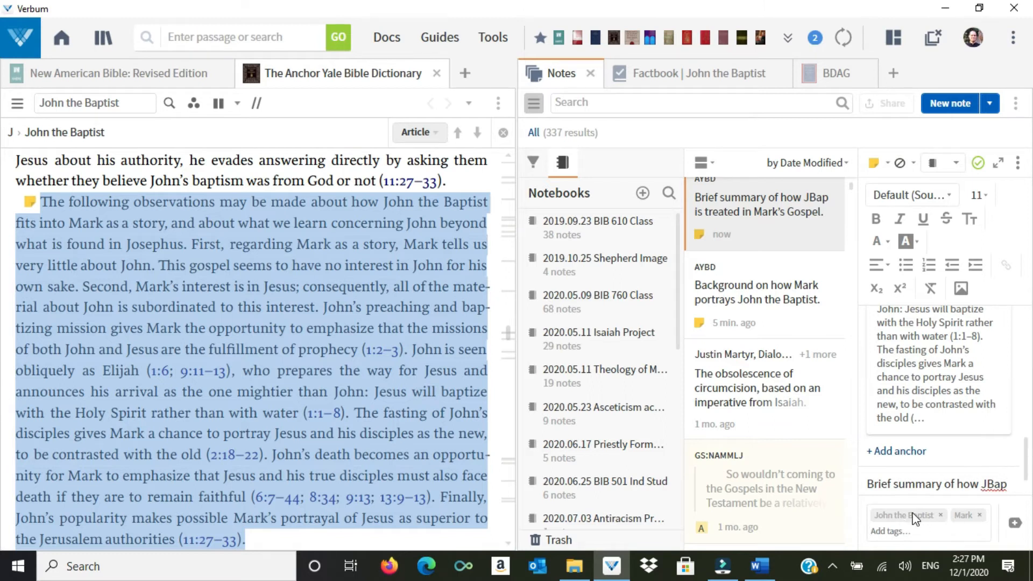
mouse_move(912, 523)
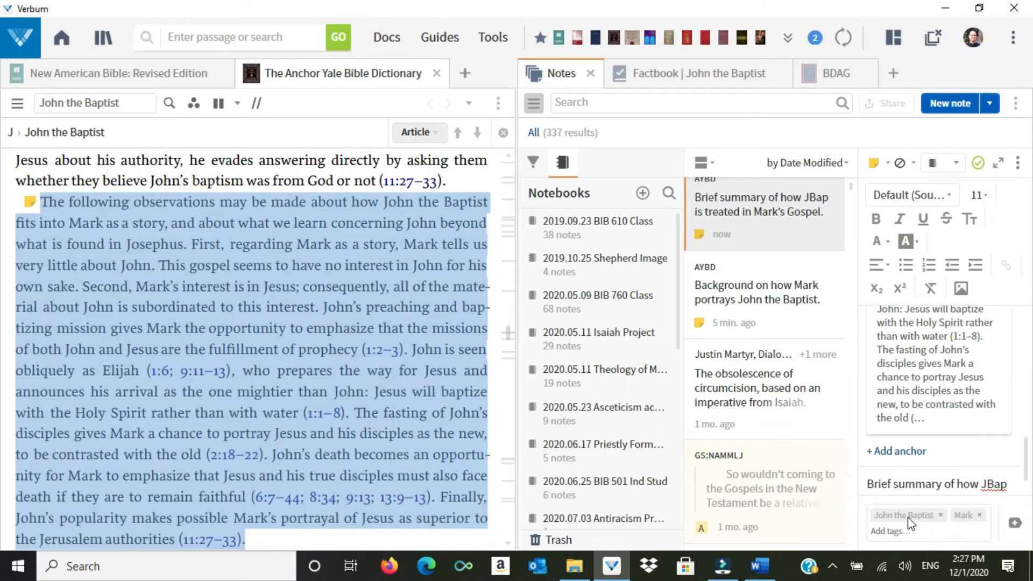
mouse_move(866, 541)
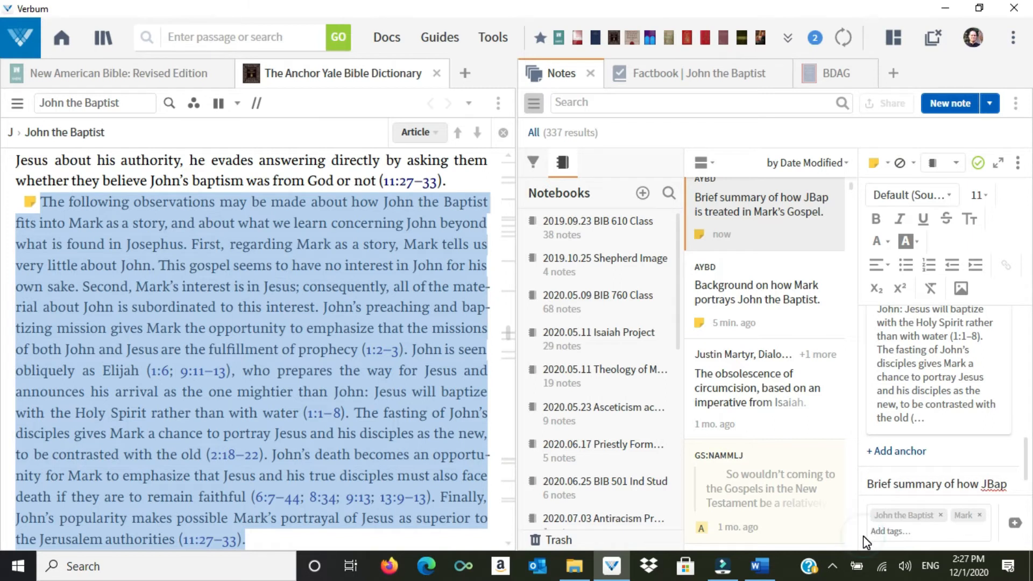
type("Elij")
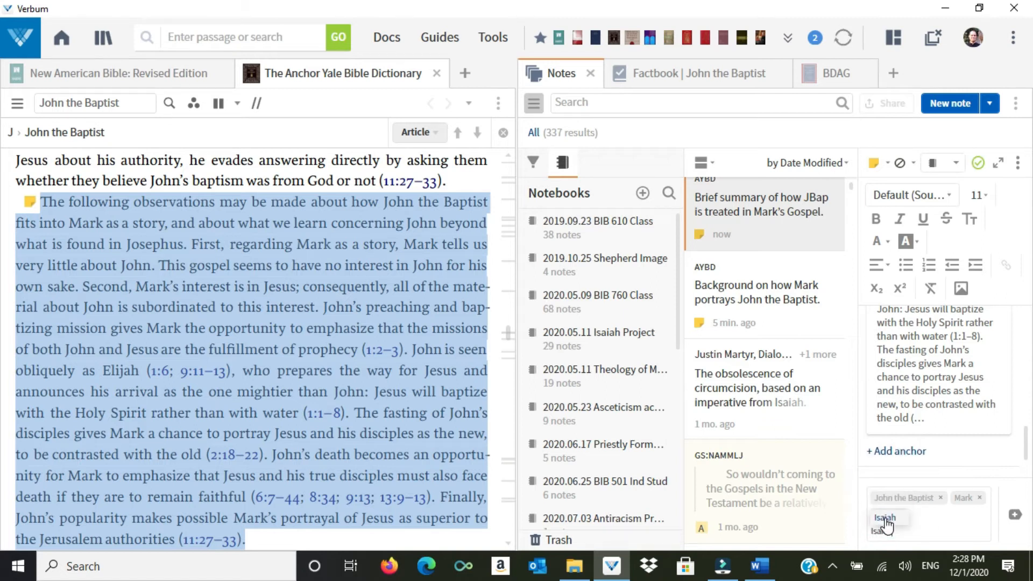
left_click(884, 517)
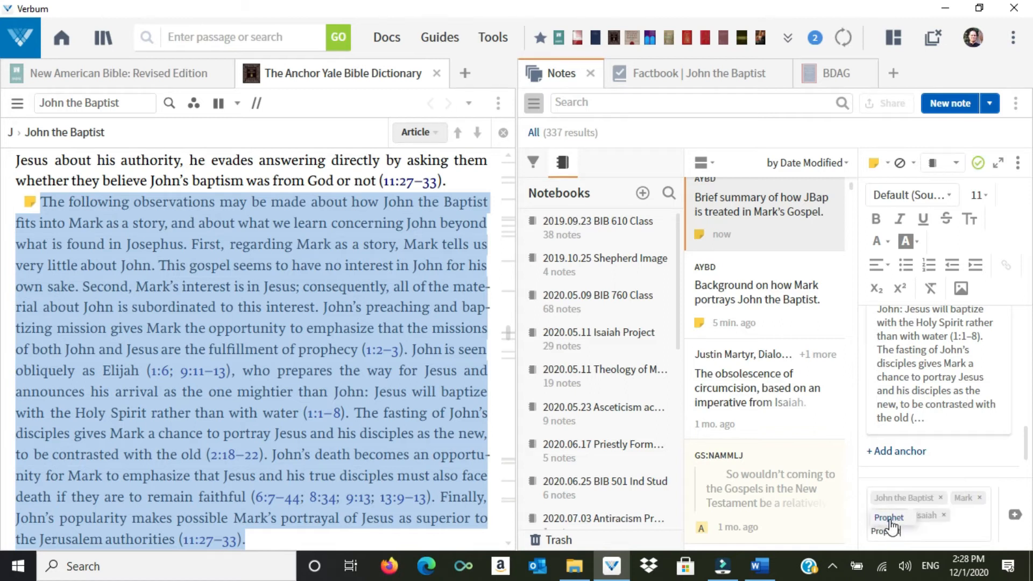
type("s")
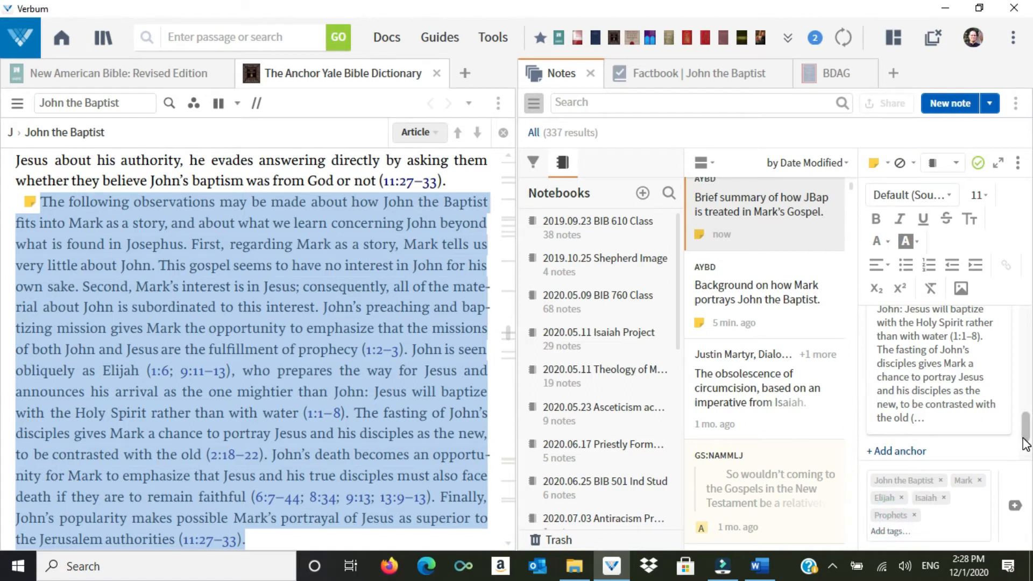
mouse_move(1014, 443)
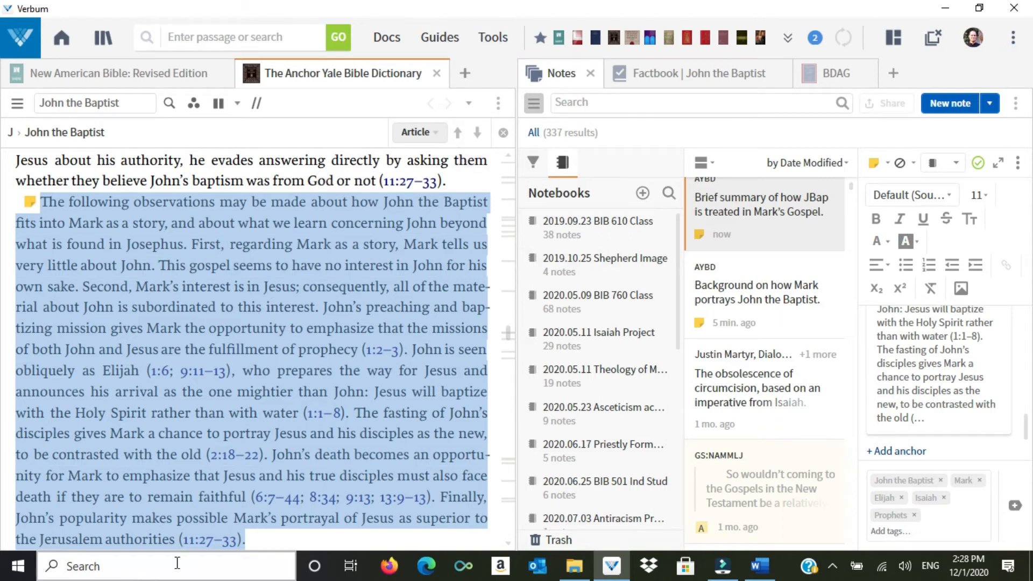
mouse_move(1013, 37)
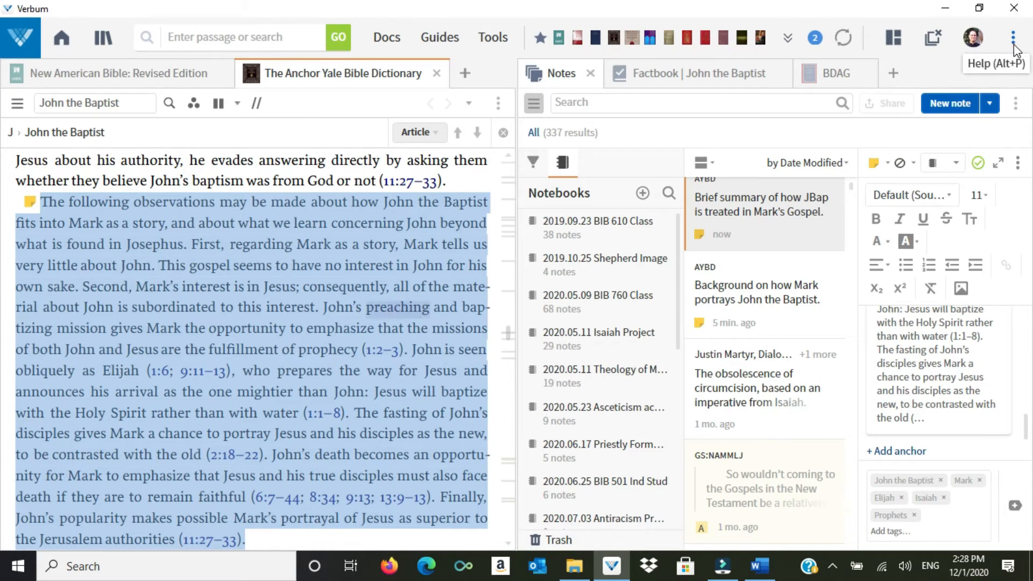
Step: In Program Settings, set Copy Citations to YES and Copy Footnotes to NO, then close
left_click(1013, 38)
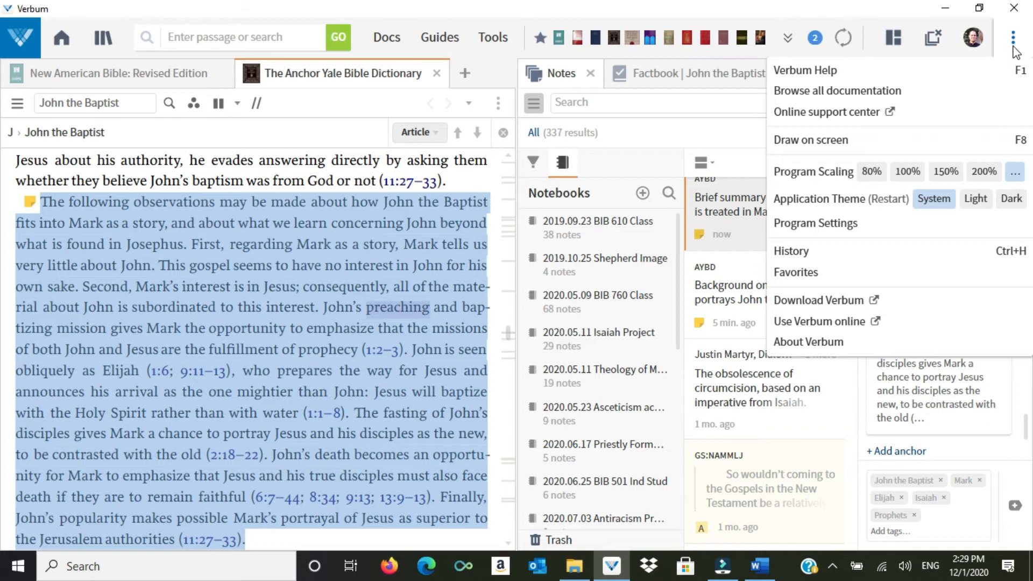
mouse_move(822, 79)
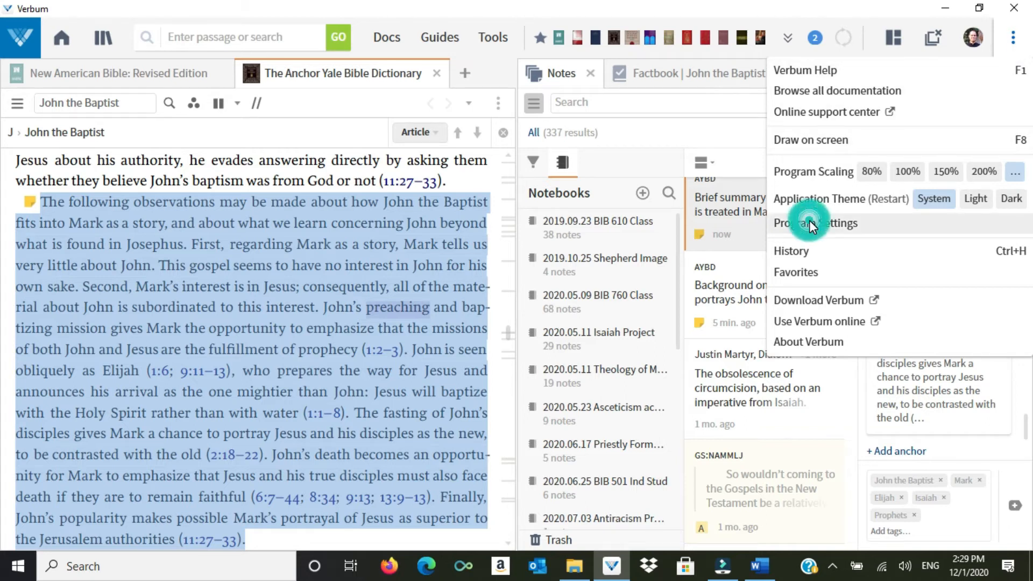
left_click(816, 224)
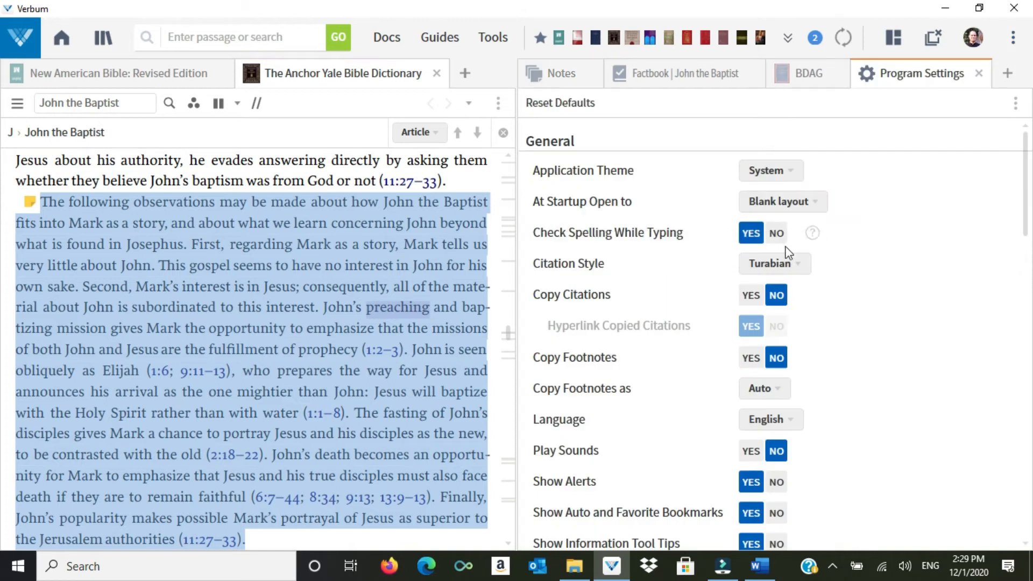
mouse_move(774, 270)
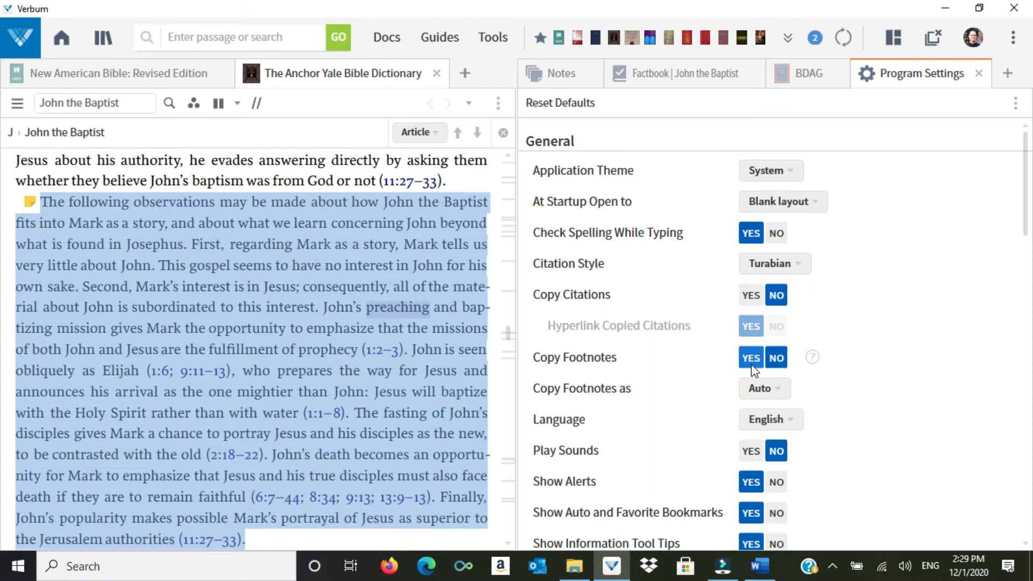
left_click(750, 294)
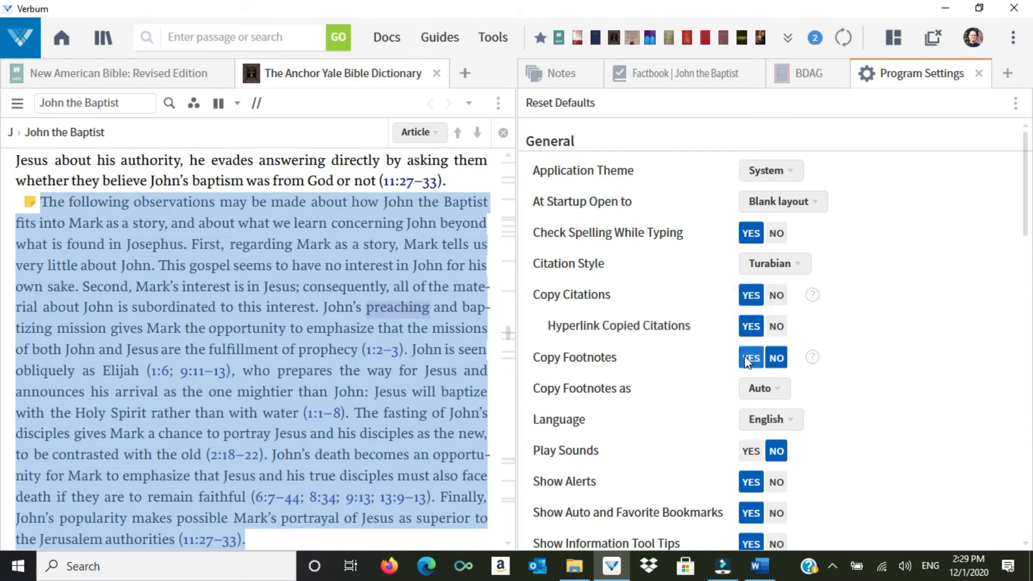
left_click(775, 357)
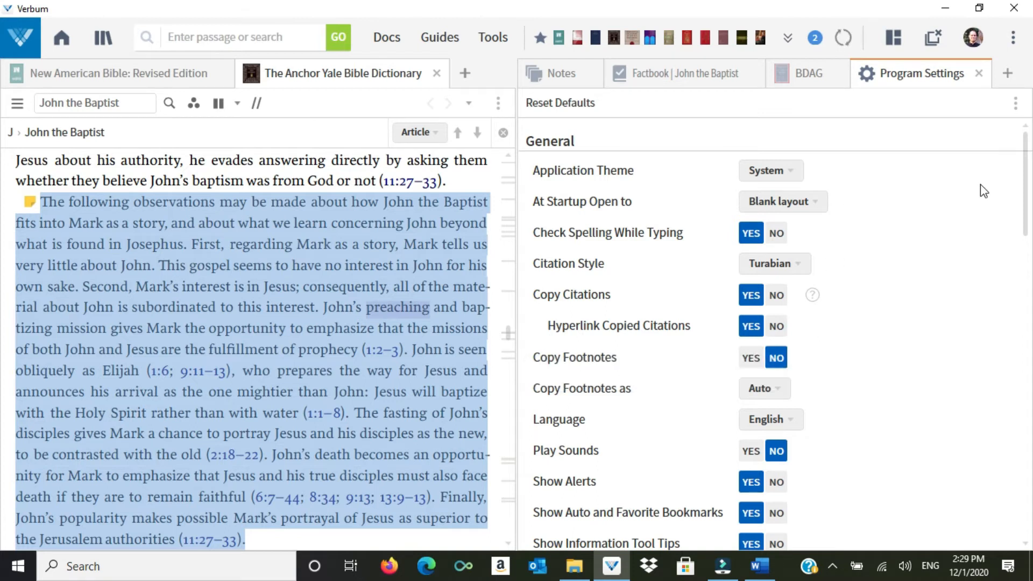
left_click(978, 73)
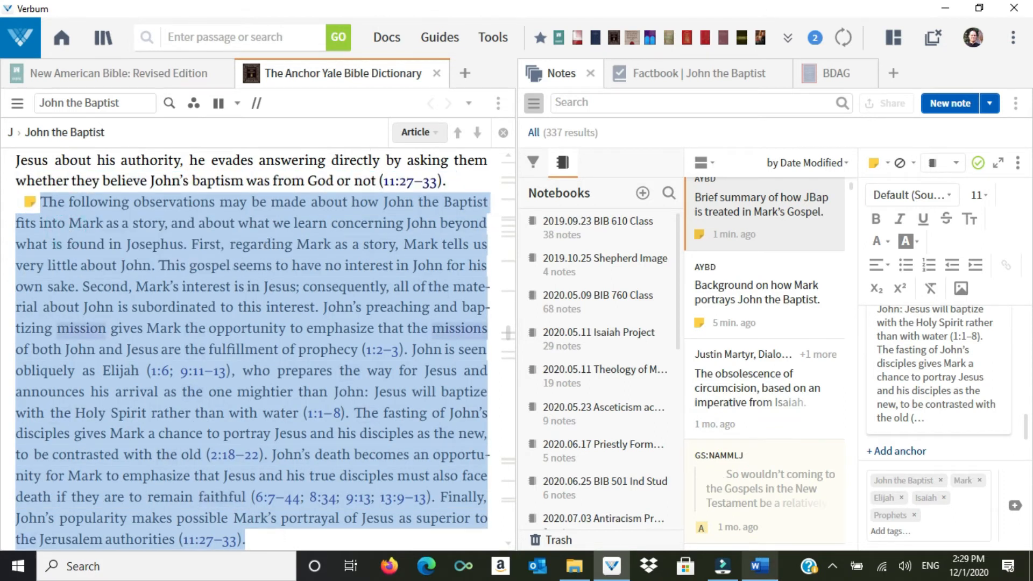
Step: Indent the pasted Mark paragraph under 'Block quote from AYBD:' and scroll to its footnote
left_click(757, 566)
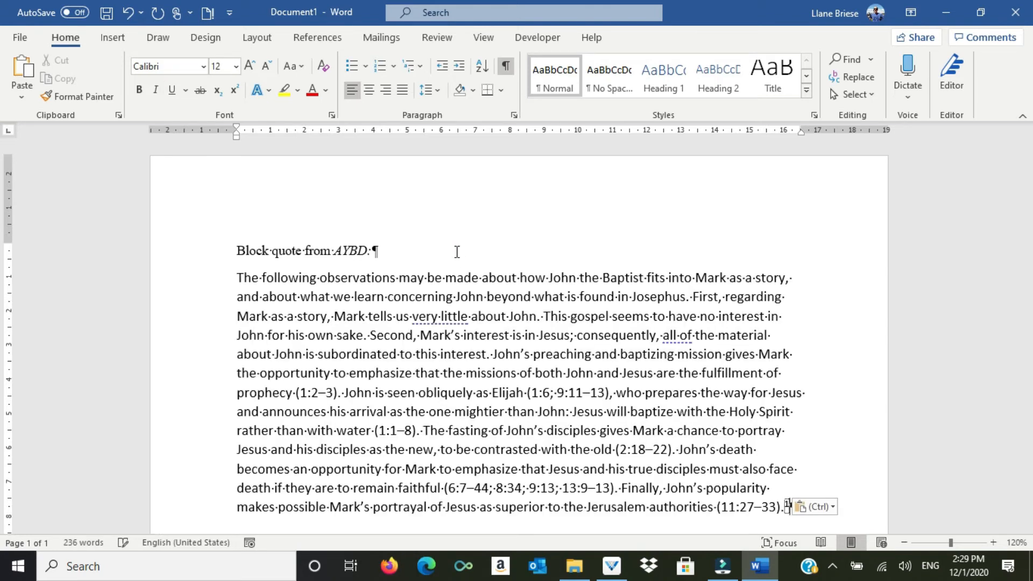
mouse_move(231, 258)
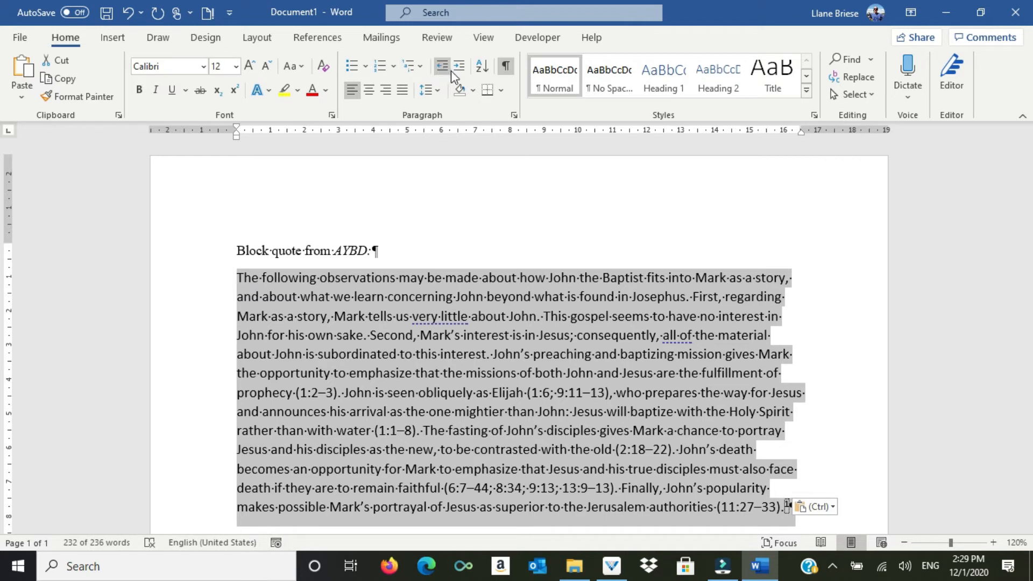
left_click(459, 65)
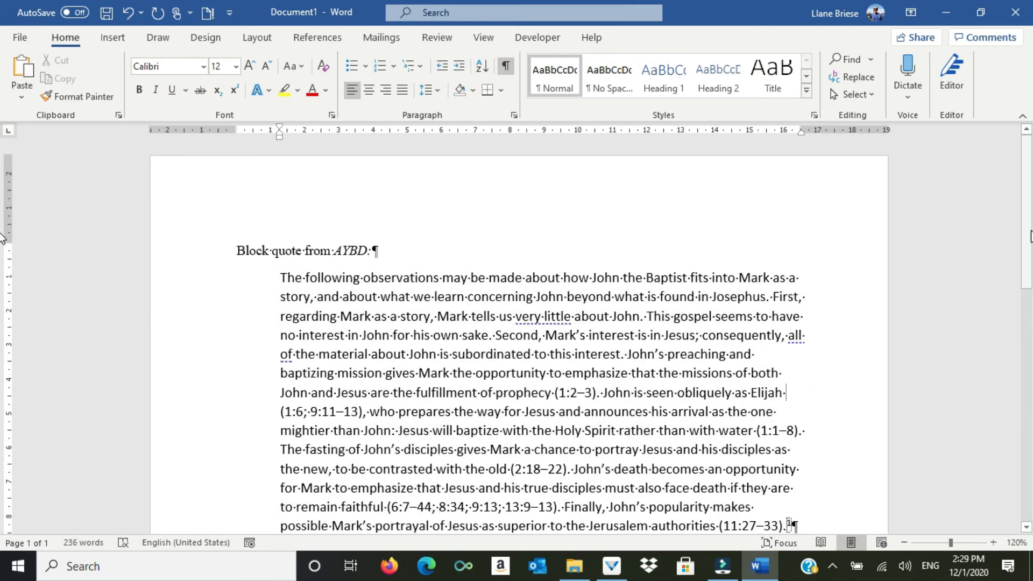
scroll("down", 3)
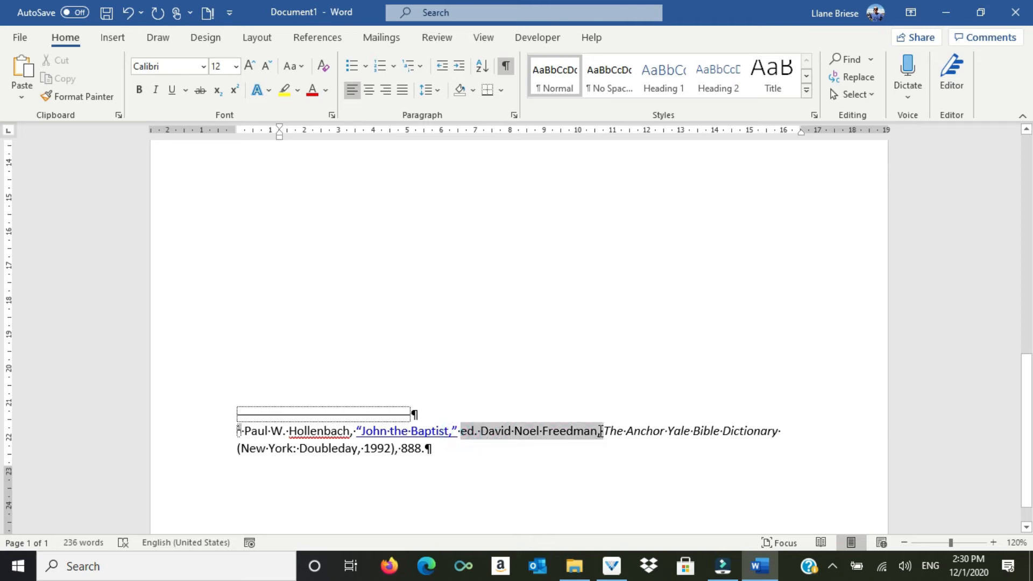
Step: Fix the footnote: comma after 'Dictionary', no comma after 'Freedman', then back to Verbum
left_click(630, 498)
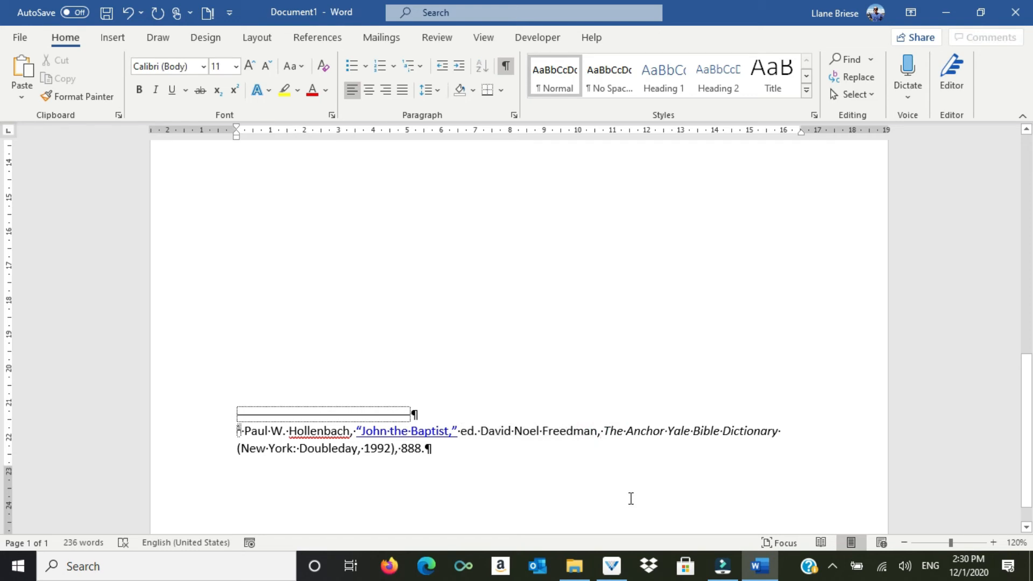
type("in")
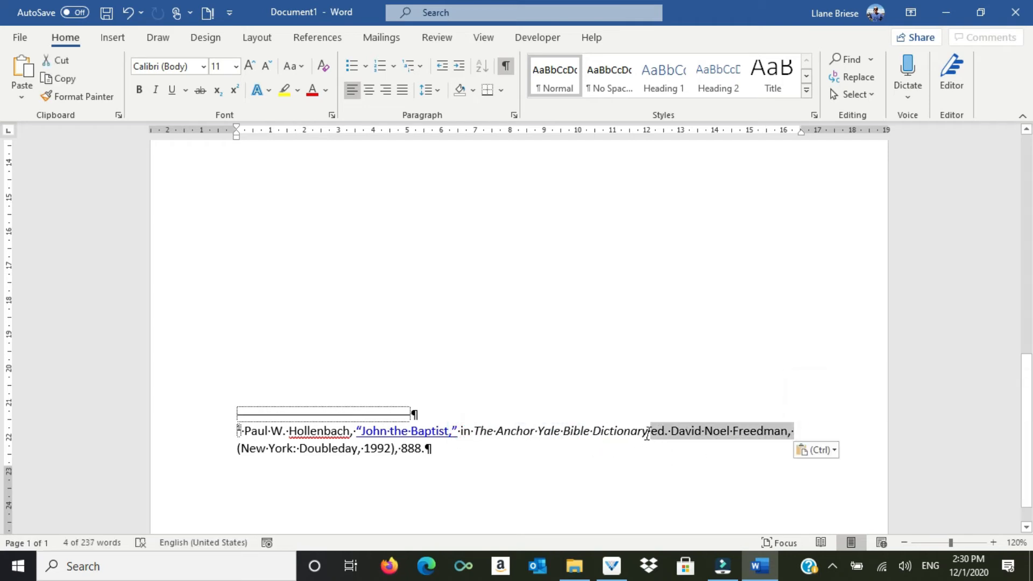
left_click(798, 457)
type(",")
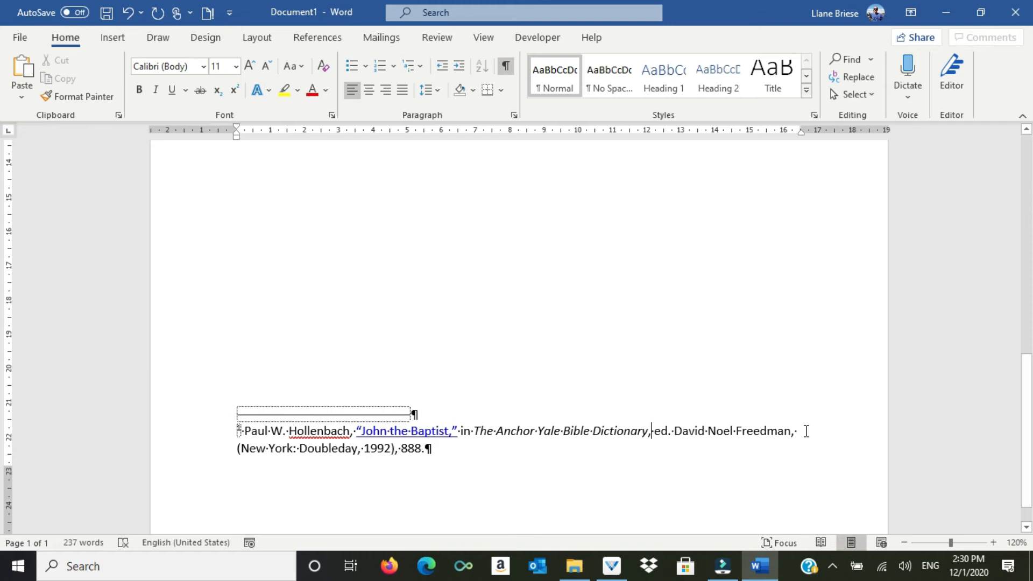
mouse_move(795, 431)
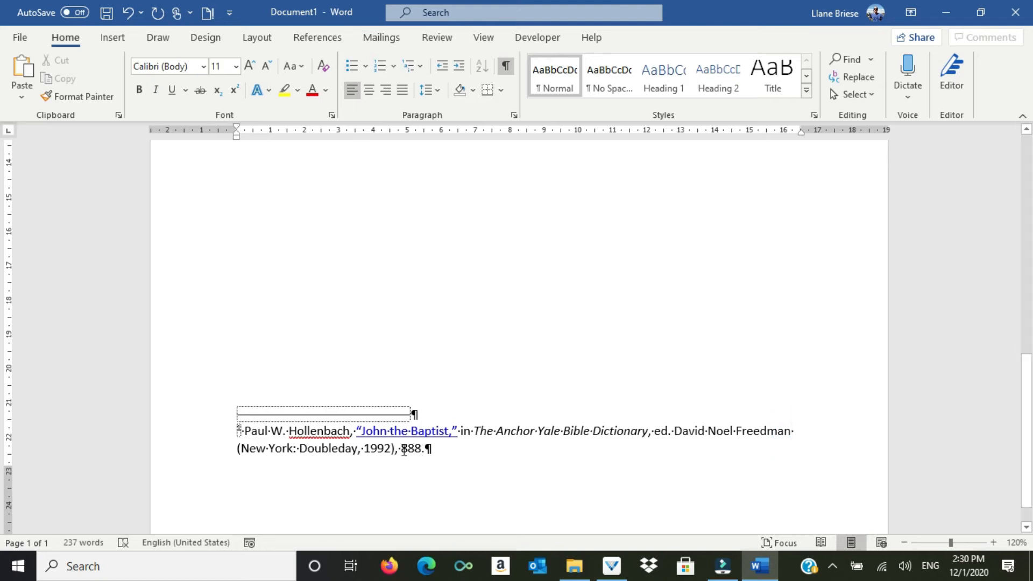
left_click(619, 565)
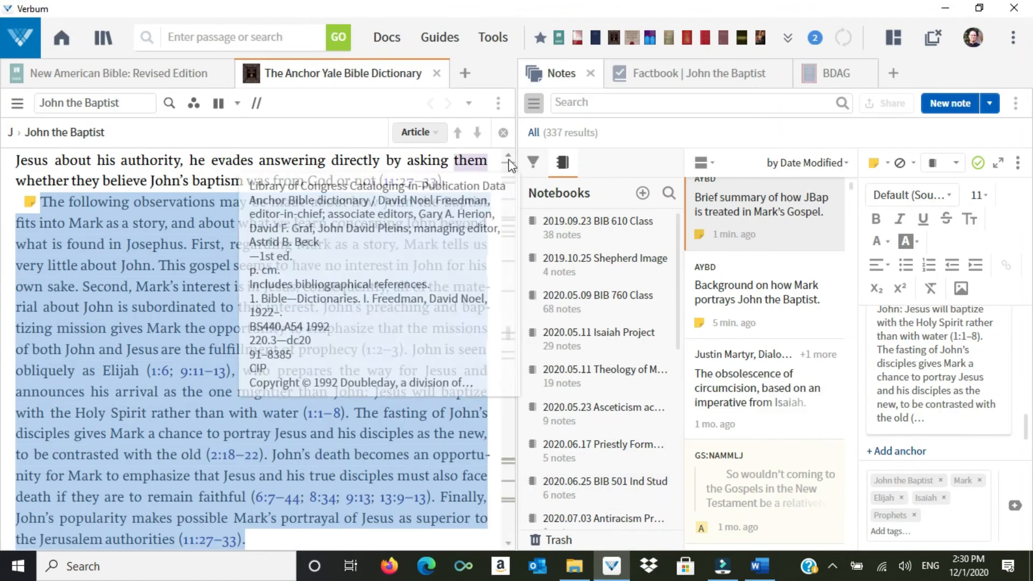
Step: Find the article's 'V 3, p 888' marker and change the Word footnote page to 3:888
left_click(193, 104)
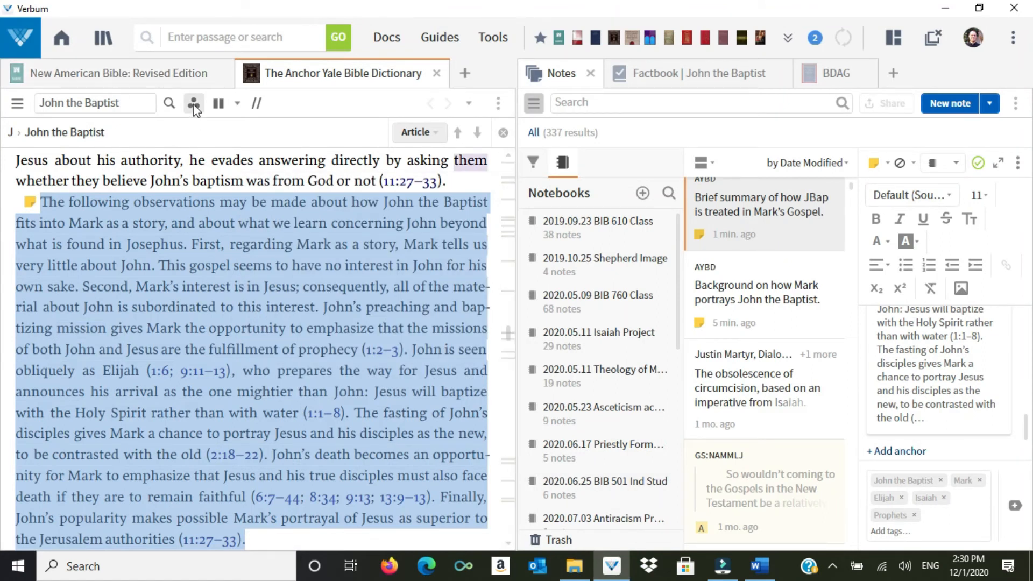
left_click(193, 103)
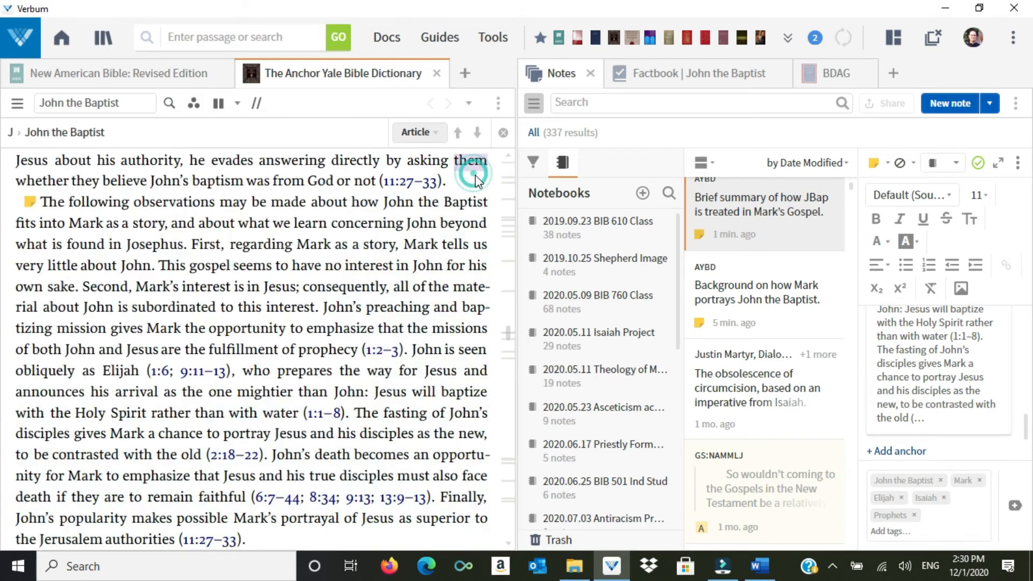
scroll("up", 3)
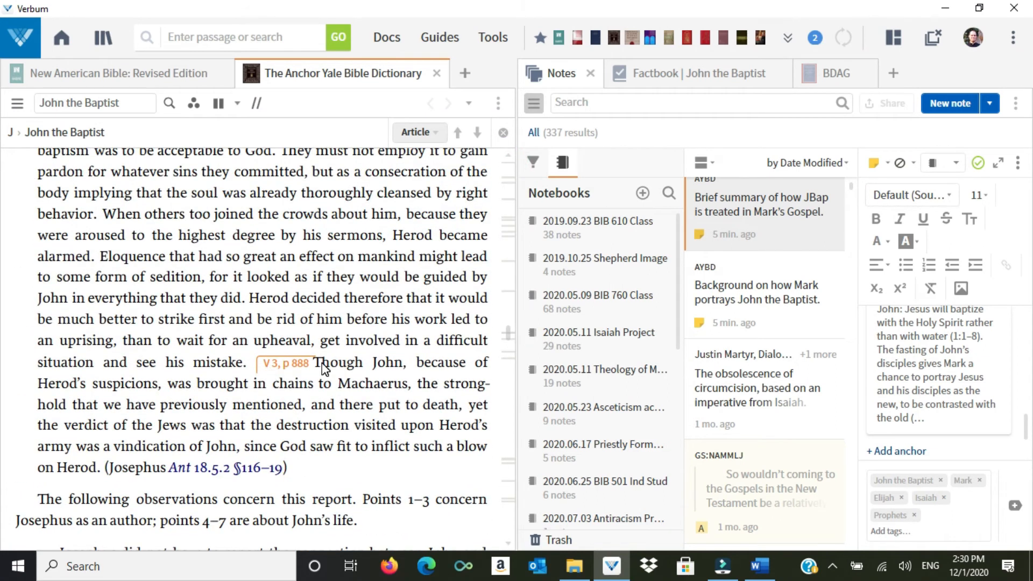
left_click(759, 566)
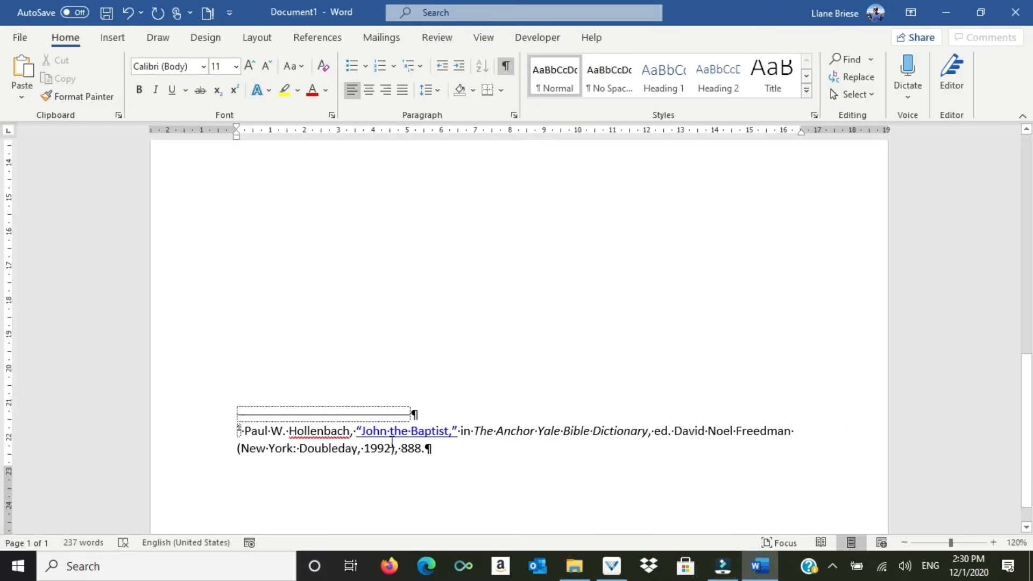
type("3:")
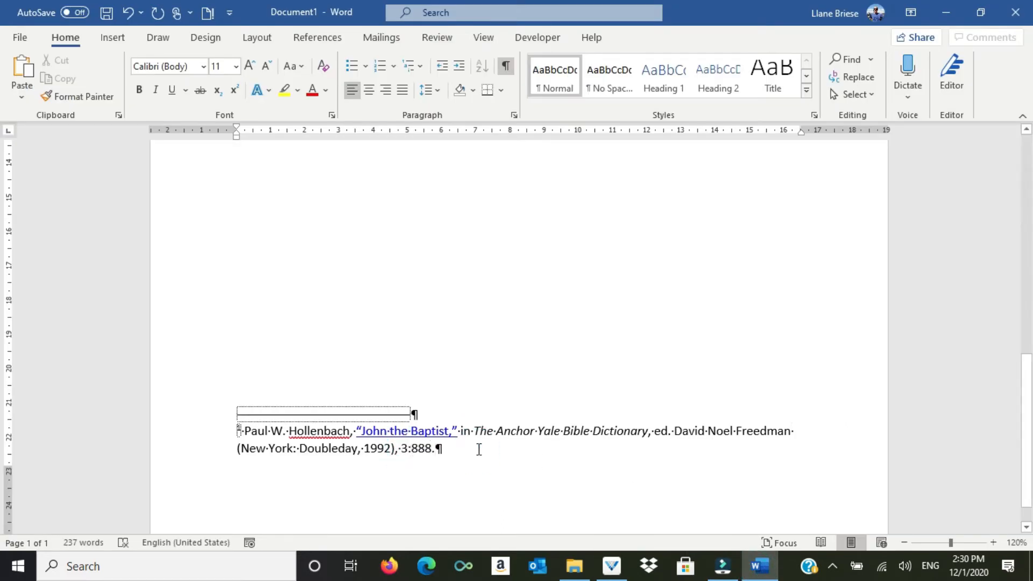
left_click(610, 566)
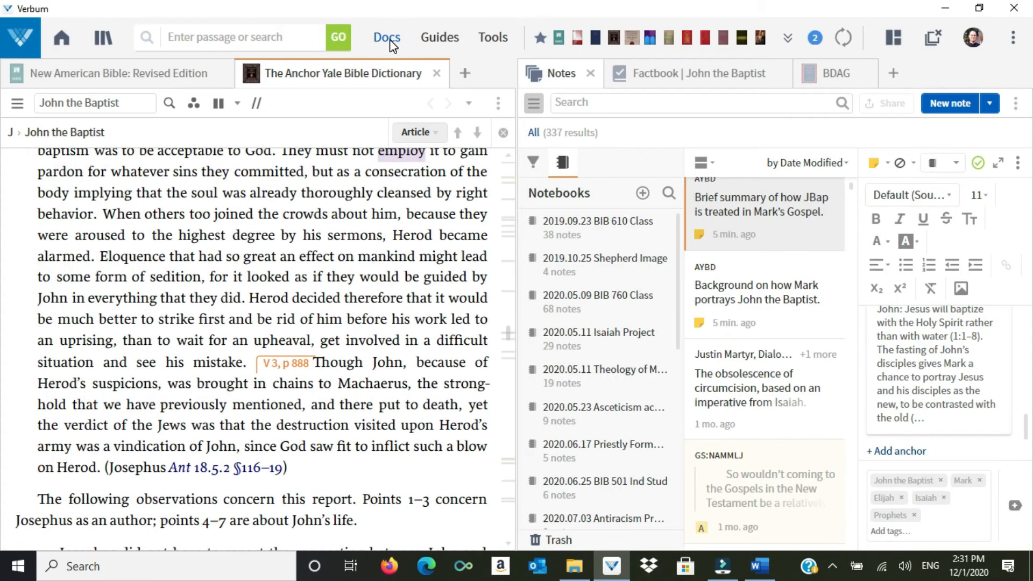
Step: From Docs, create a new Bibliography document and title it '2nd Advent (B)'
left_click(387, 37)
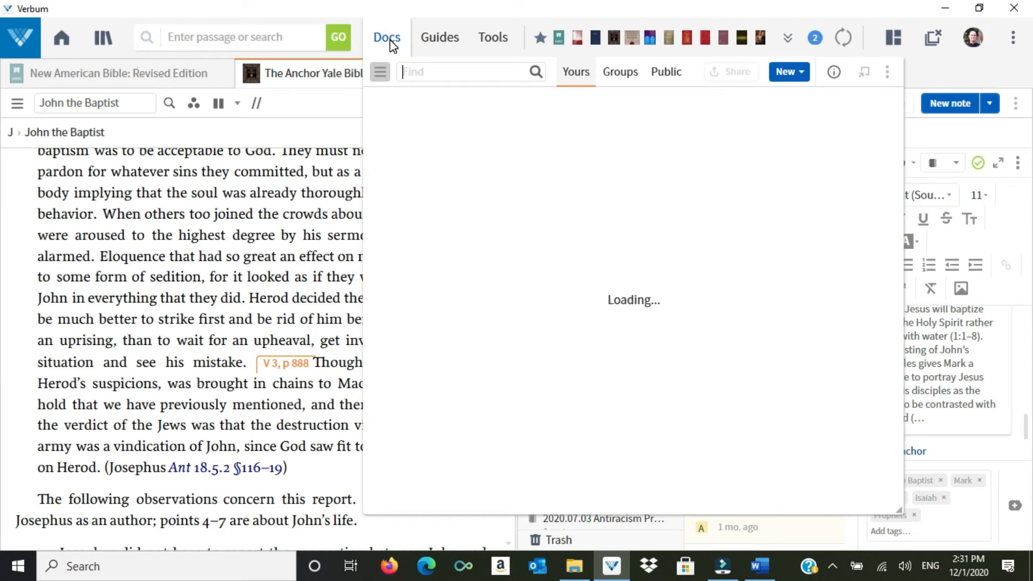
left_click(379, 72)
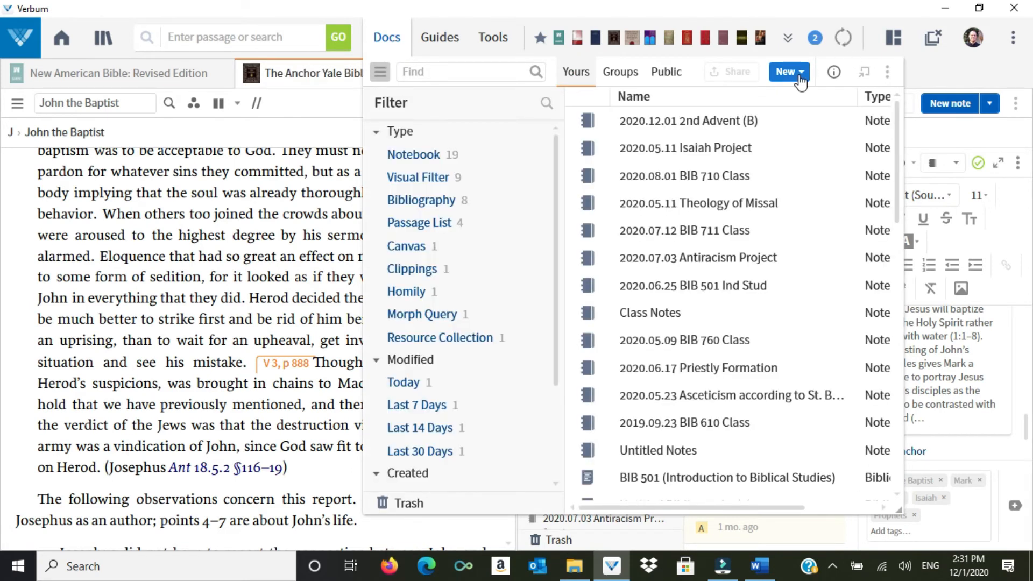
left_click(785, 72)
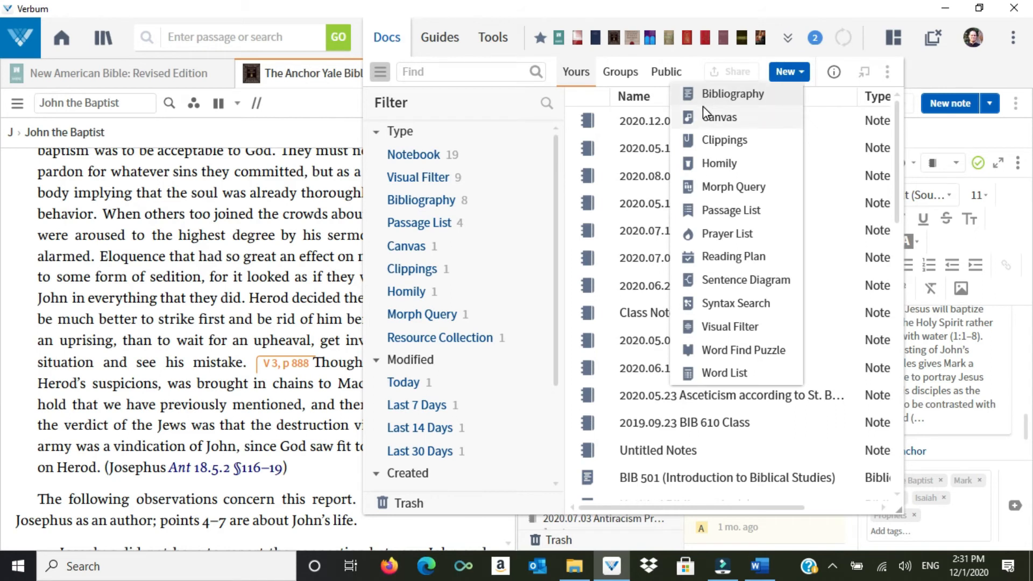
mouse_move(717, 104)
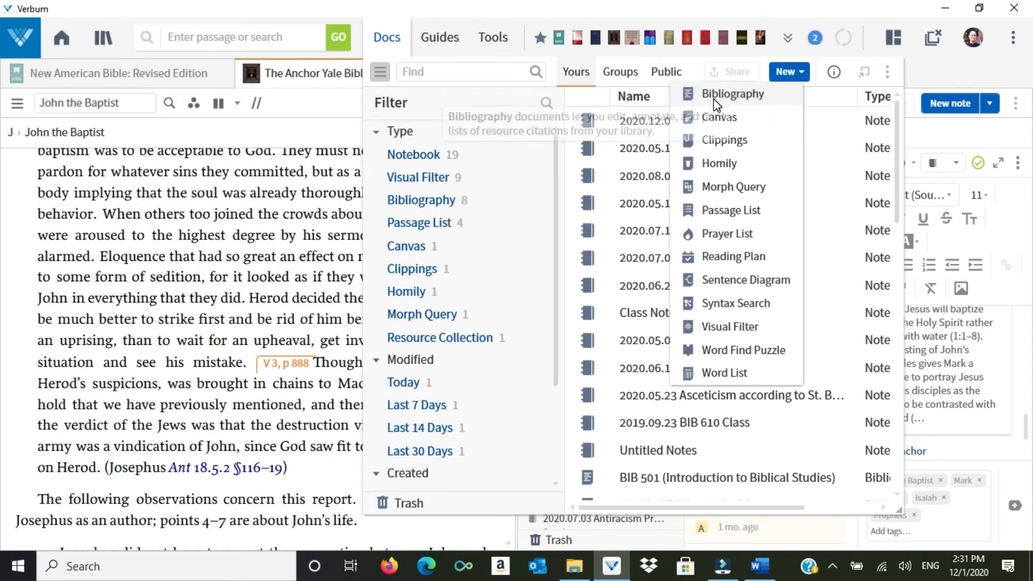
left_click(732, 93)
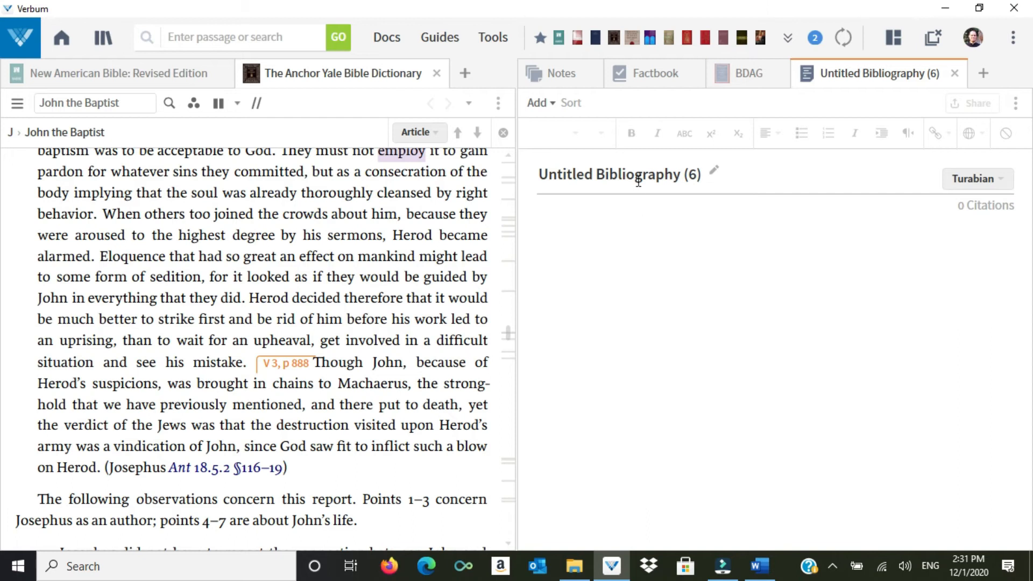
type("2nd")
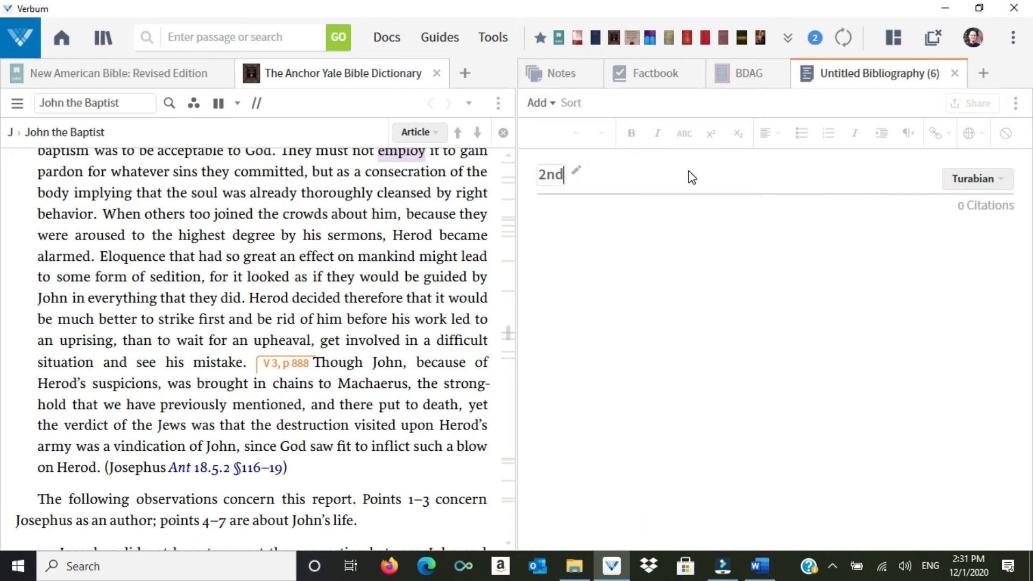
type("Advent (B)")
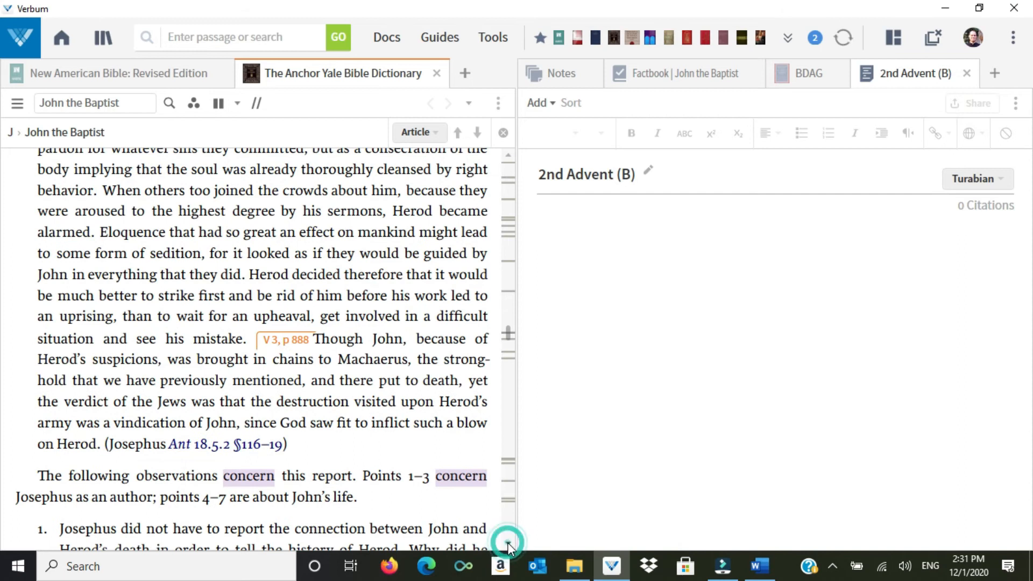
scroll("down", 3)
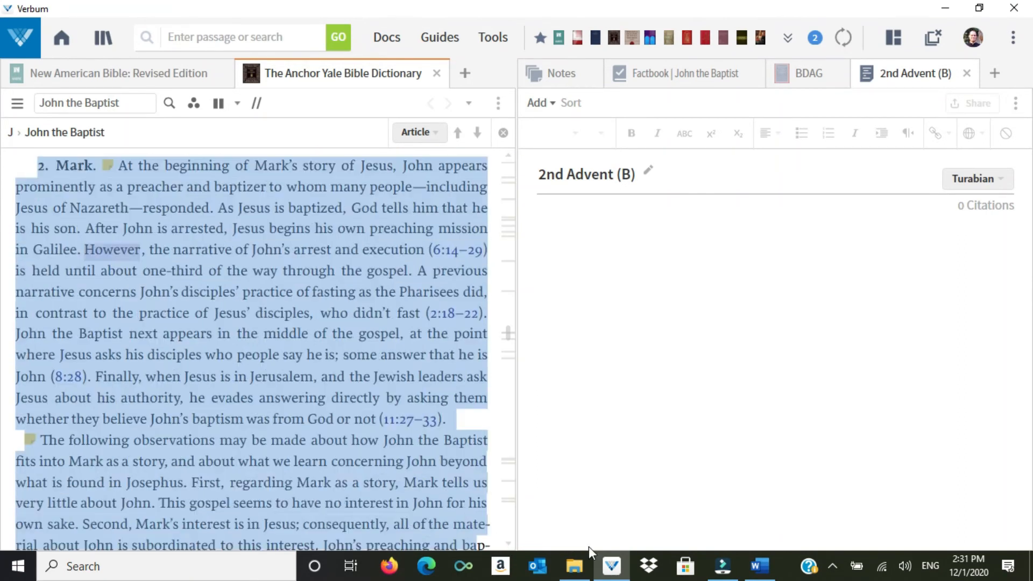
Step: Add the John the Baptist article citation, then check its author at the article's end
scroll("down", 3)
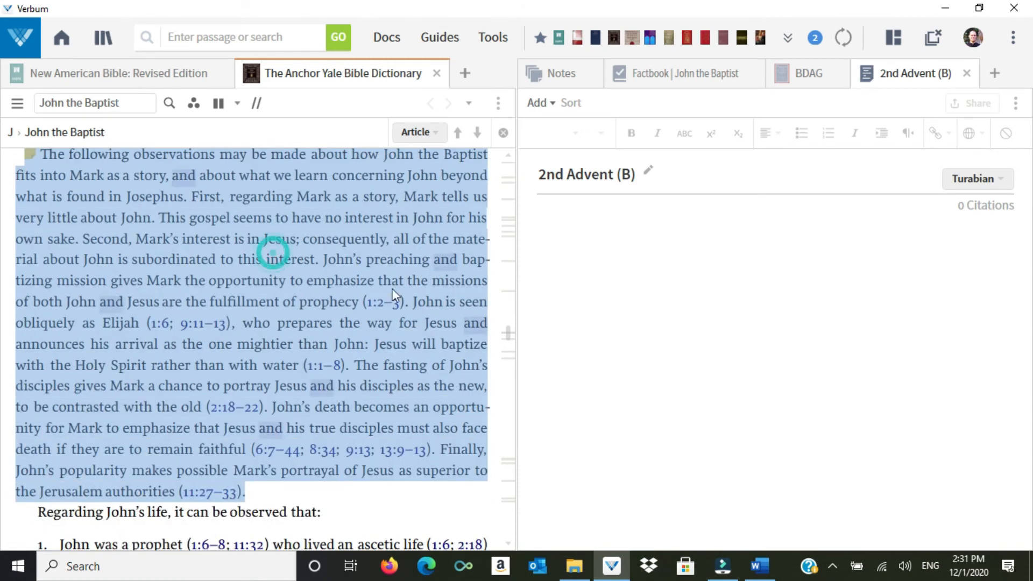
left_click(539, 103)
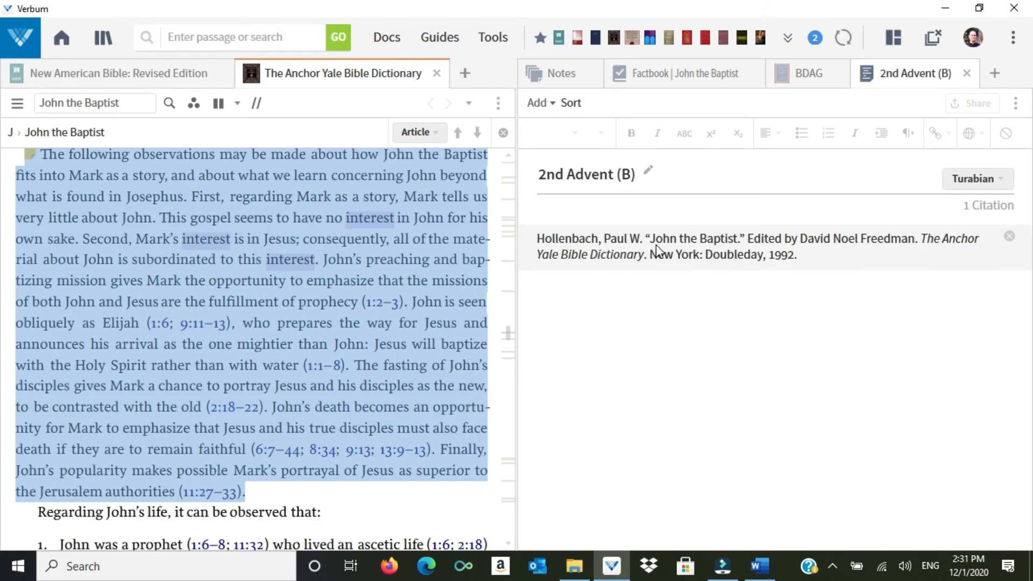
mouse_move(672, 251)
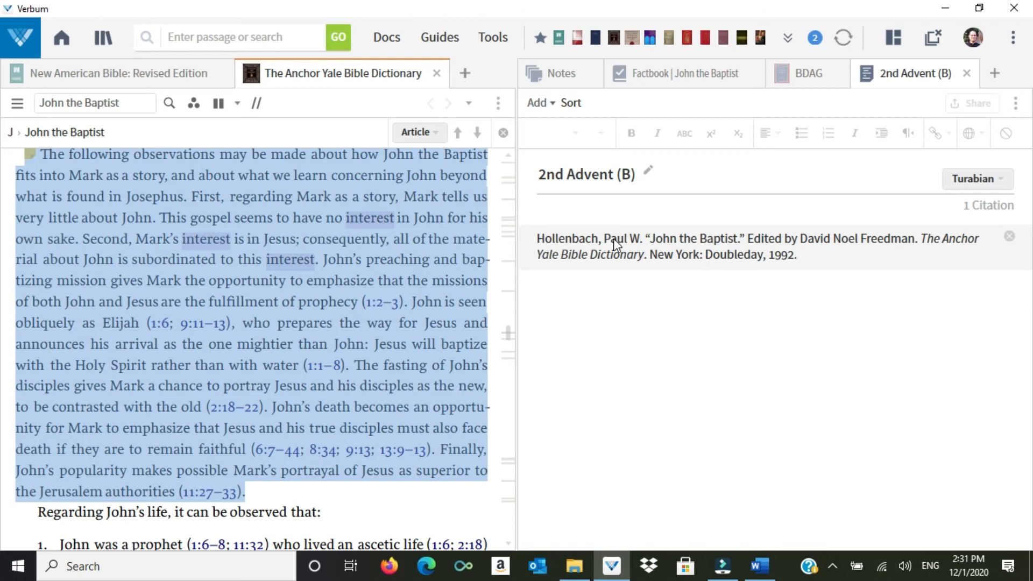
mouse_move(736, 247)
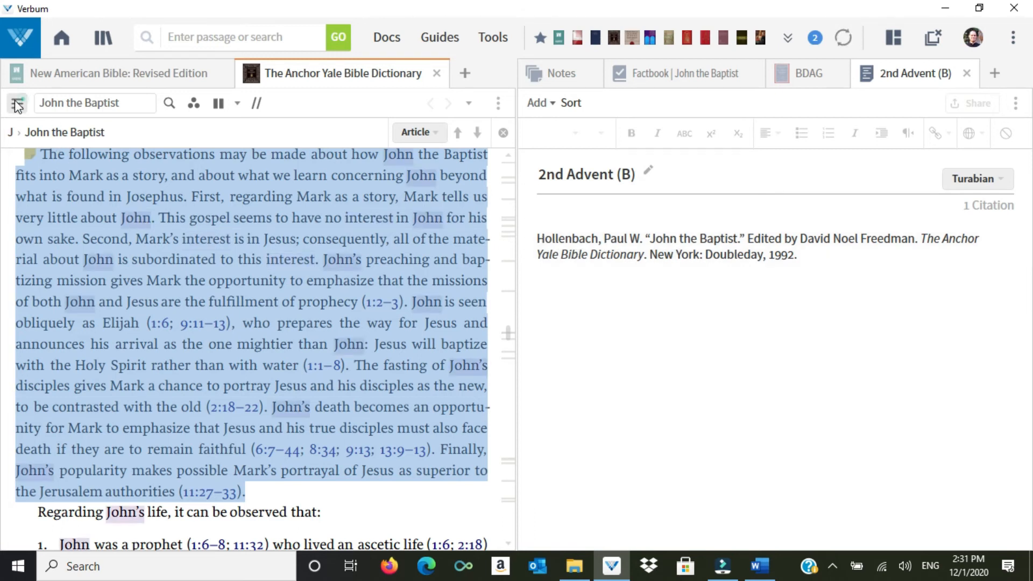
left_click(16, 102)
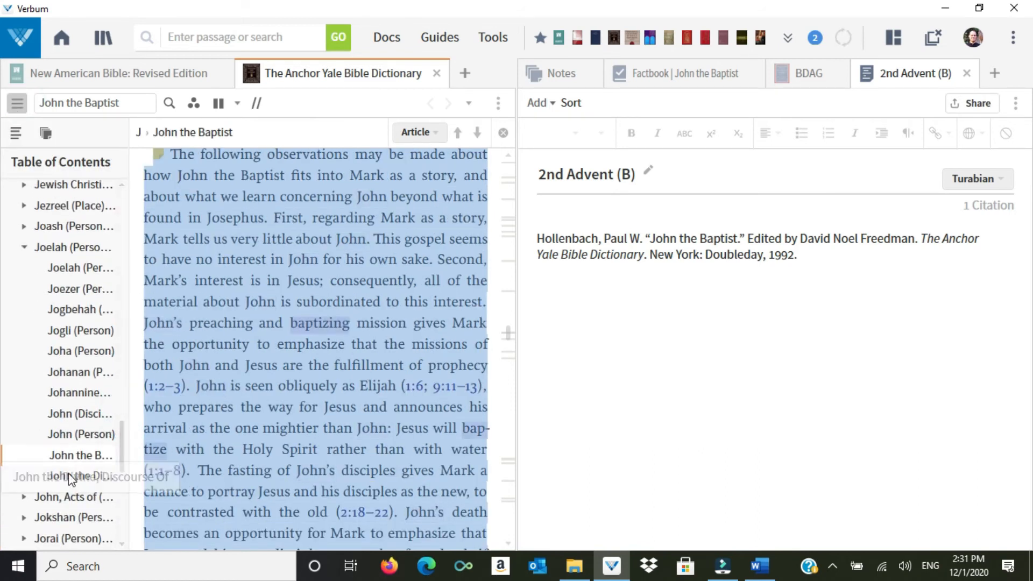
left_click(82, 476)
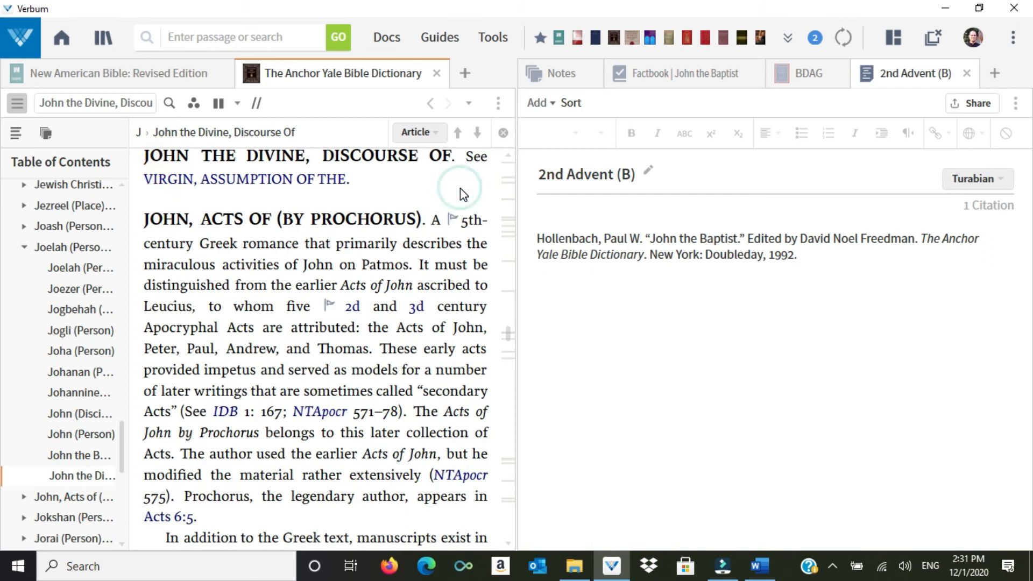
scroll("up", 3)
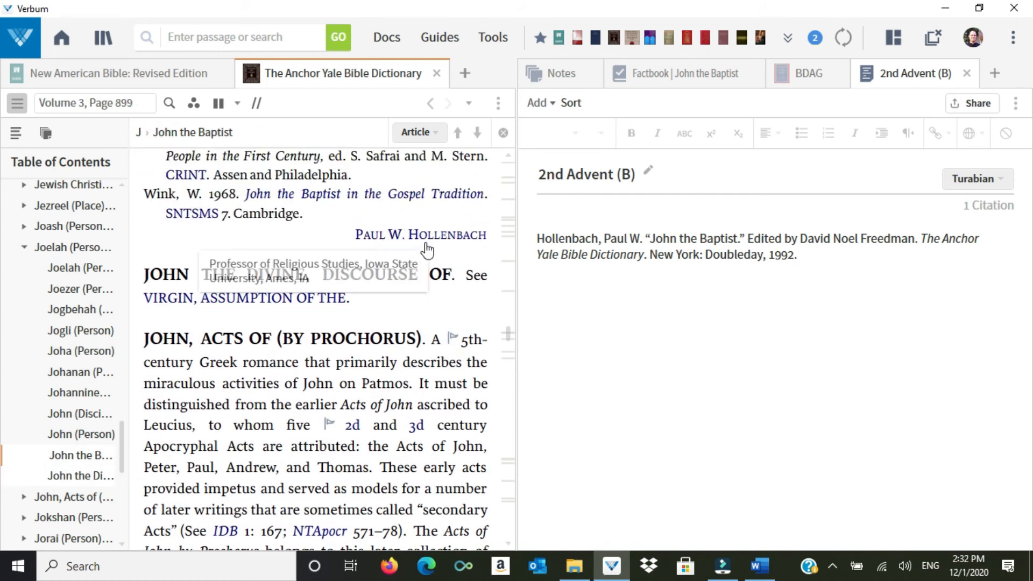
mouse_move(428, 242)
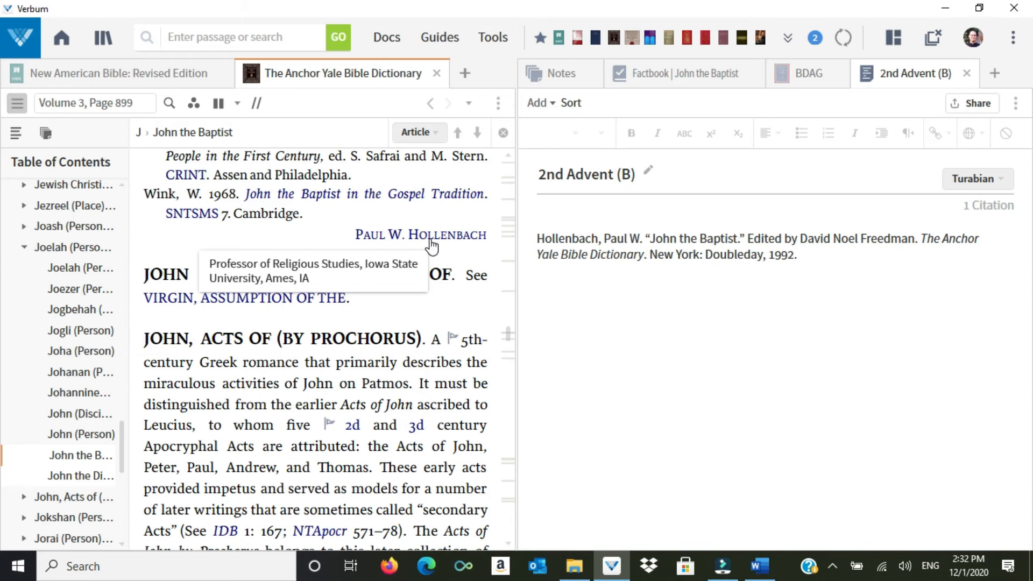
mouse_move(755, 247)
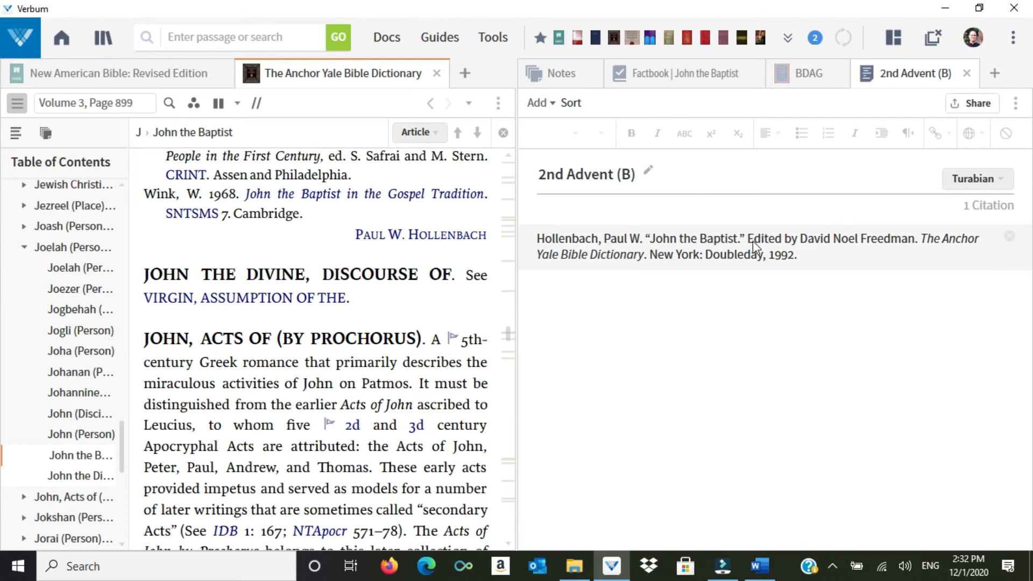
mouse_move(733, 239)
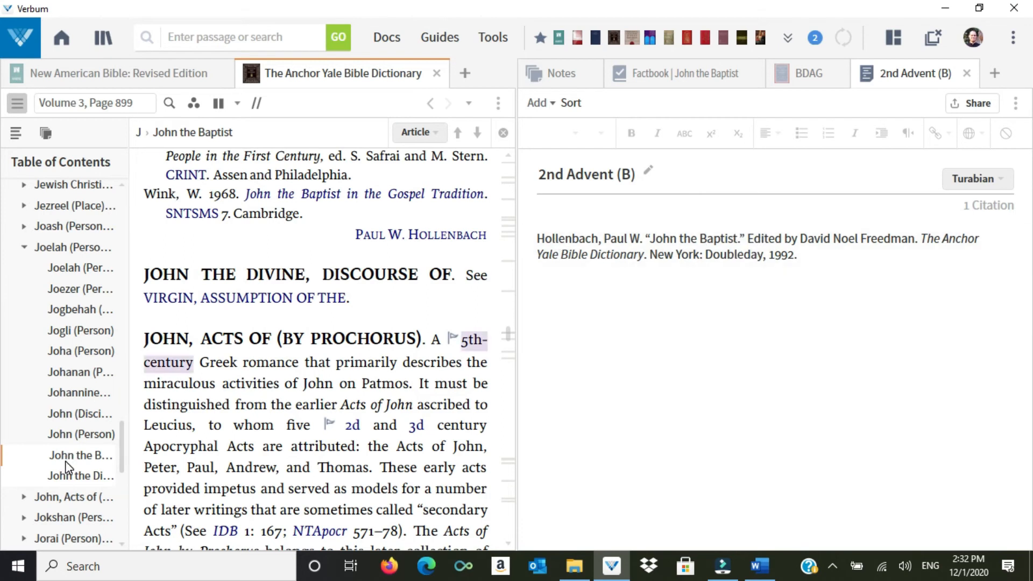
Step: Add the note 'Edit this citation.' to the Hollenbach citation and open the document's options menu
left_click(79, 455)
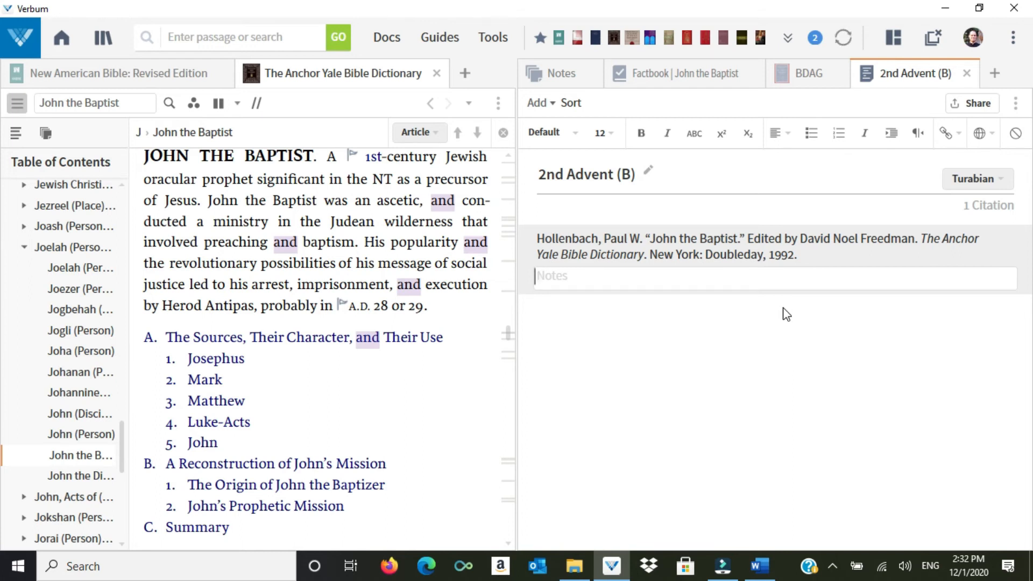
type("Edit this")
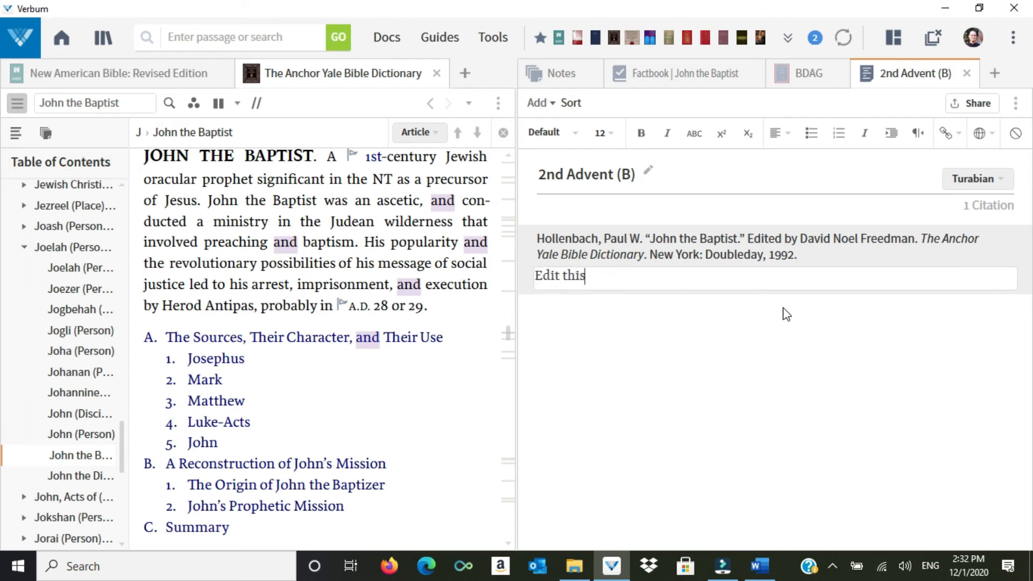
type("citation.")
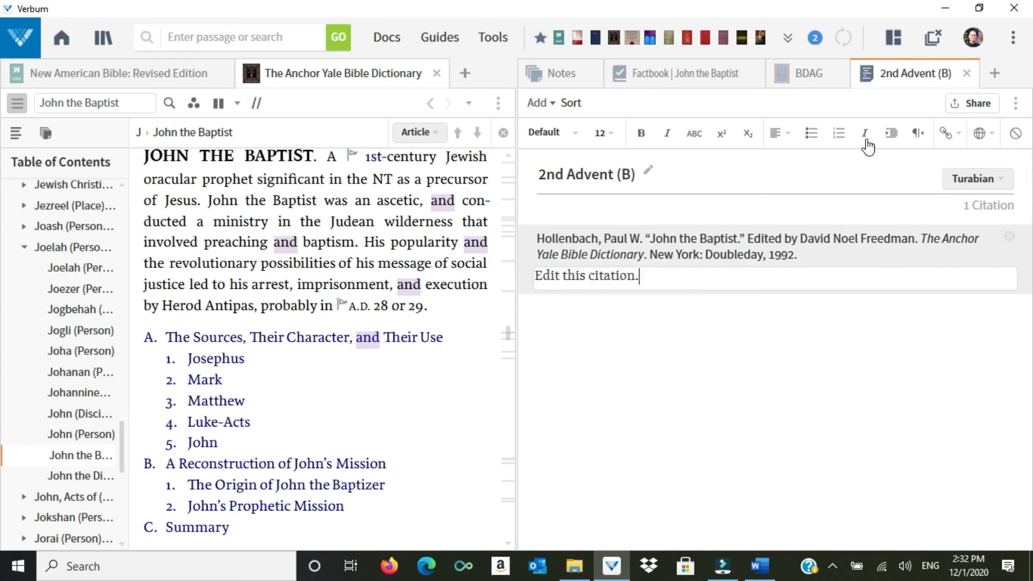
left_click(1014, 102)
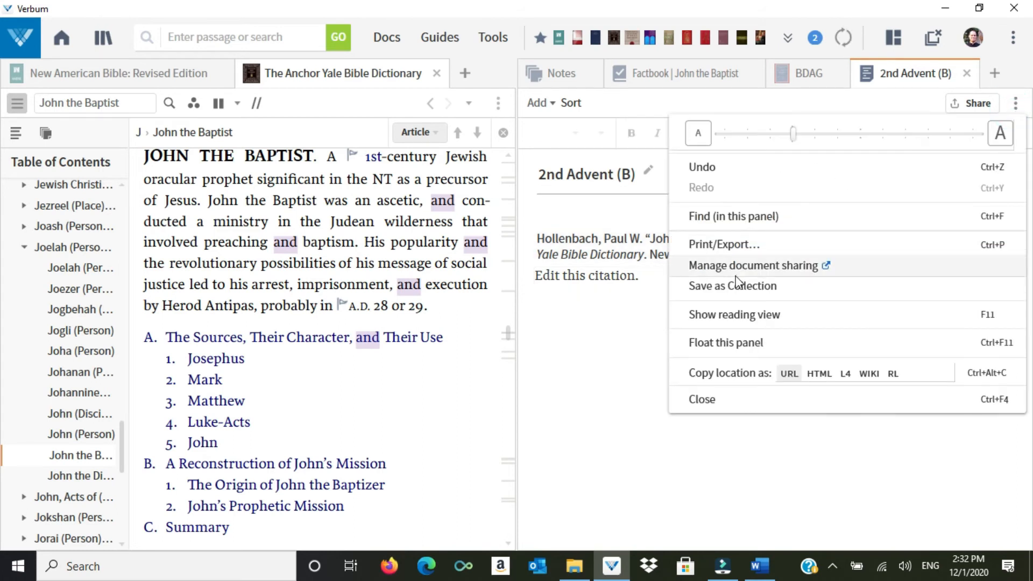
mouse_move(725, 253)
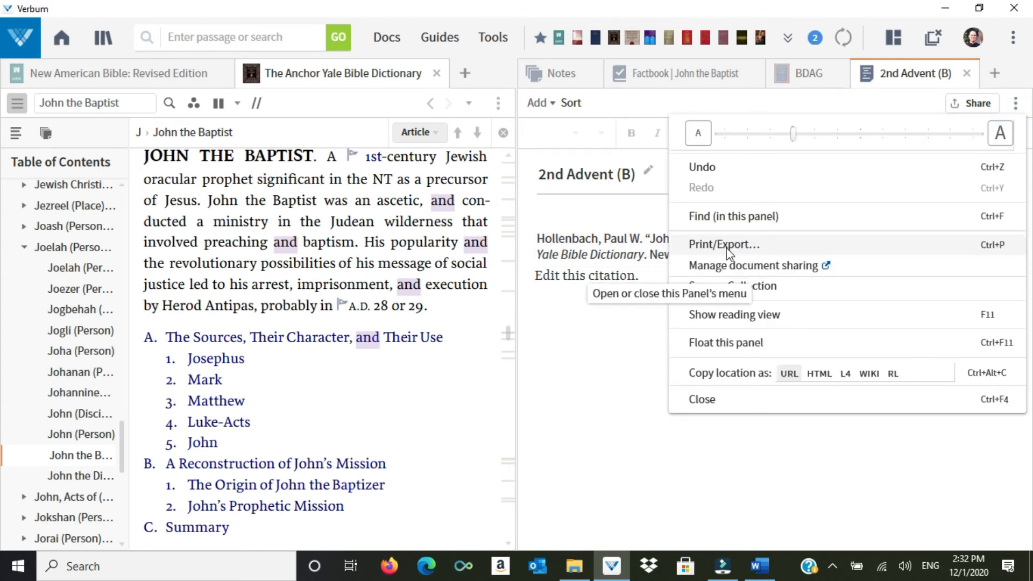
Step: Use Print/Export to send the bibliography to a new Microsoft Word document
left_click(861, 504)
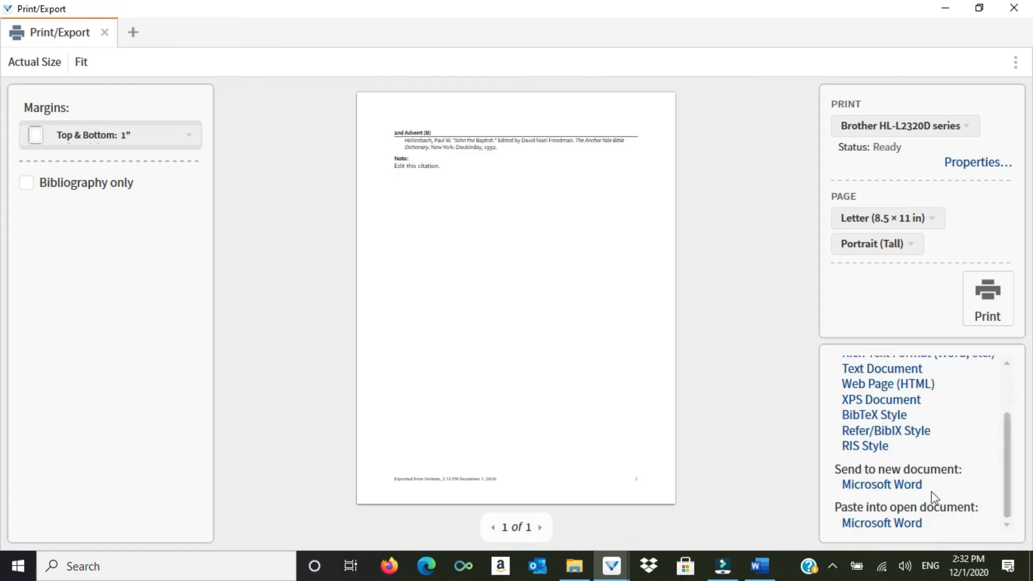
left_click(881, 484)
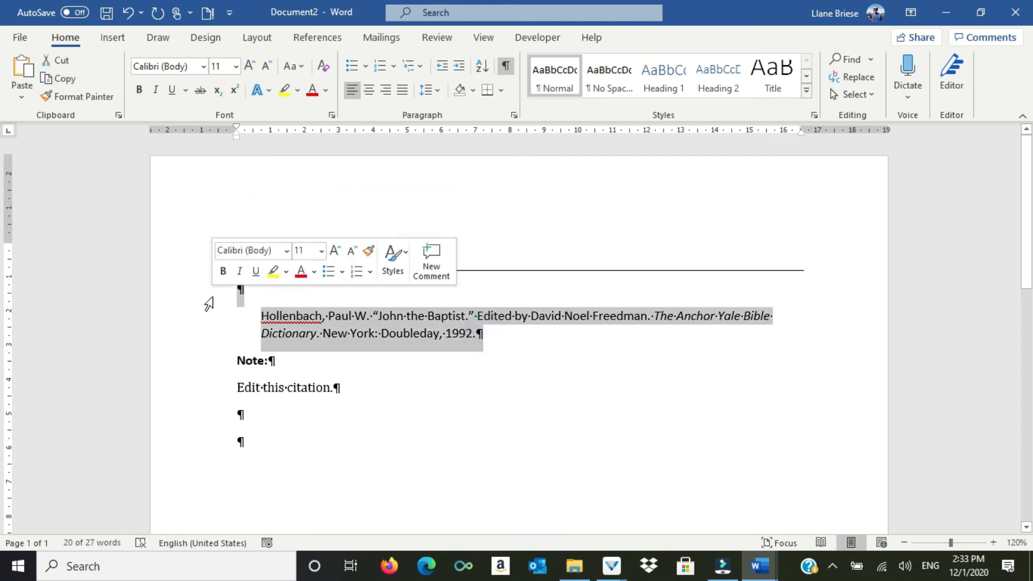
mouse_move(758, 566)
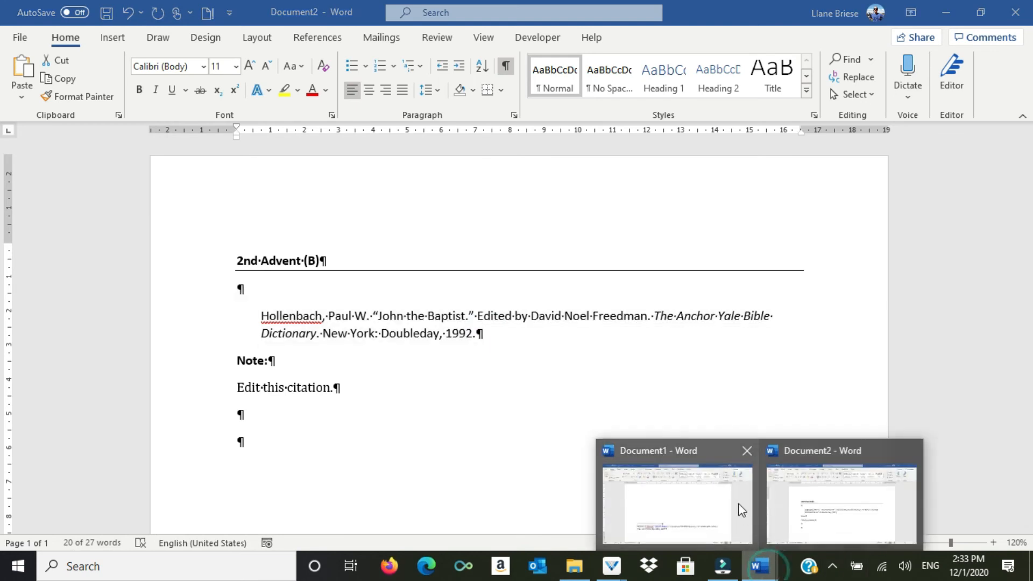
Step: In Document1, add a centred 'Bibliography' heading on blank page 2 above the Hollenbach citation
left_click(674, 500)
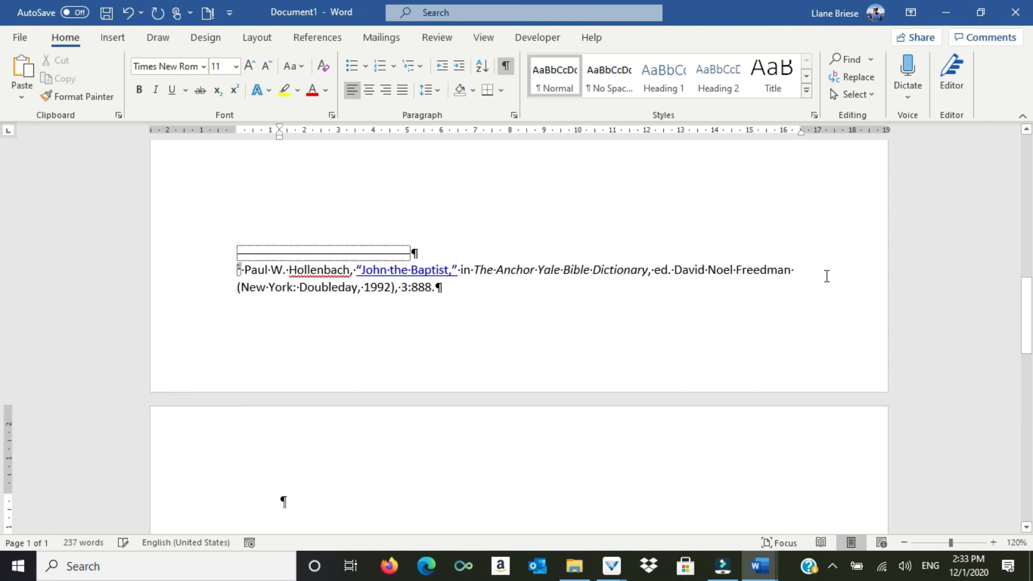
left_click(370, 90)
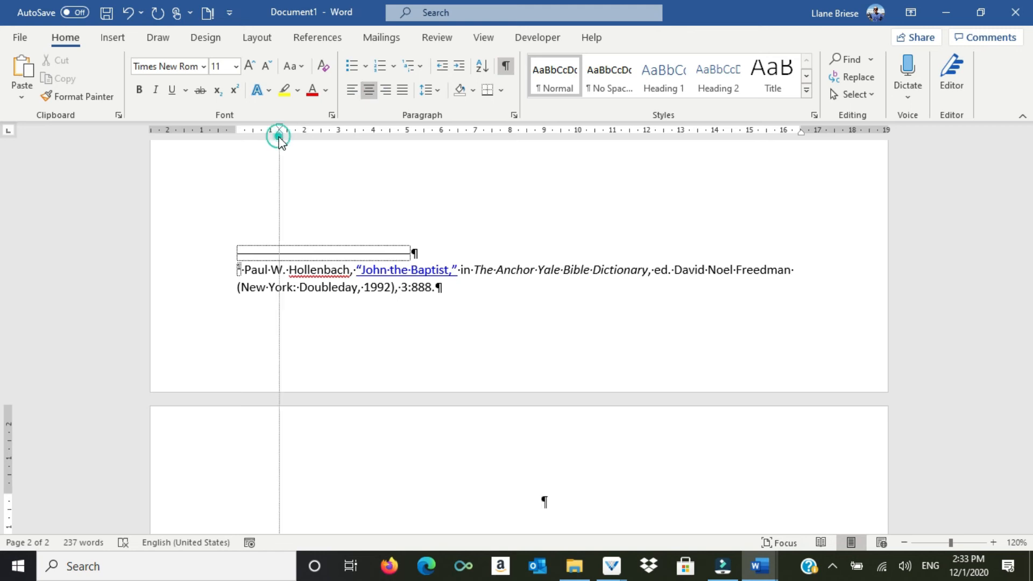
type("Bibliography")
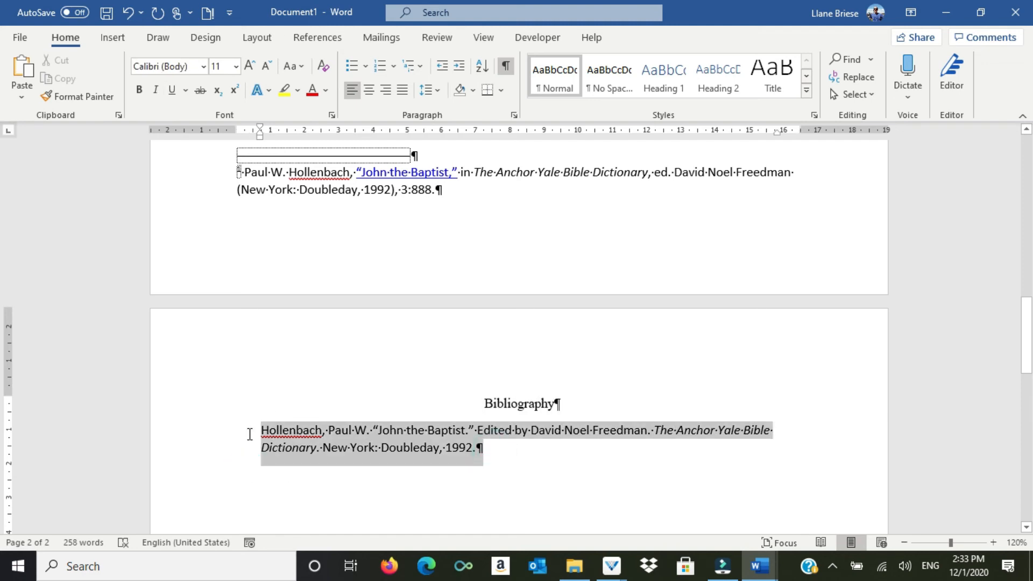
Step: Set the Hollenbach entry to a Hanging indent with 3 pt spacing after
left_click(513, 114)
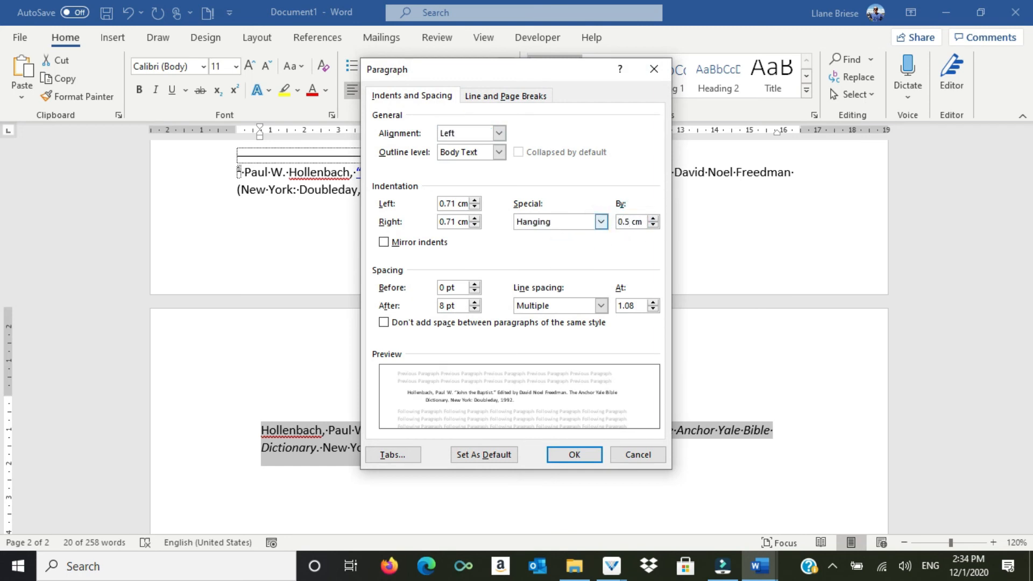
mouse_move(465, 307)
type("3")
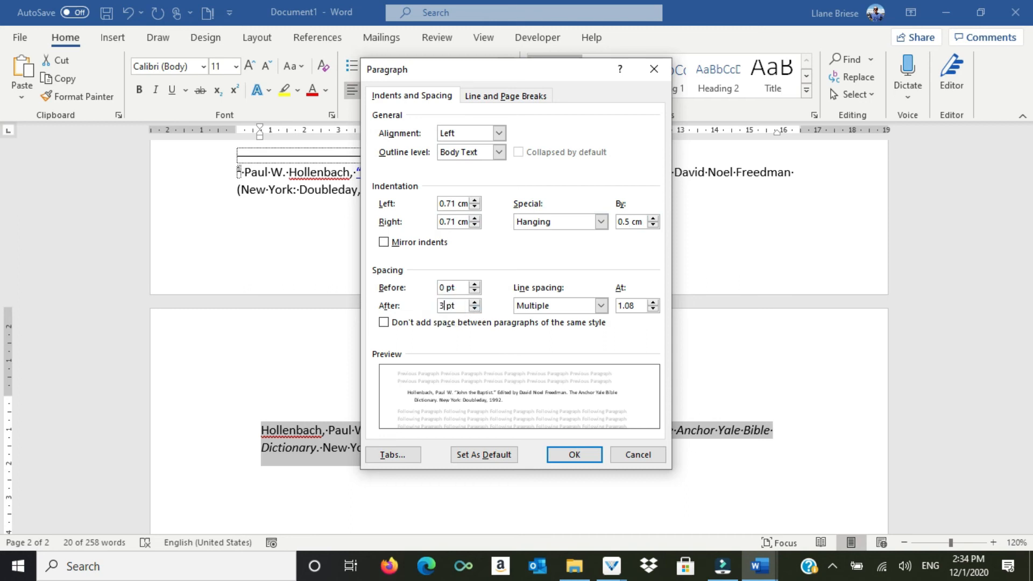
left_click(573, 454)
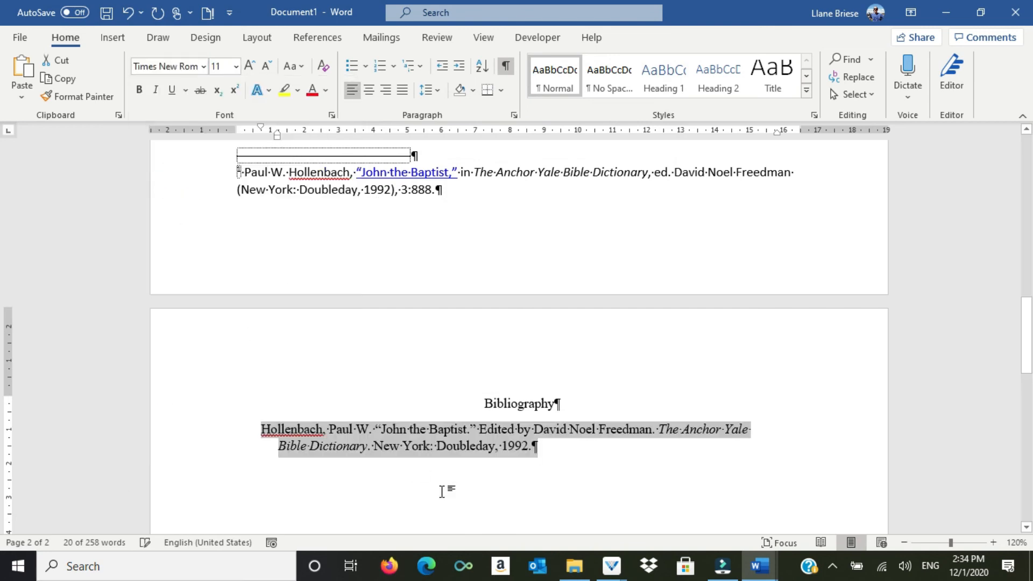
Step: Add 'In' and move 'edited by David Noel Freedman' after the dictionary title, then check Verbum
left_click(441, 491)
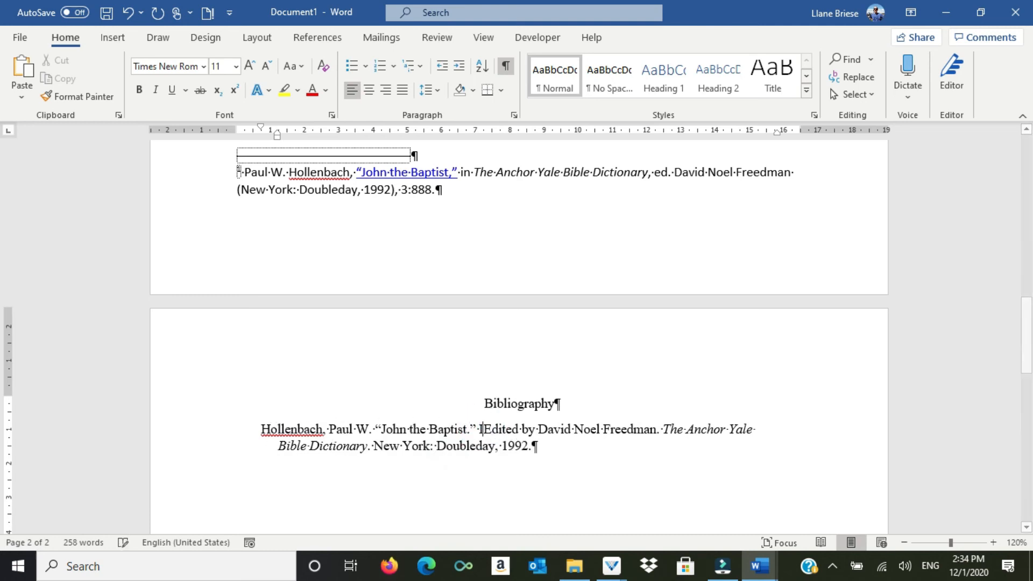
type("In")
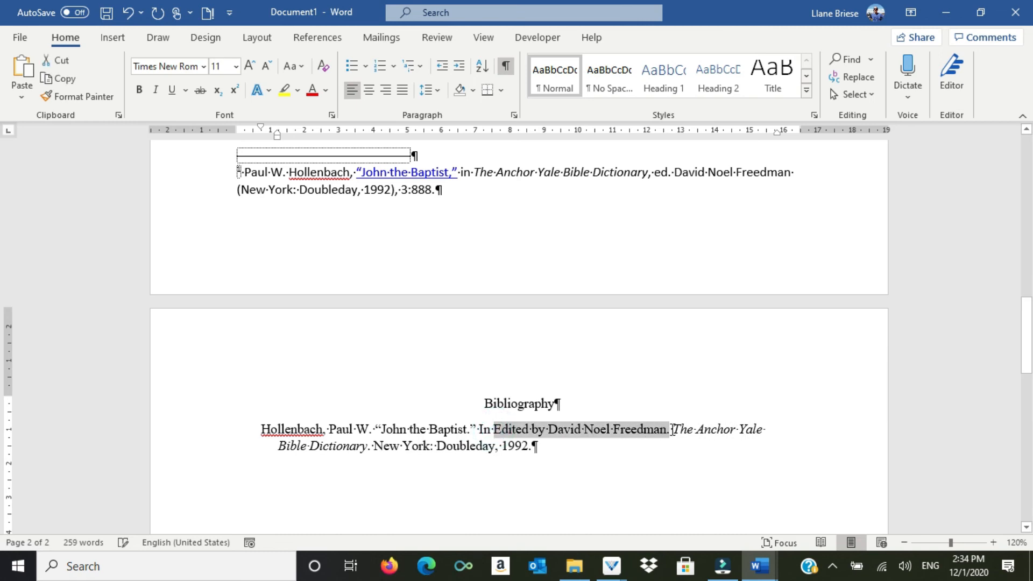
key("Delete")
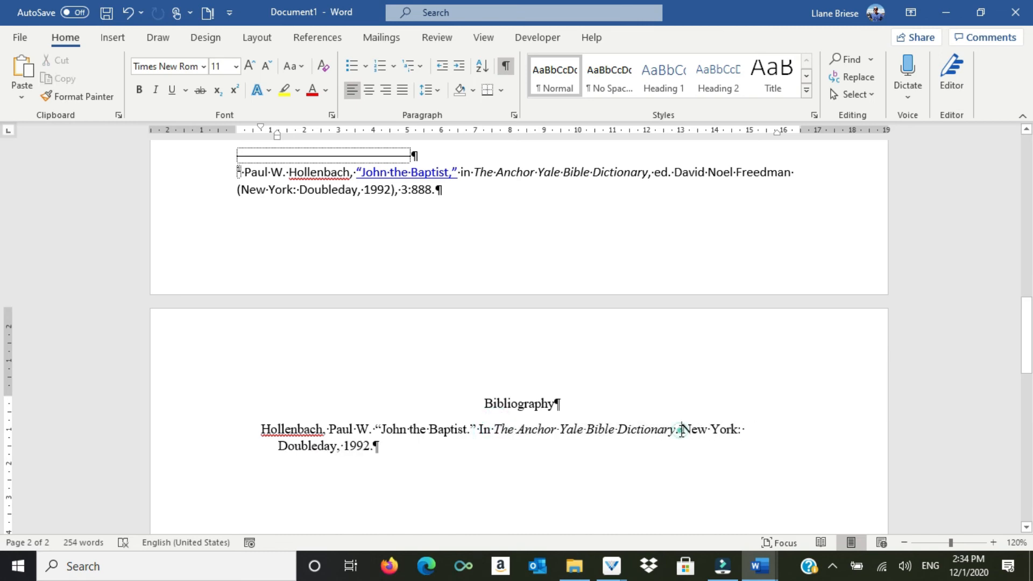
type("edited")
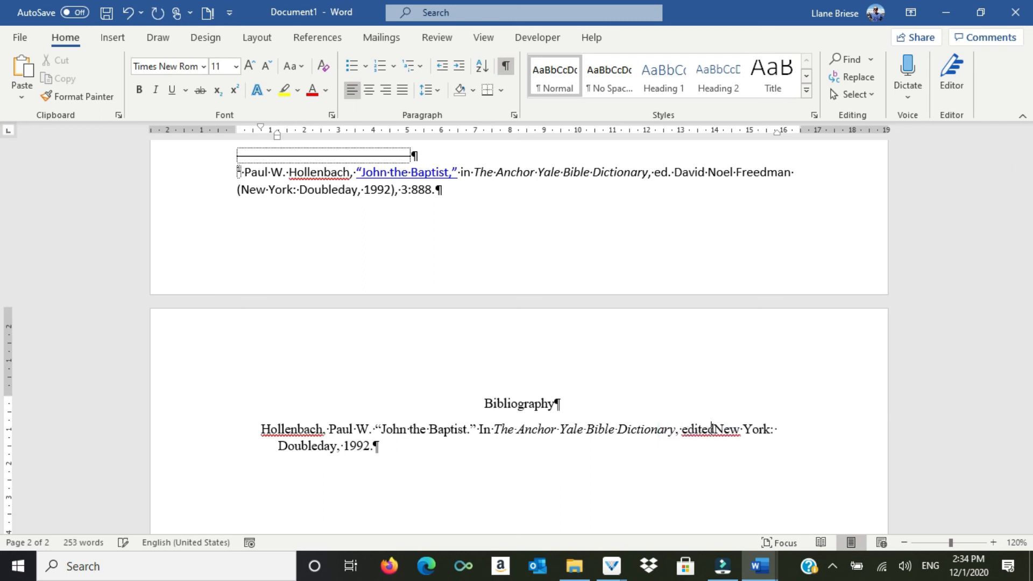
key("ctrl+v")
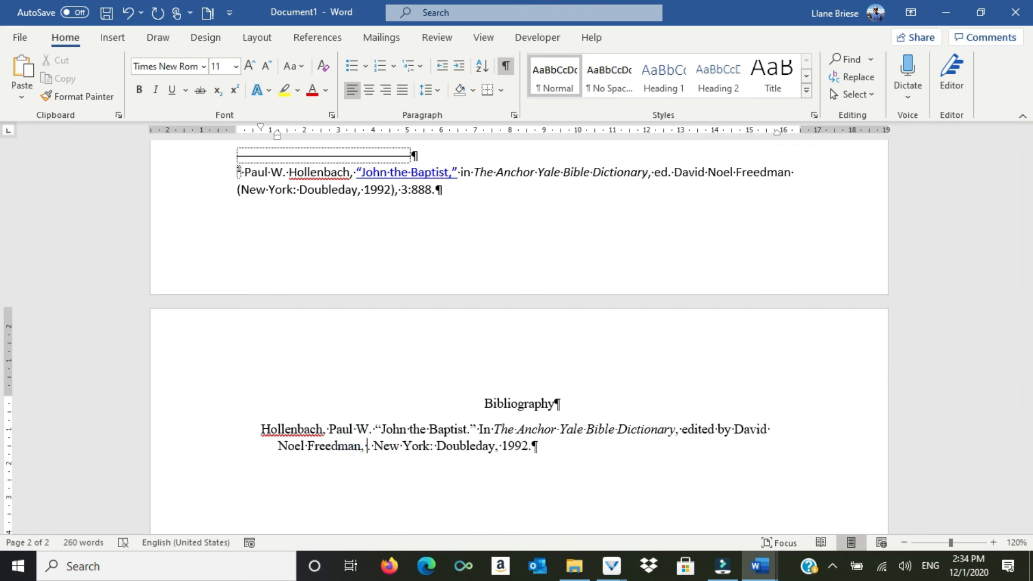
type("8:")
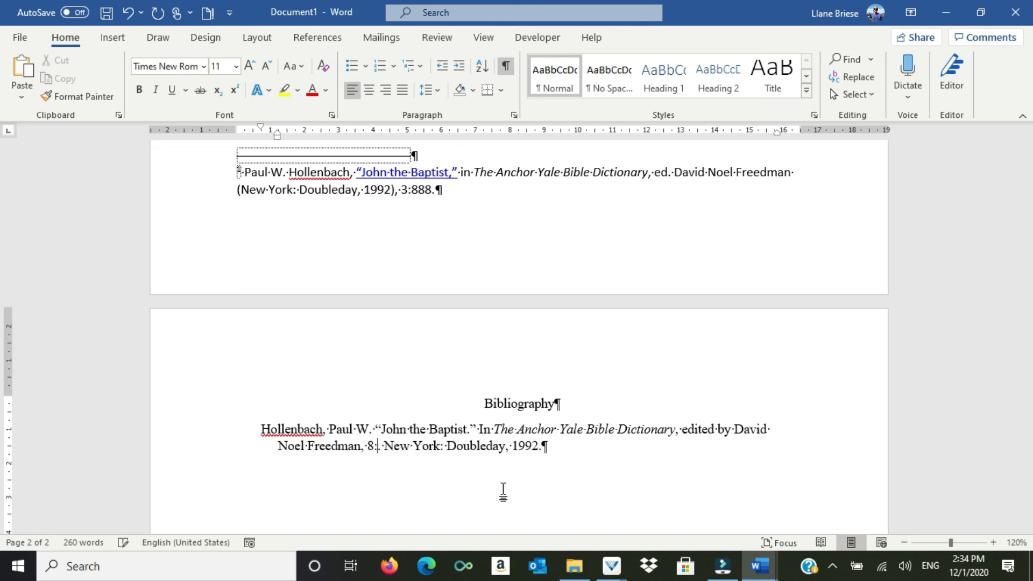
left_click(609, 565)
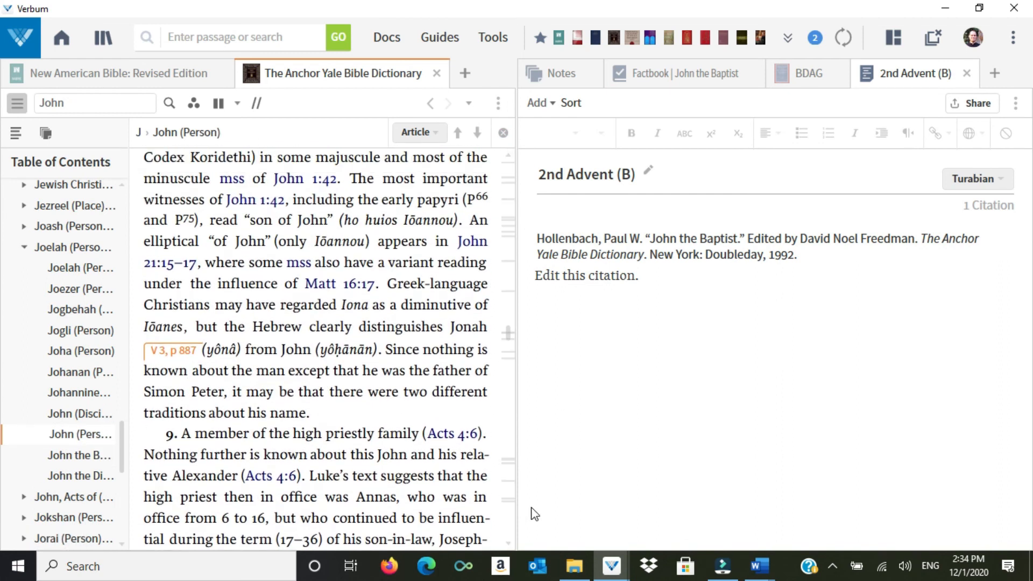
scroll("down", 3)
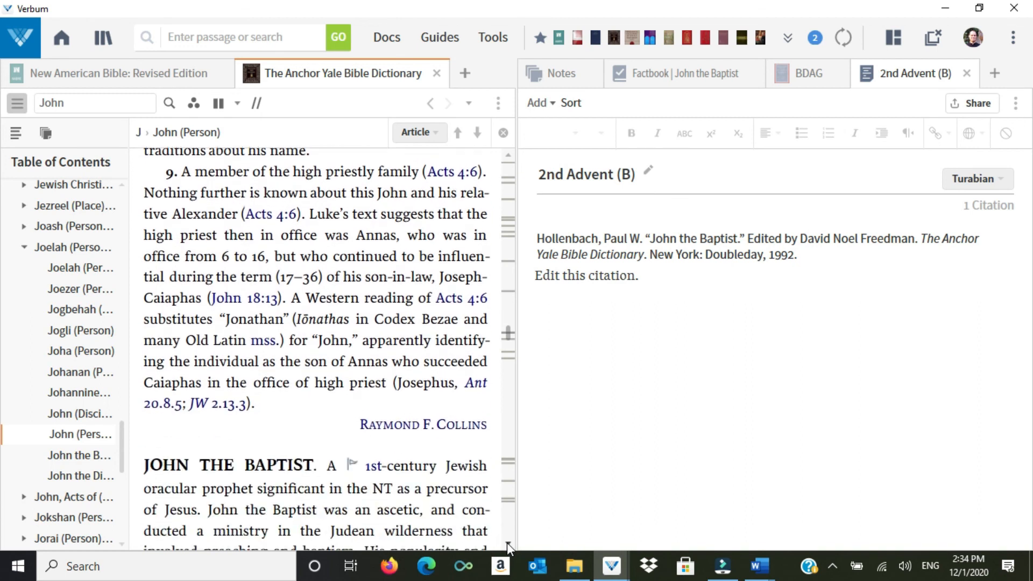
left_click(79, 455)
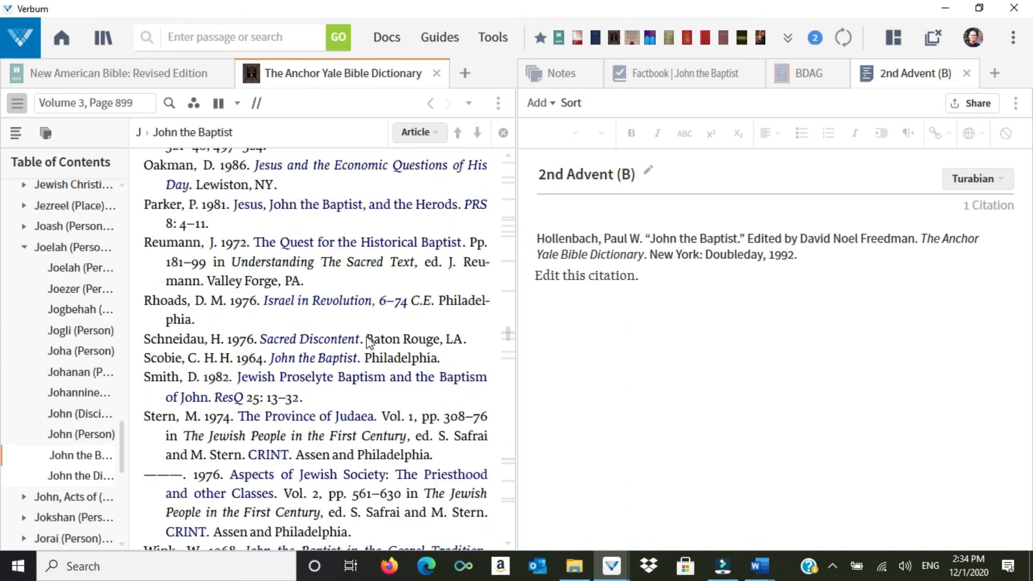
scroll("up", 3)
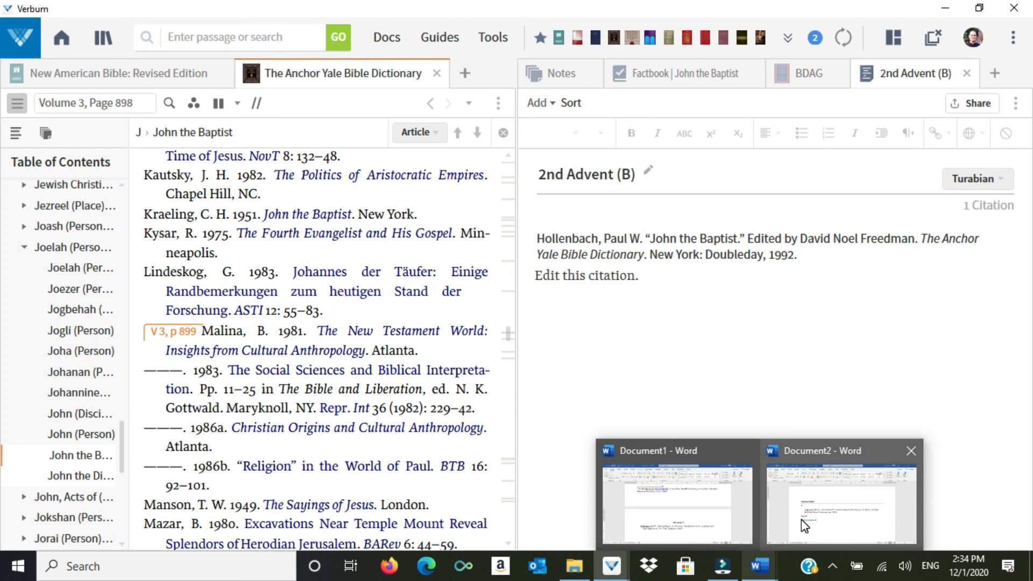
Step: Back in Document1, add the volume and page range 3:887–99 after the editor's name
left_click(674, 501)
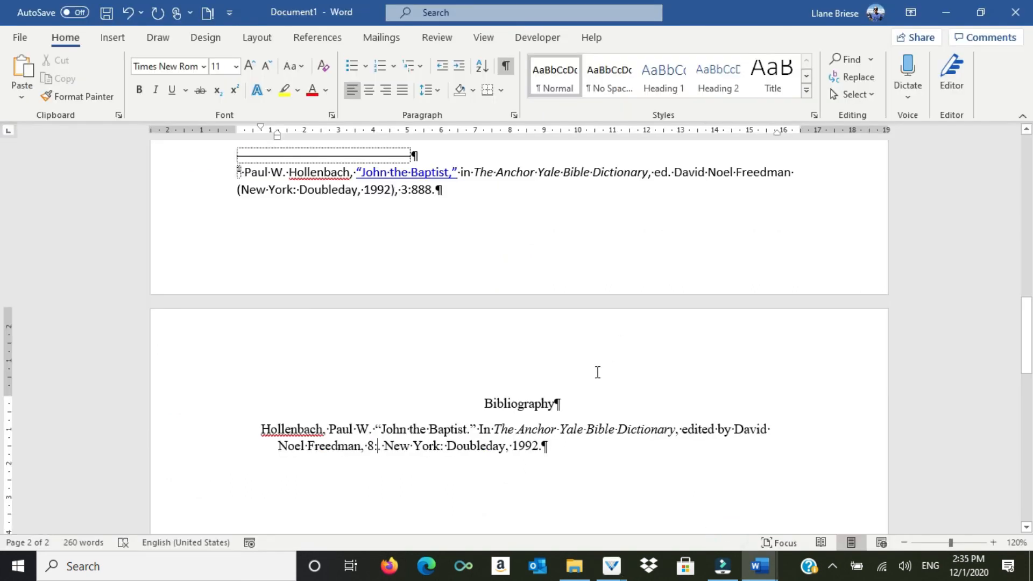
type("3:887–99")
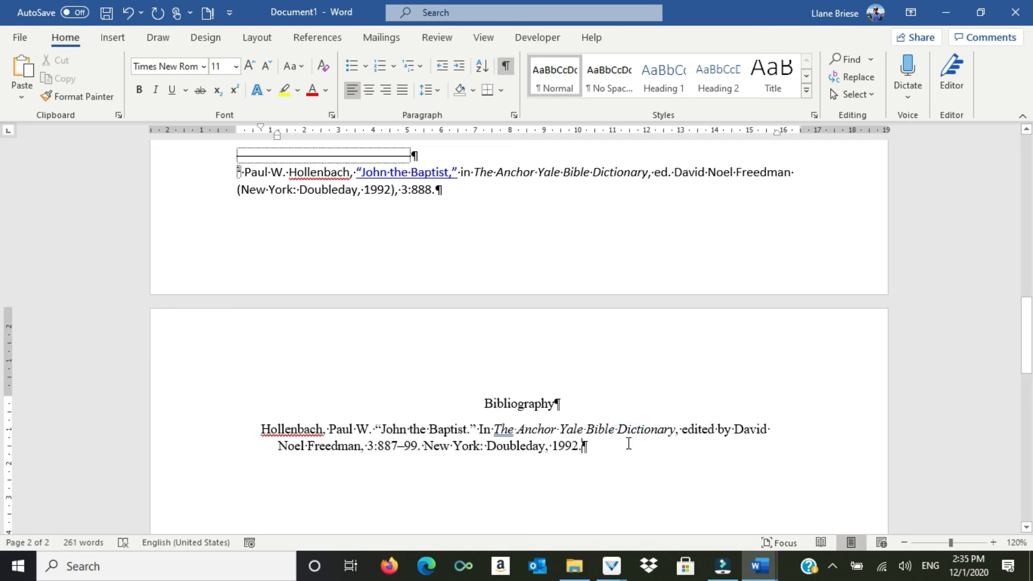
scroll("up", 3)
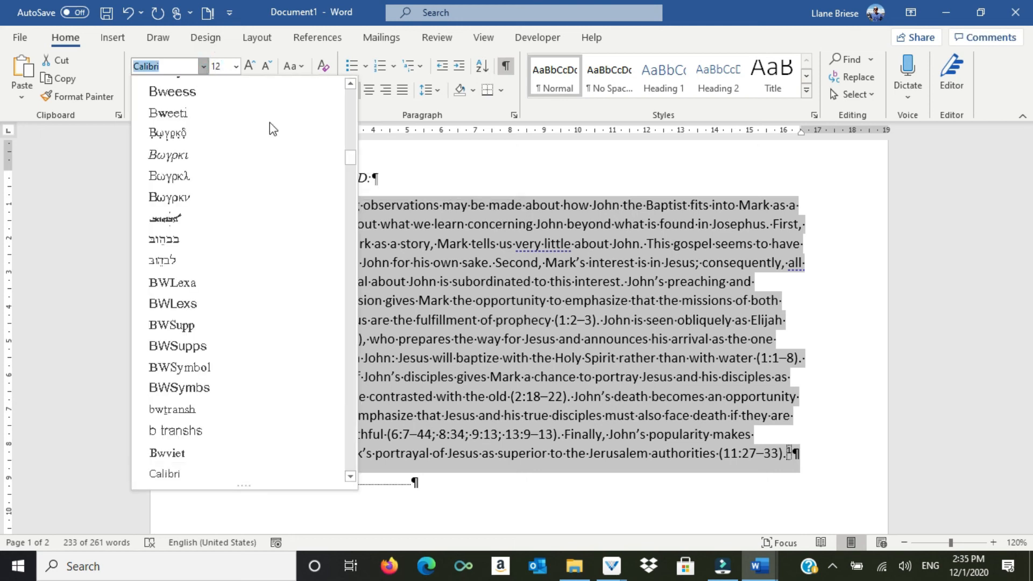
Step: Set the indented AYBD block quote in Times New Roman at 11 pt
scroll("up", 3)
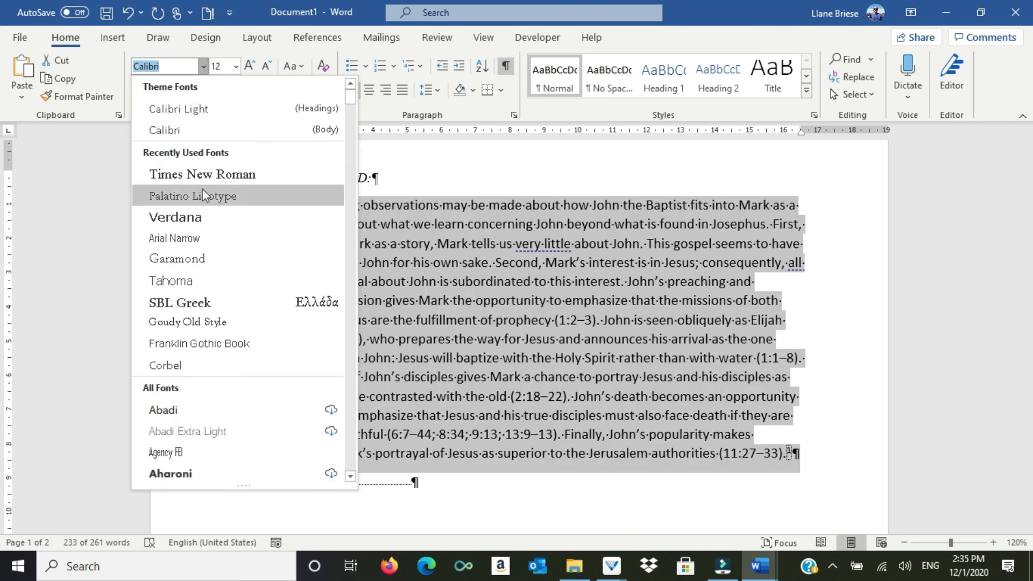
left_click(202, 174)
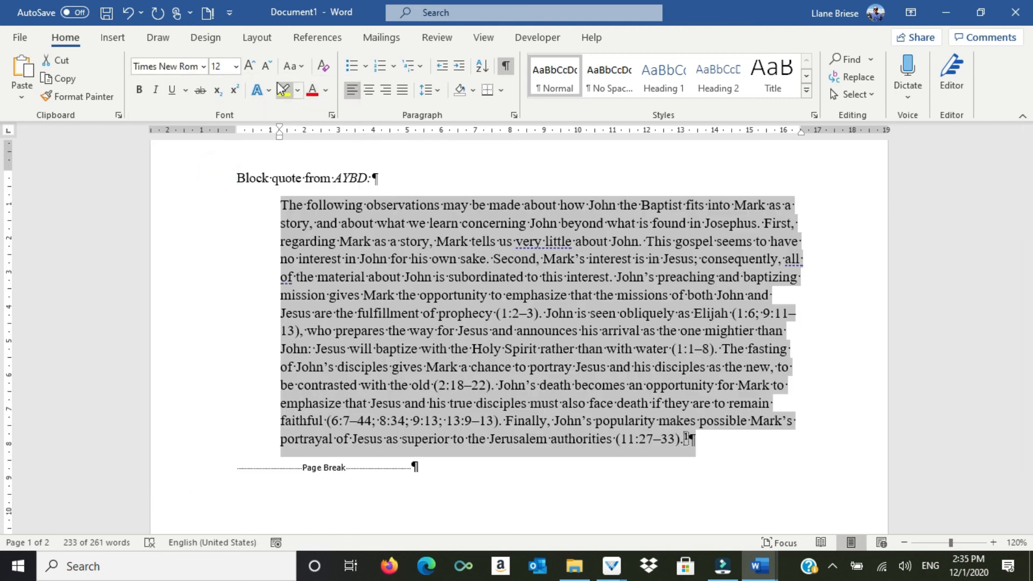
left_click(481, 295)
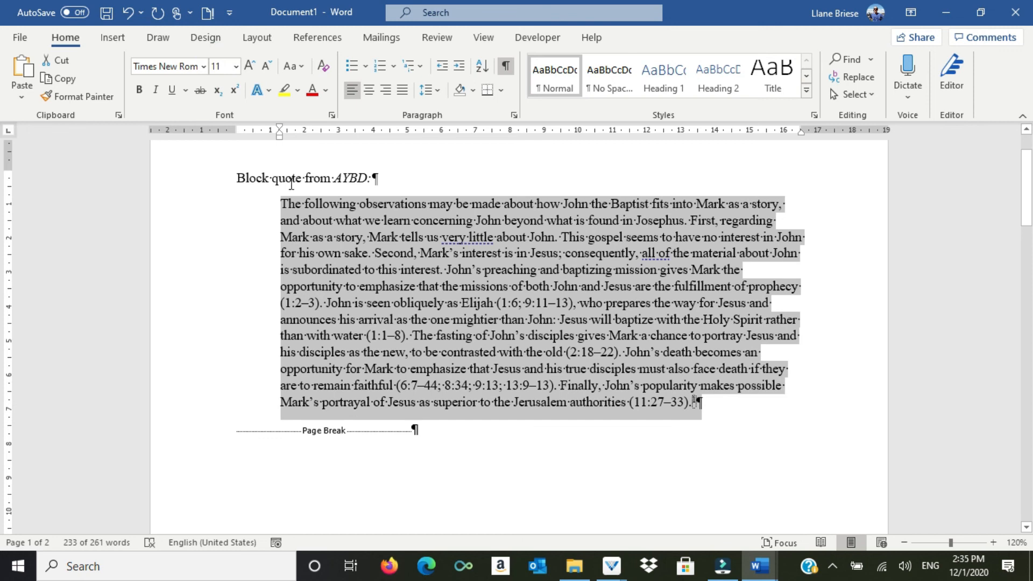
left_click(418, 319)
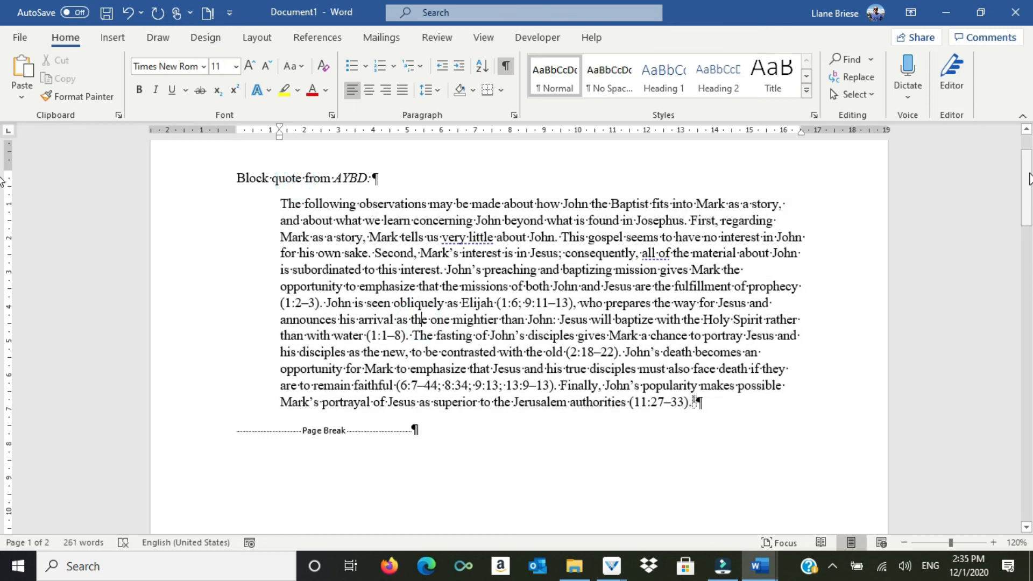
Step: Scroll to the footnote and begin changing its font
scroll("down", 3)
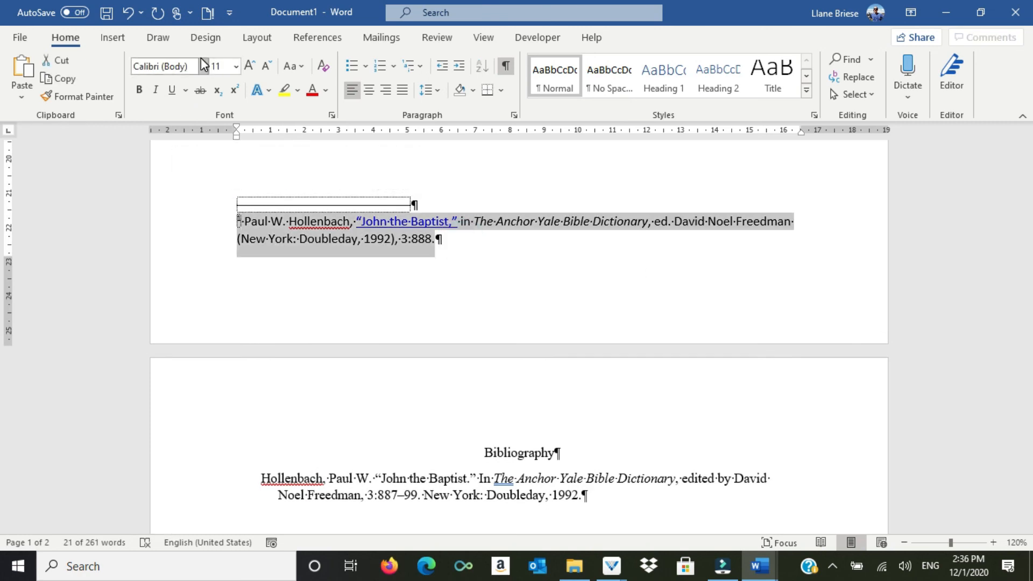
left_click(164, 65)
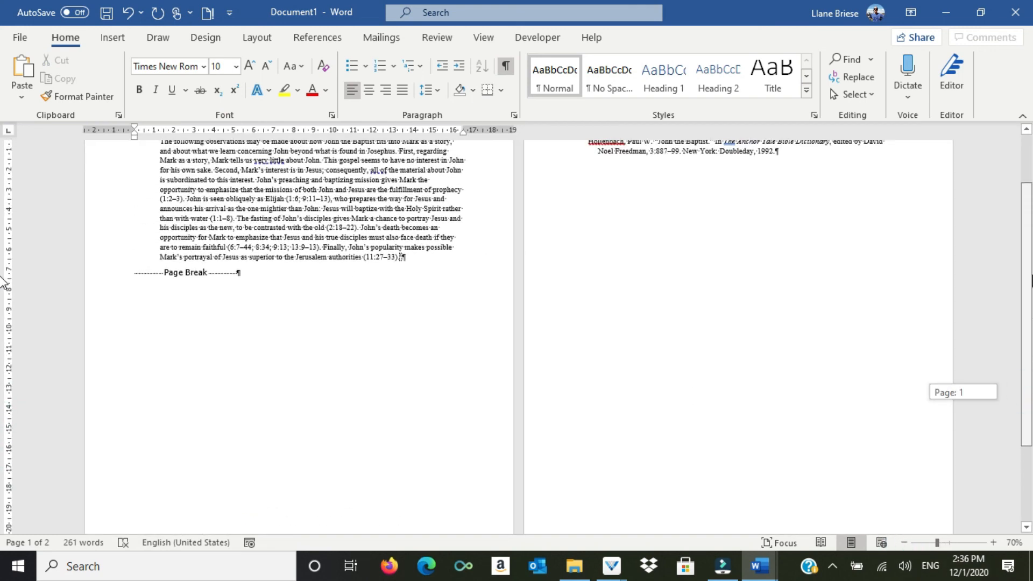
scroll("up", 3)
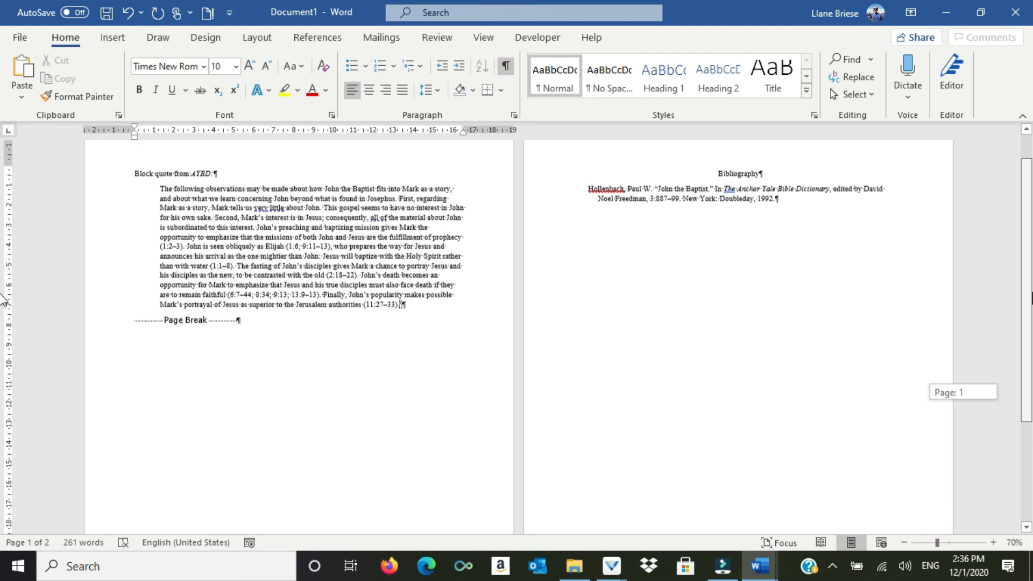